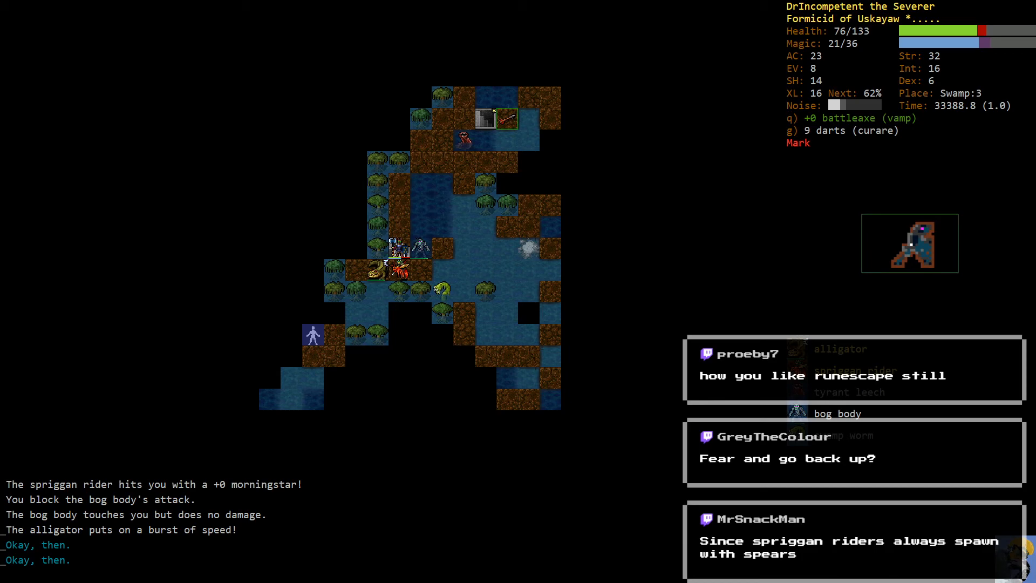
- Read the scroll of fear to scatter the spriggan rider, bog body and alligator
{"action": "key", "text": "r"}
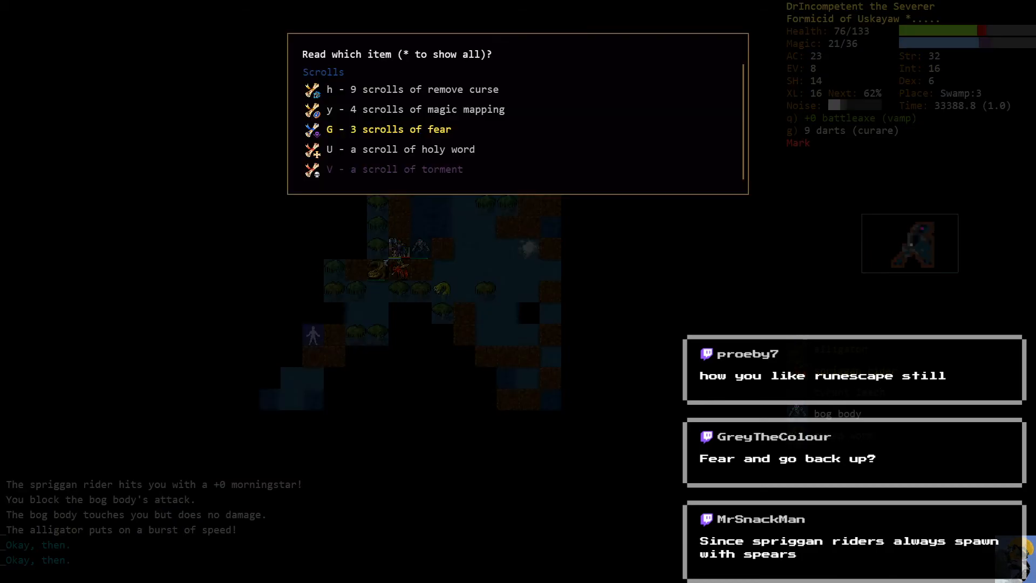
{"action": "key", "text": "G"}
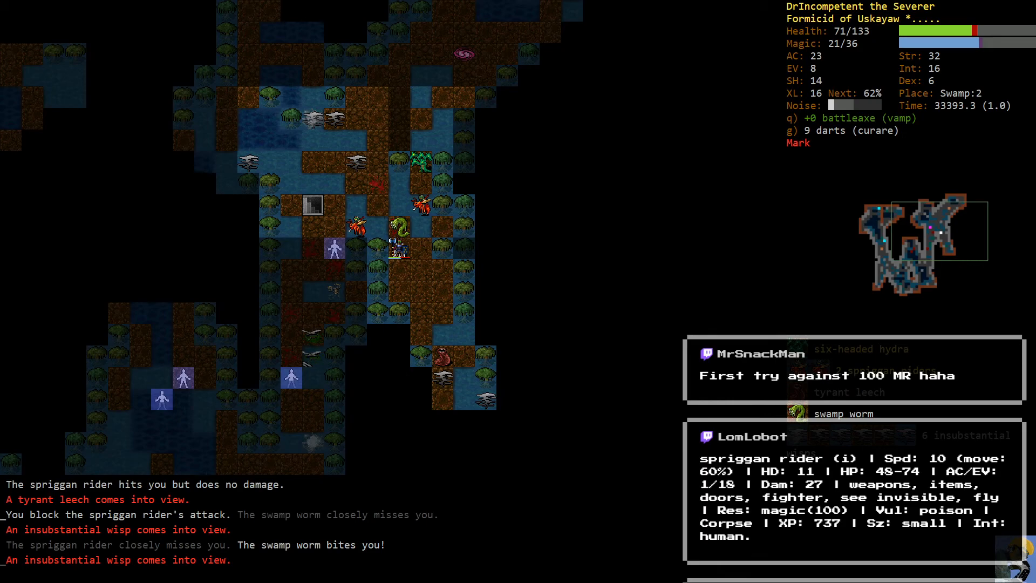
- Quaff cancellation to clear the sentinel's mark, then Shaft Self down to Swamp:3
{"action": "key", "text": "q"}
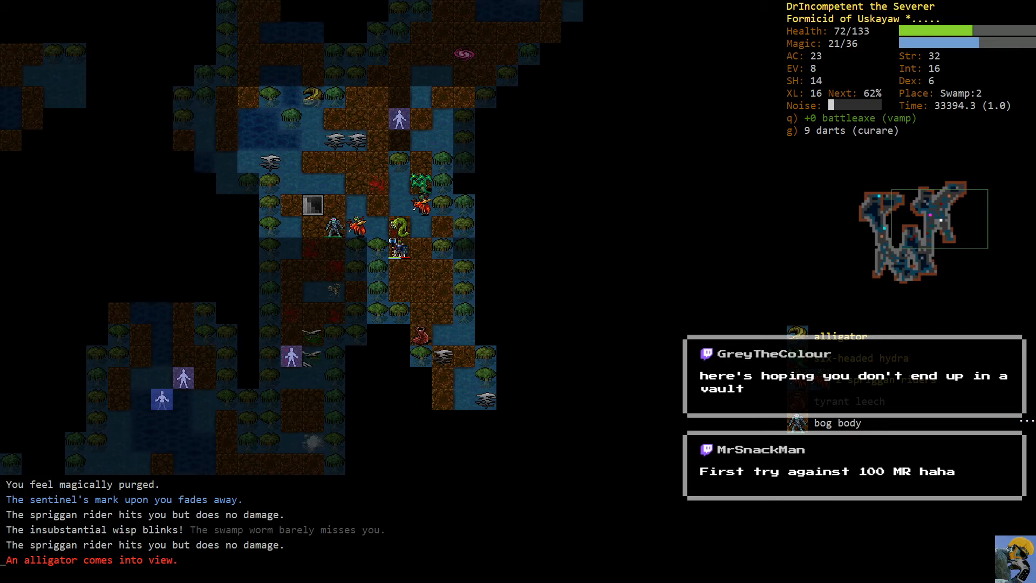
{"action": "key", "text": "a"}
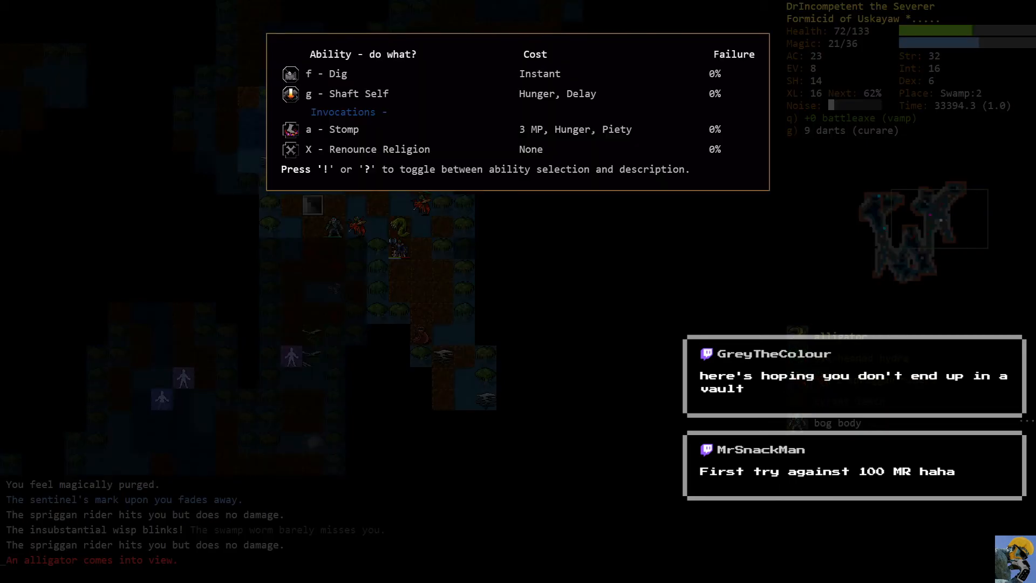
{"action": "key", "text": "g"}
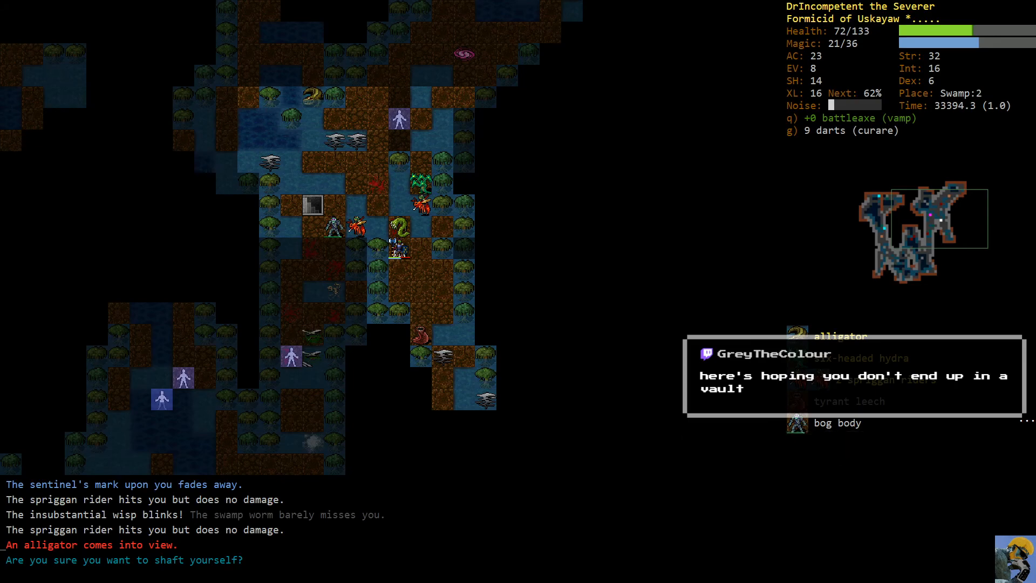
{"action": "key", "text": "y"}
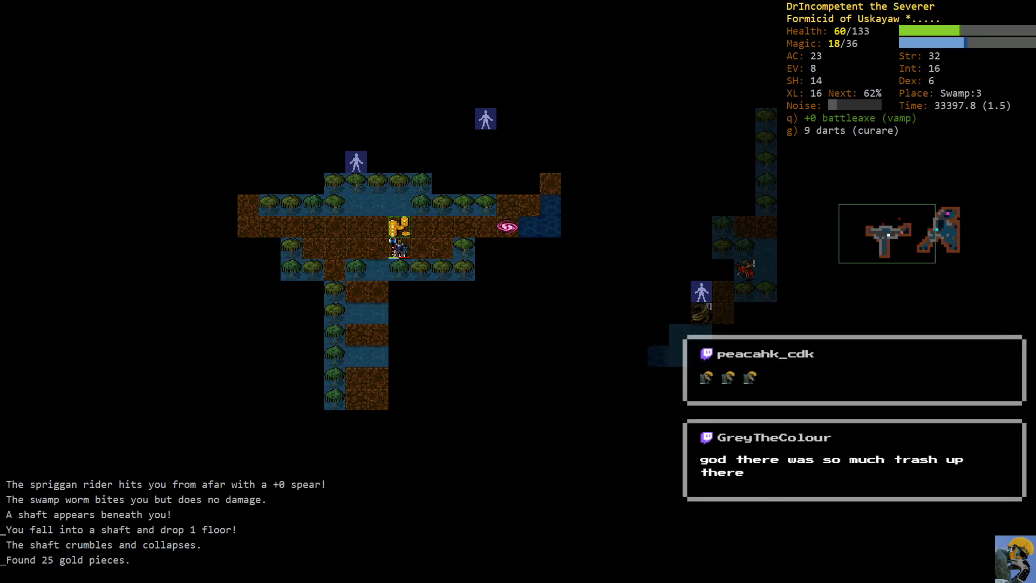
- Read the scroll of magic mapping to reveal Swamp:3
{"action": "key", "text": "r"}
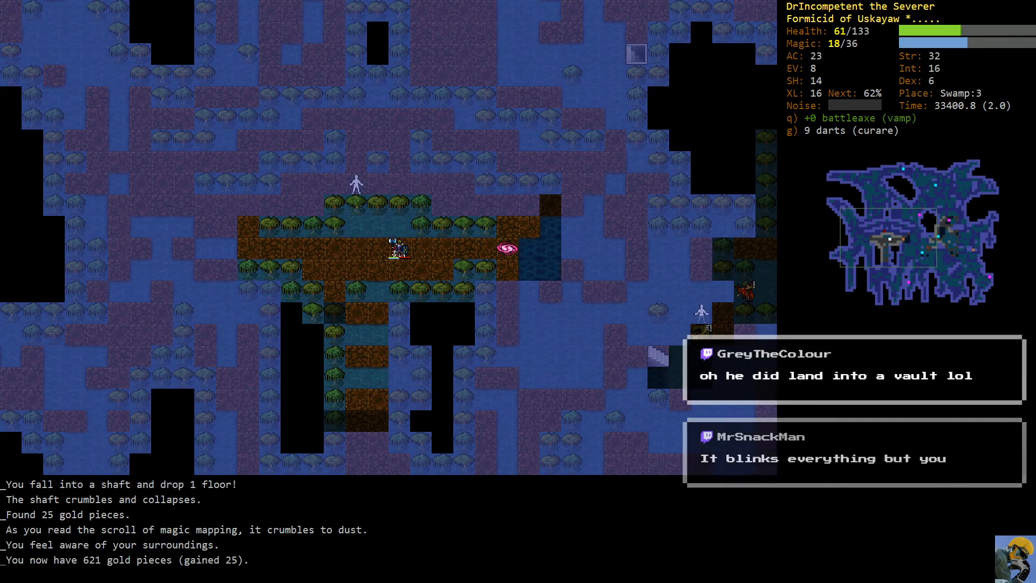
- Rest to recover, then evoke Iceblast at the swamp drake
{"action": "key", "text": "5"}
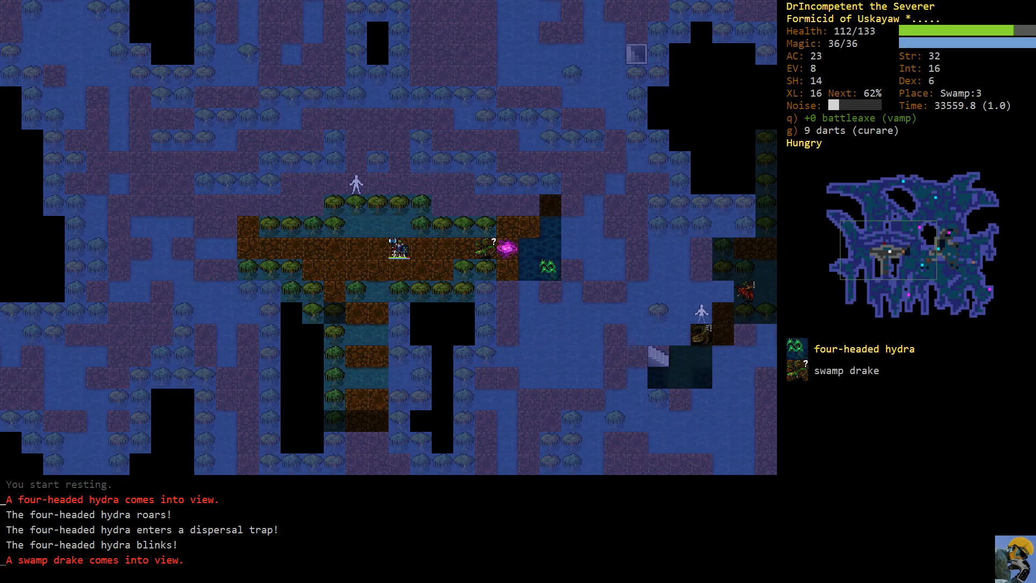
{"action": "key", "text": "V"}
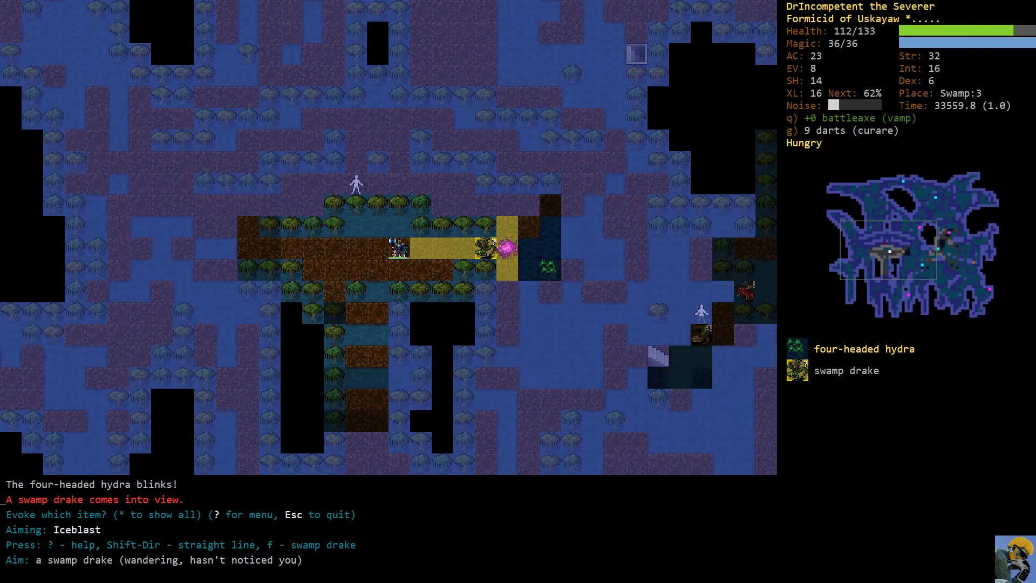
{"action": "key", "text": "f"}
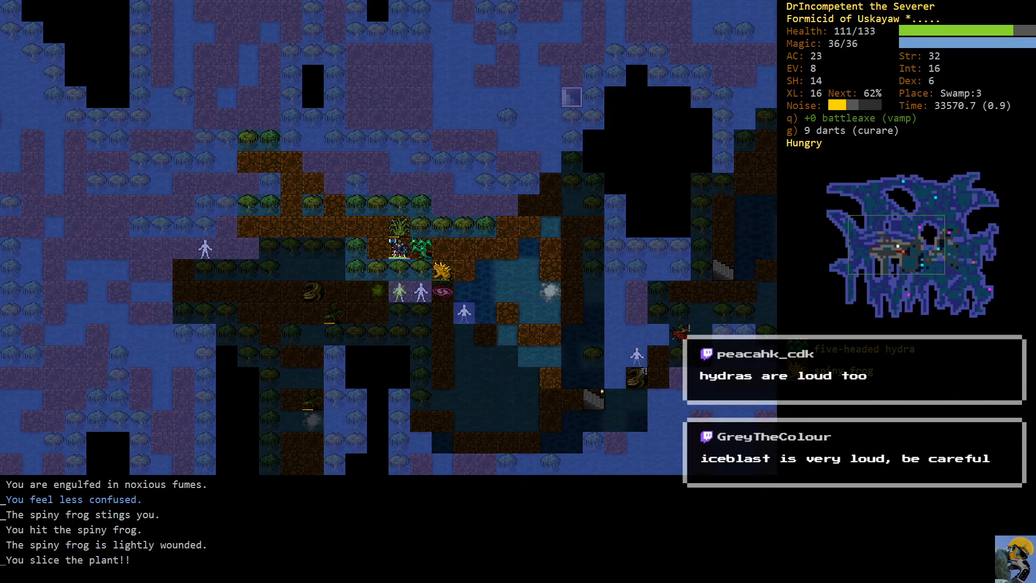
- Wield the +1 flaming hand axe for the plants, then re-wield the vampiric battleaxe and rest
{"action": "key", "text": "w"}
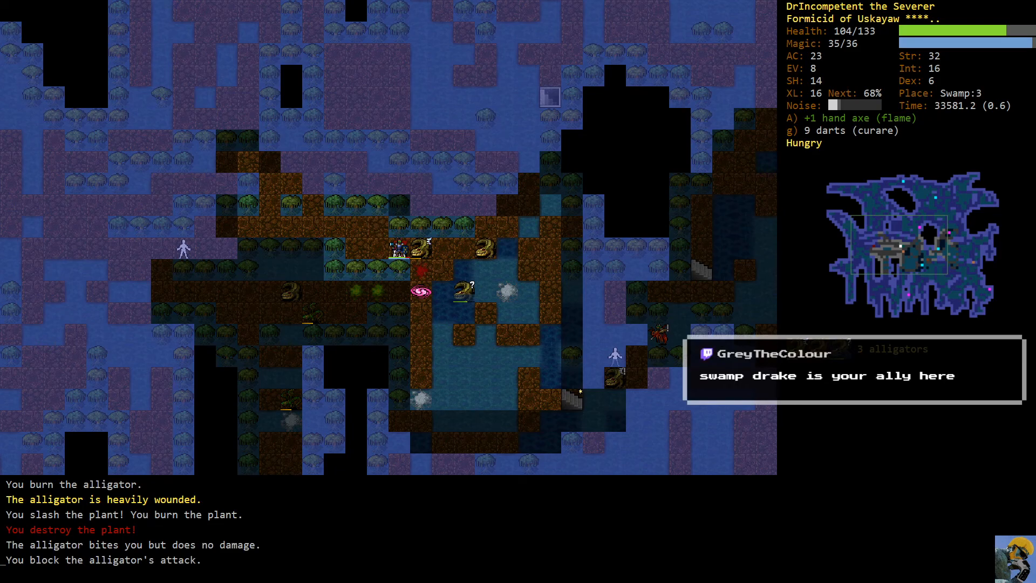
{"action": "key", "text": "w"}
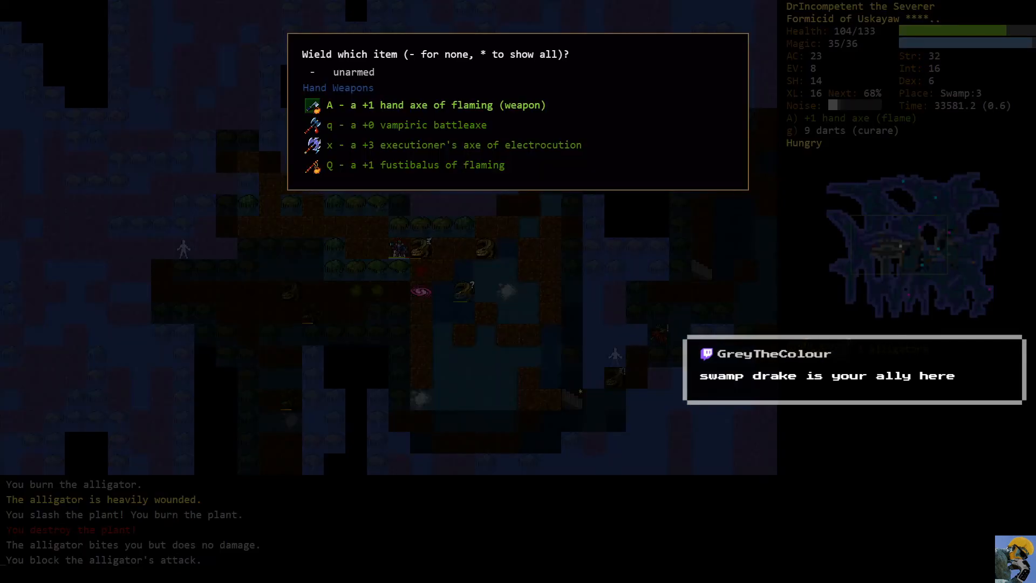
{"action": "key", "text": "q"}
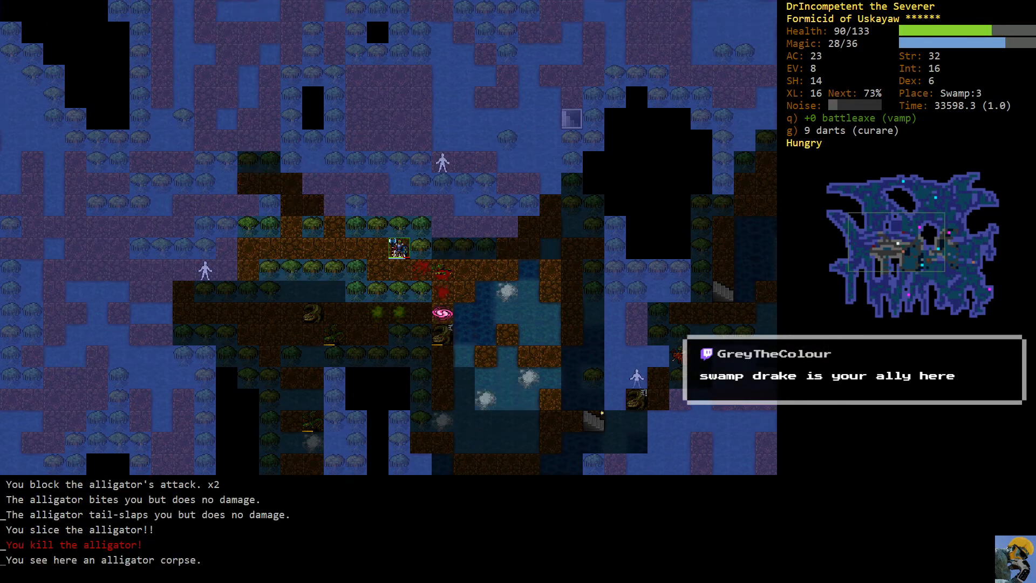
{"action": "key", "text": "5"}
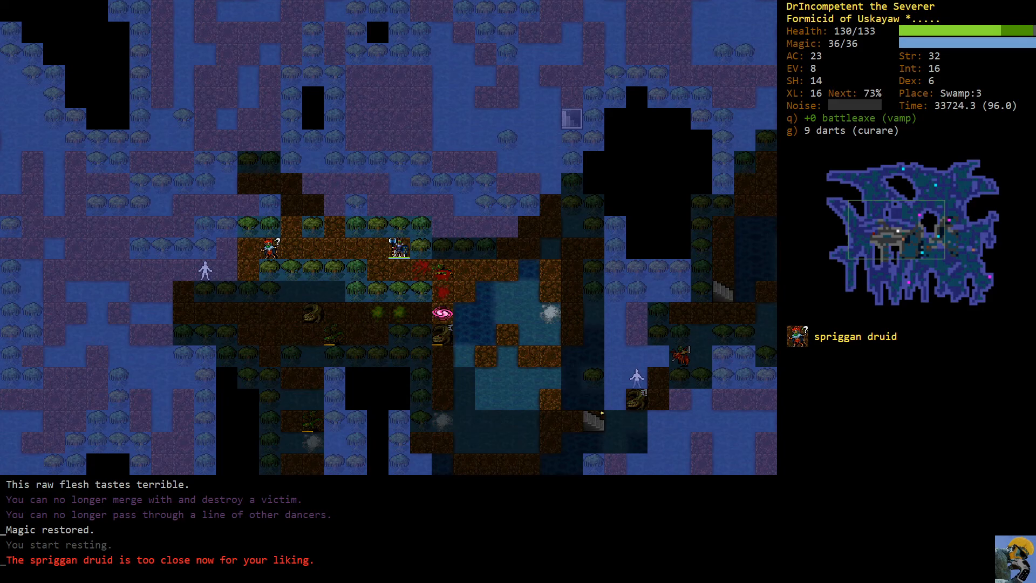
- Examine the approaching spriggan druid's full description before fighting it
{"action": "left_click", "coordinate": [267, 252]}
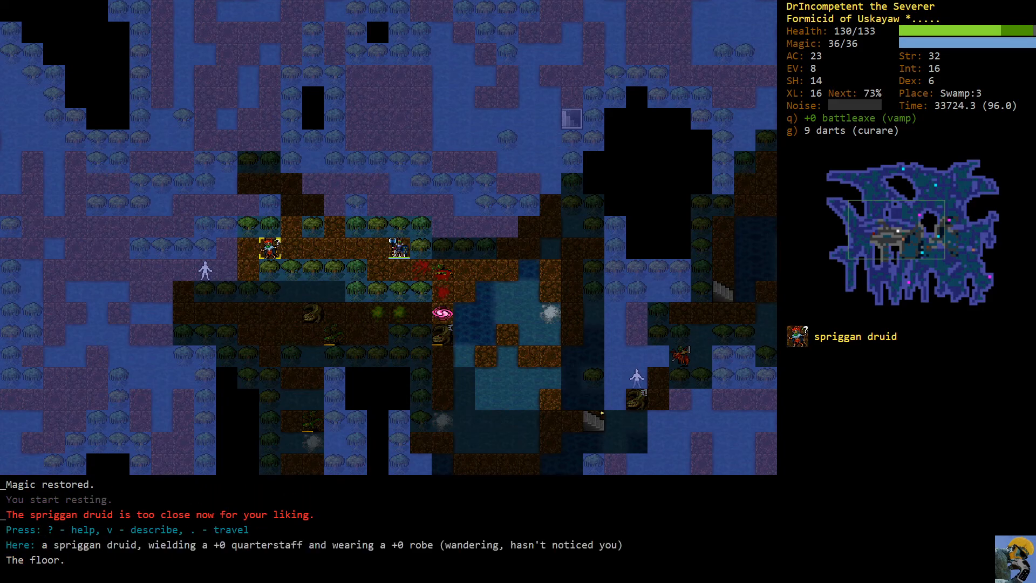
{"action": "key", "text": "v"}
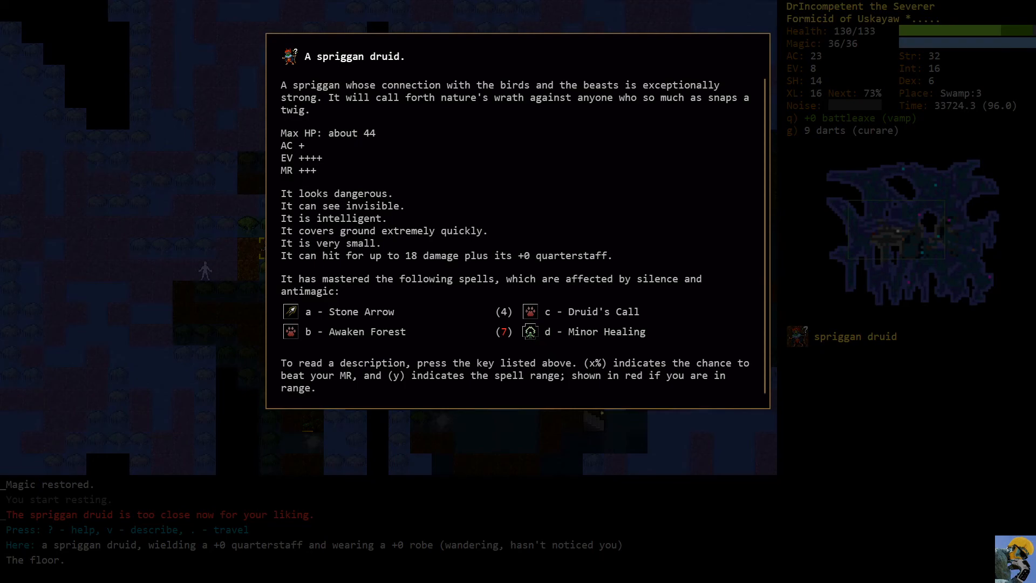
{"action": "key", "text": "Escape"}
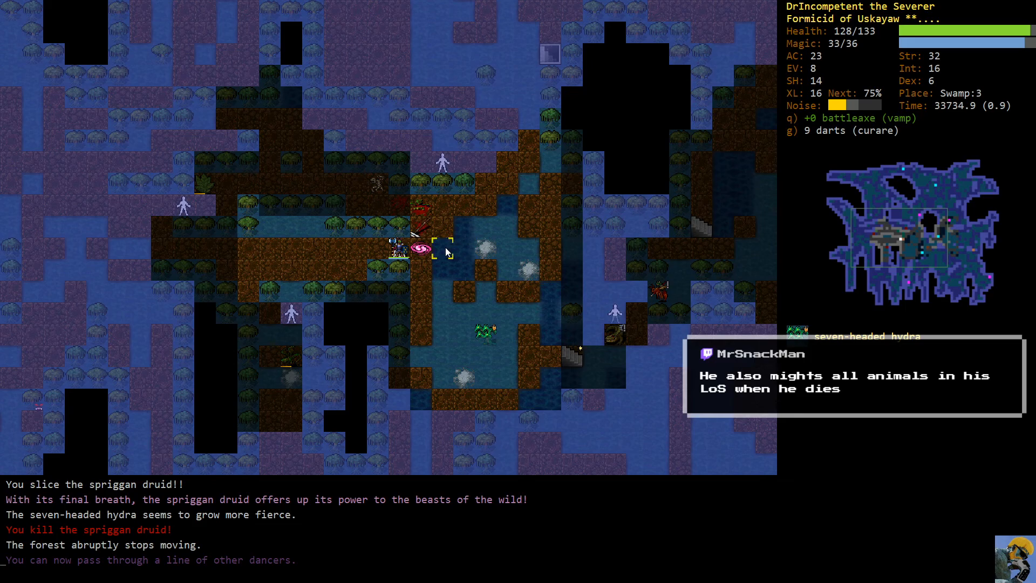
{"action": "mouse_move", "coordinate": [442, 279]}
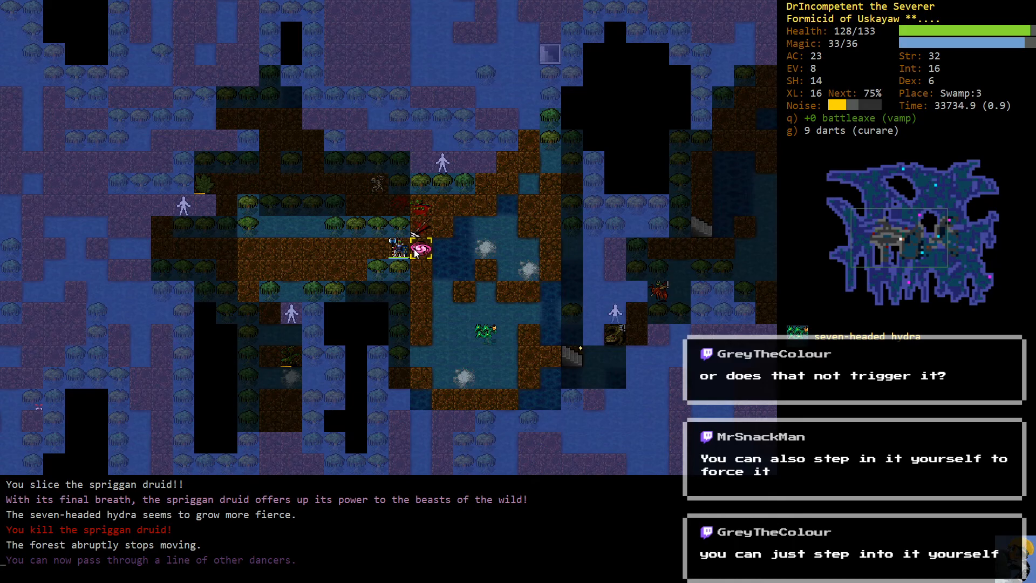
{"action": "mouse_move", "coordinate": [421, 257]}
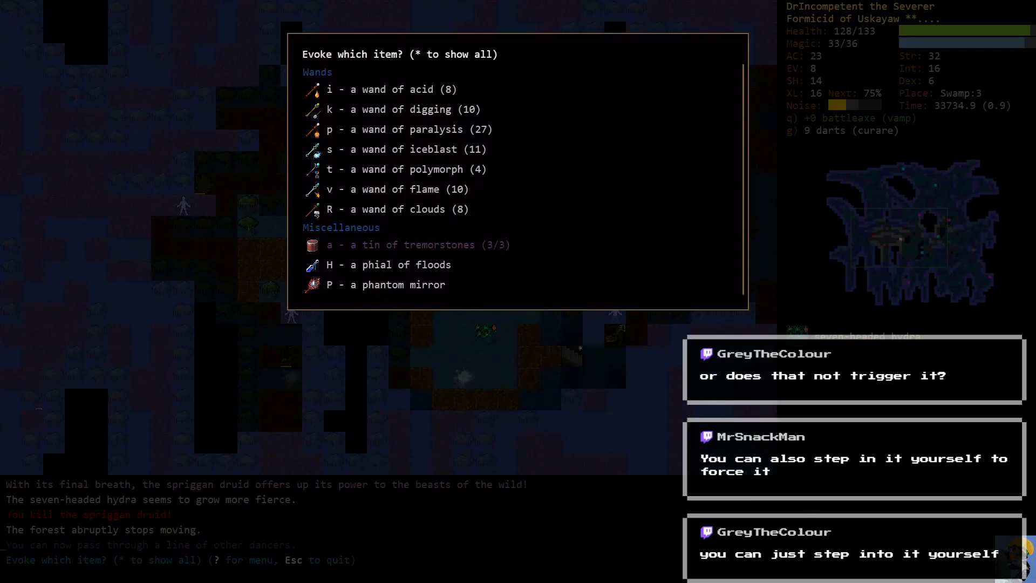
- Check the seven-headed hydra's description, then bring up the potion list
{"action": "key", "text": "v"}
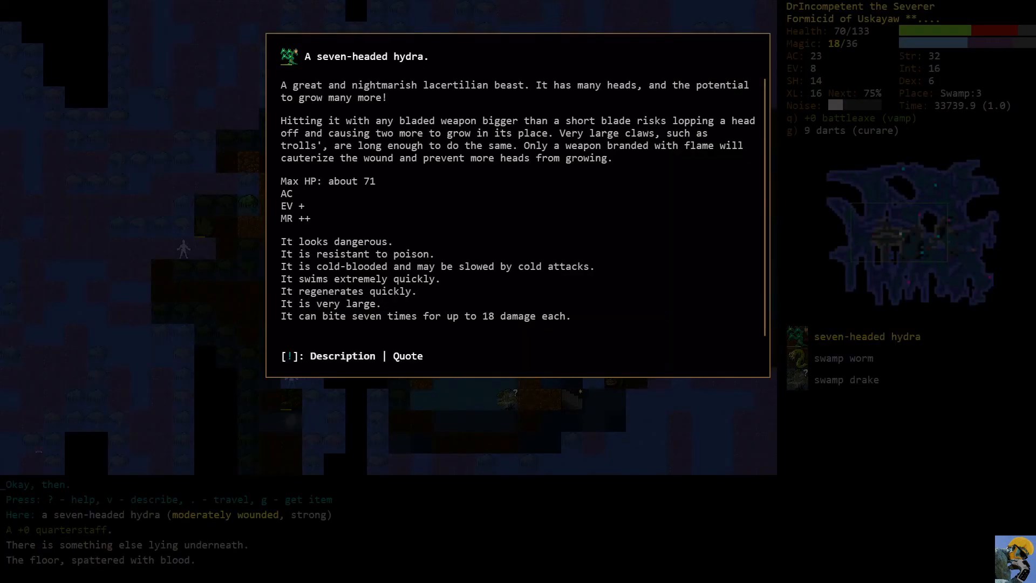
{"action": "key", "text": "Escape"}
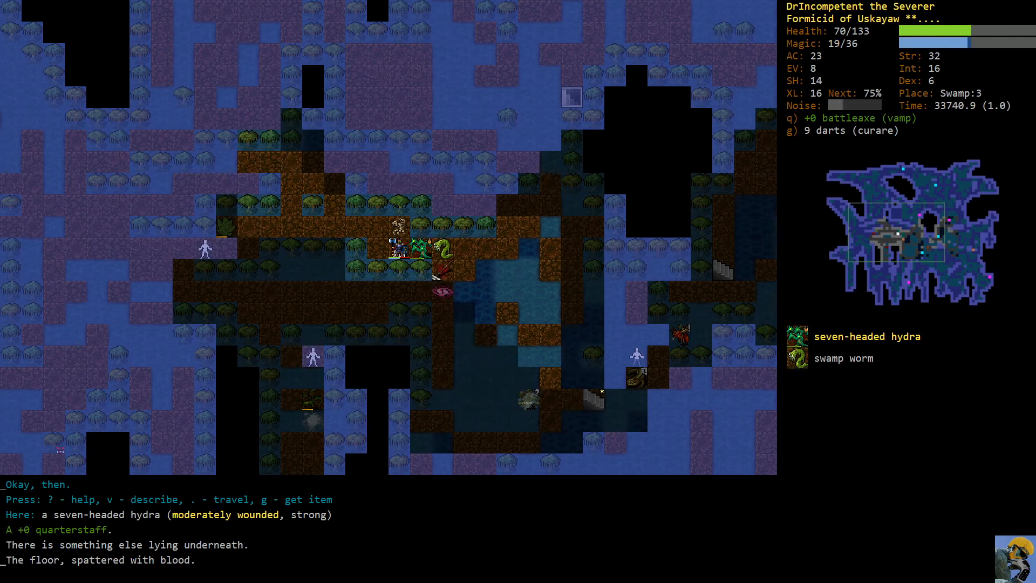
{"action": "key", "text": "q"}
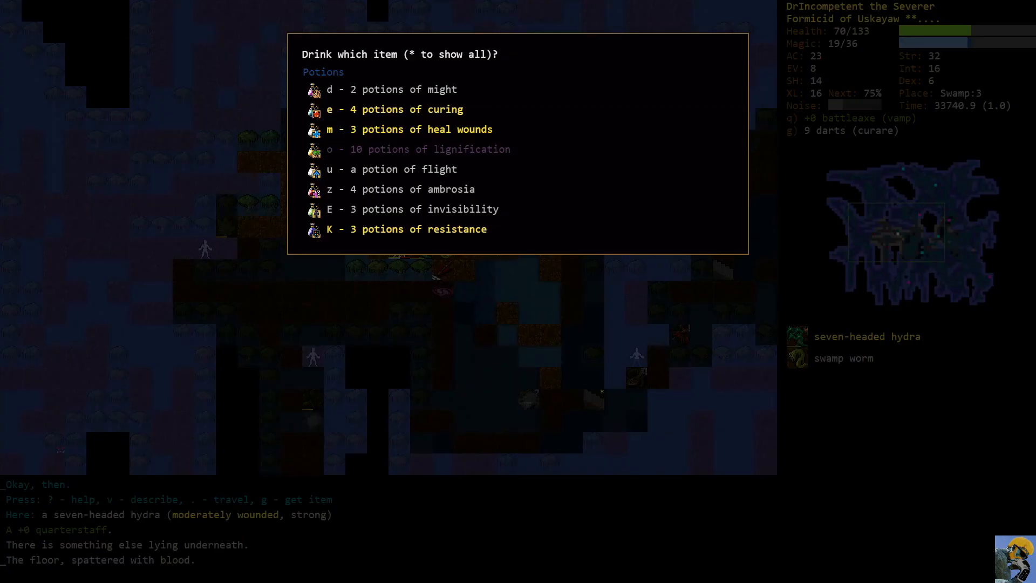
- Quaff potions, including heal wounds, while fighting the hydra and swamp drake
{"action": "key", "text": "E"}
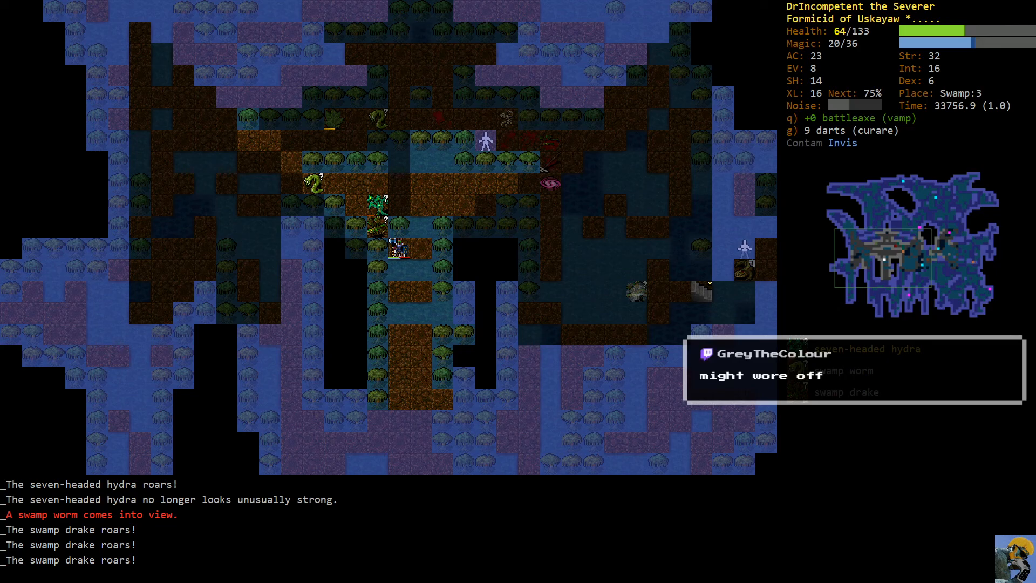
{"action": "key", "text": "q"}
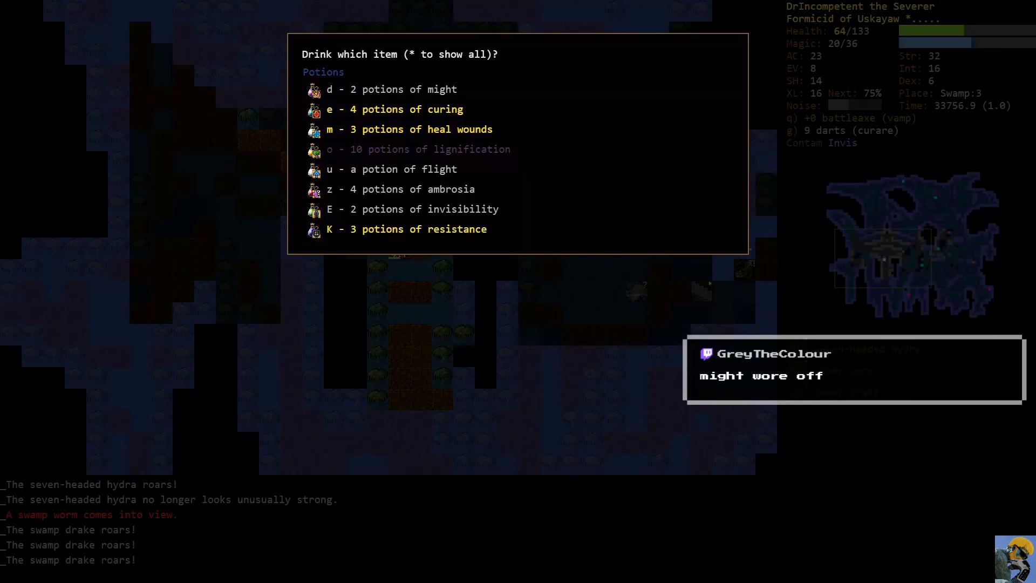
{"action": "key", "text": "m"}
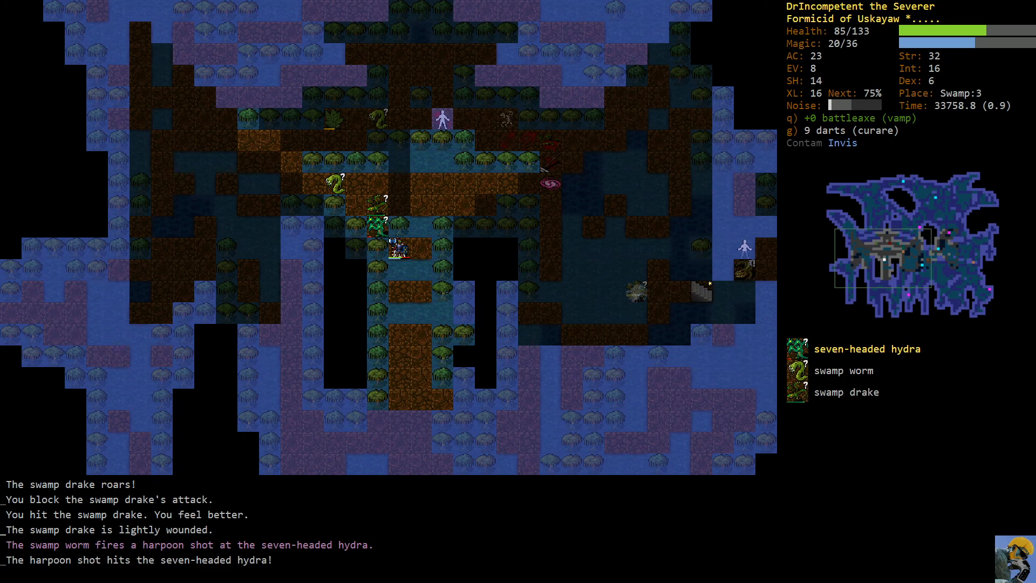
- Consider switching weapons but keep the vampiric battleaxe wielded
{"action": "key", "text": "w"}
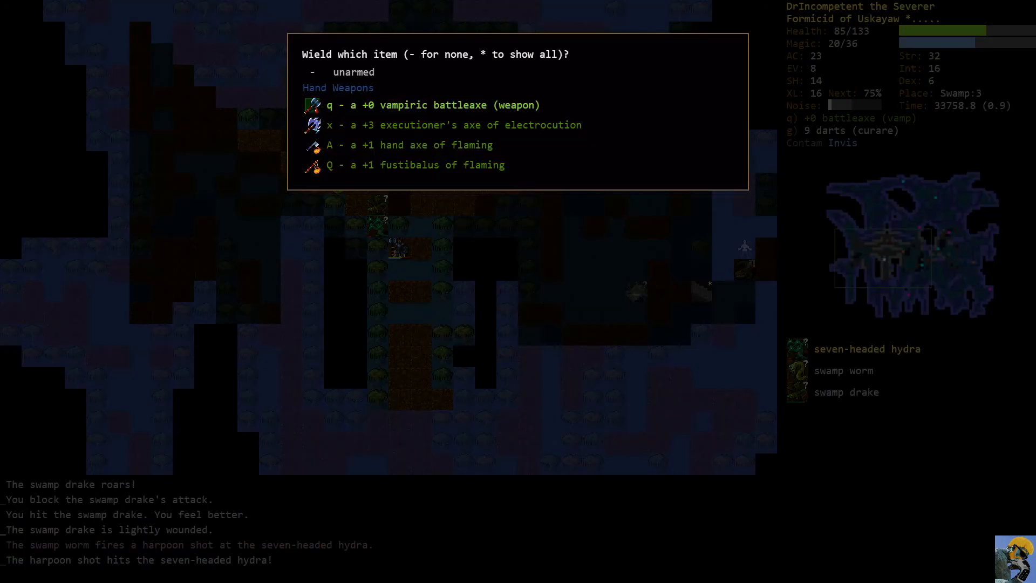
{"action": "key", "text": "A"}
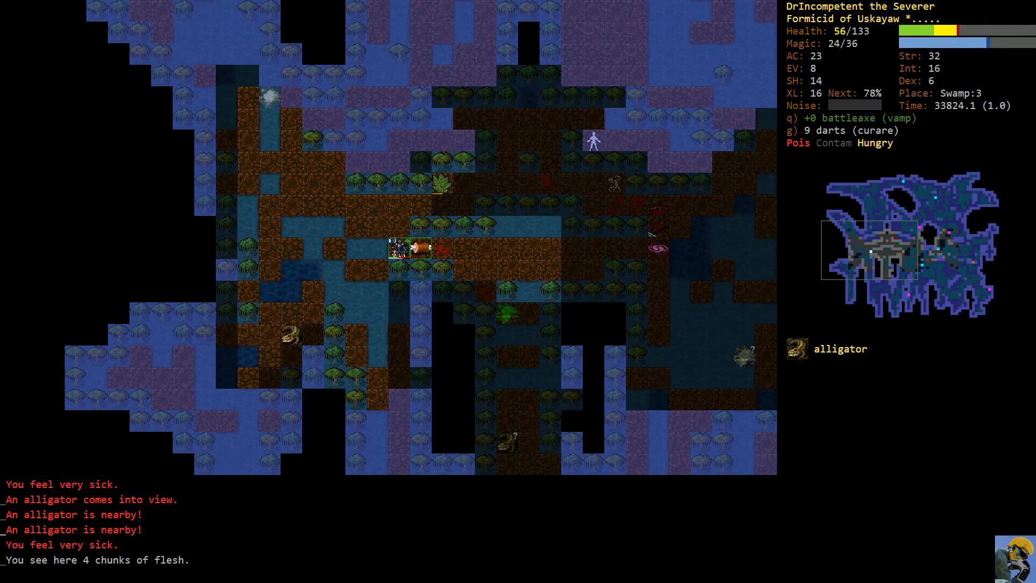
- Quaff a potion of curing to end the poison, then fight the alligator
{"action": "key", "text": "q"}
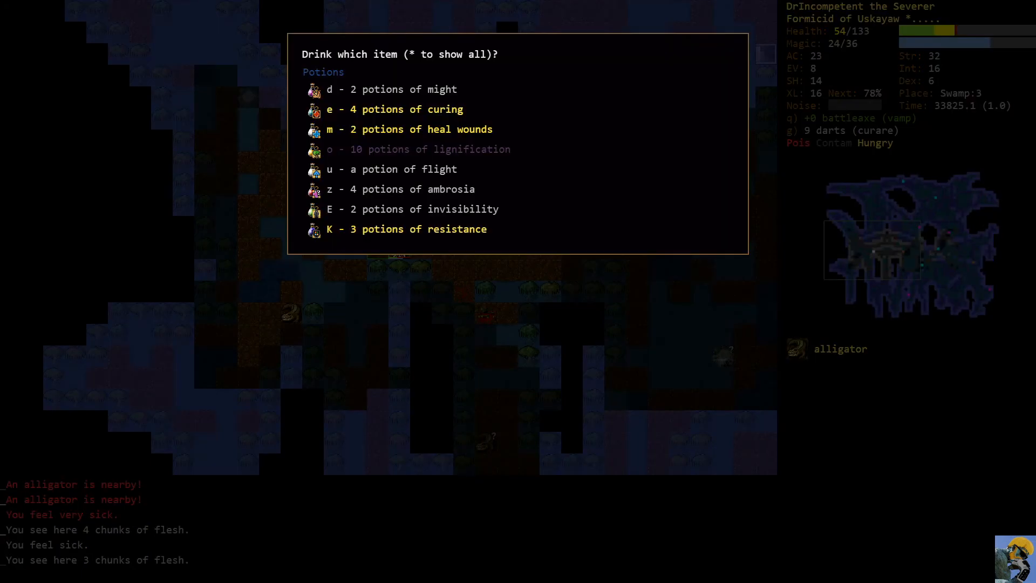
{"action": "key", "text": "e"}
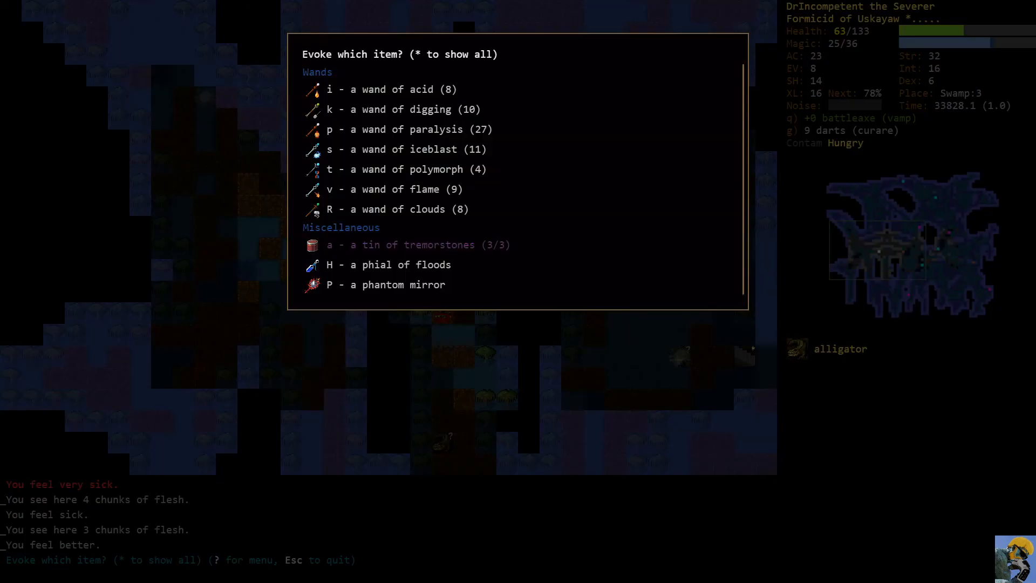
{"action": "key", "text": "i"}
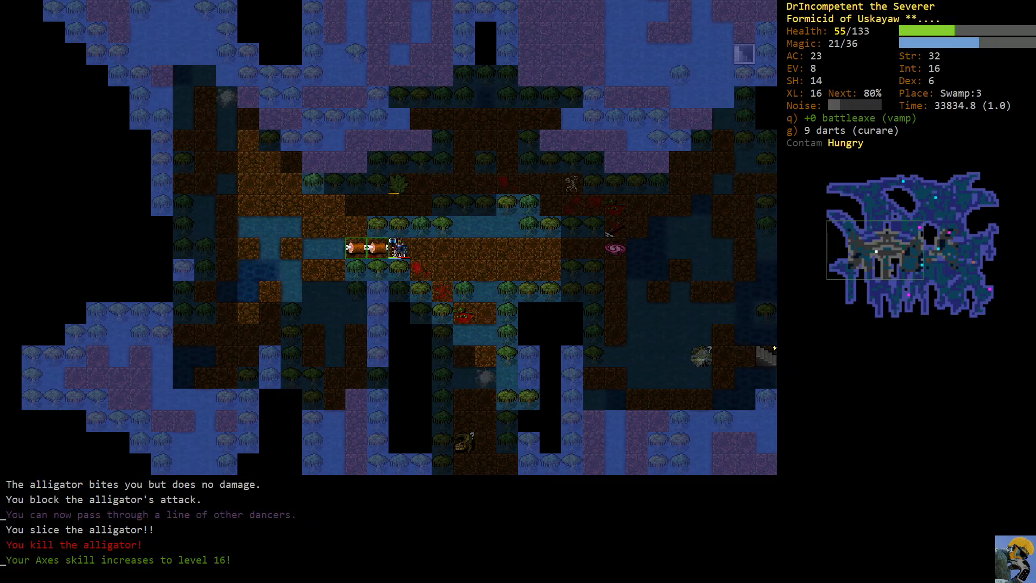
{"action": "key", "text": "5"}
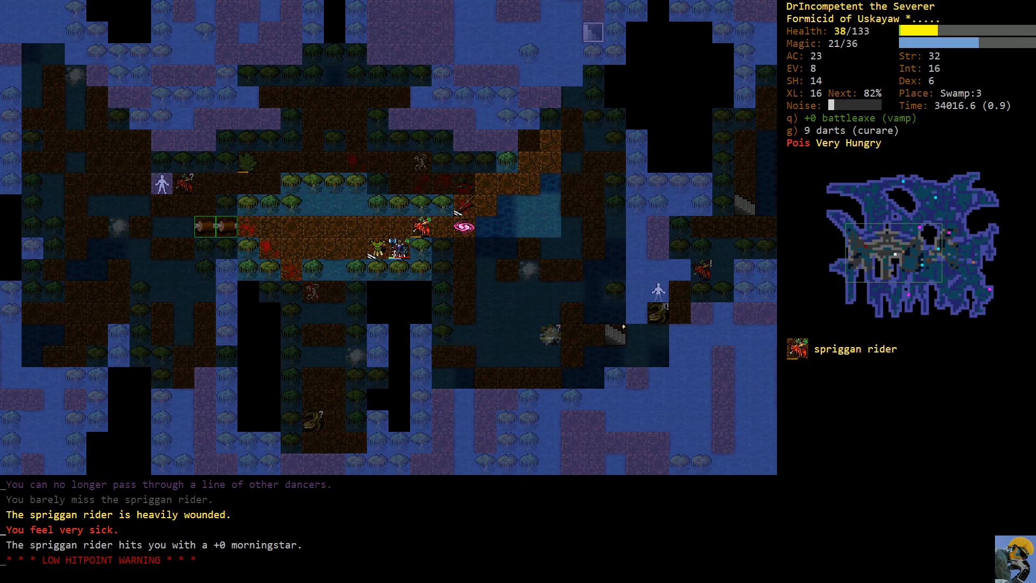
- Quaff another potion of curing and finish off the spriggan rider and hornet
{"action": "key", "text": "q"}
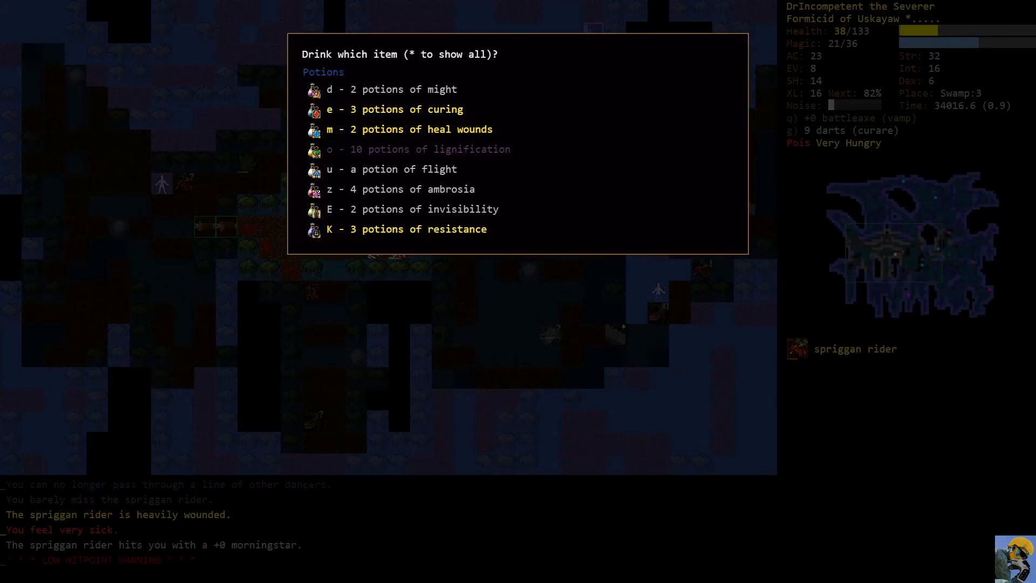
{"action": "key", "text": "e"}
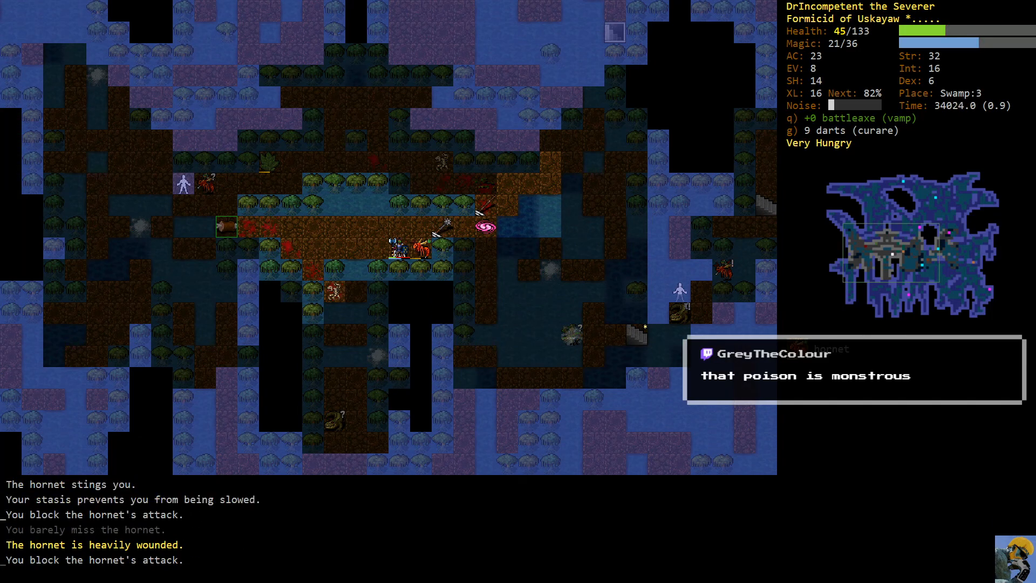
{"action": "key", "text": "5"}
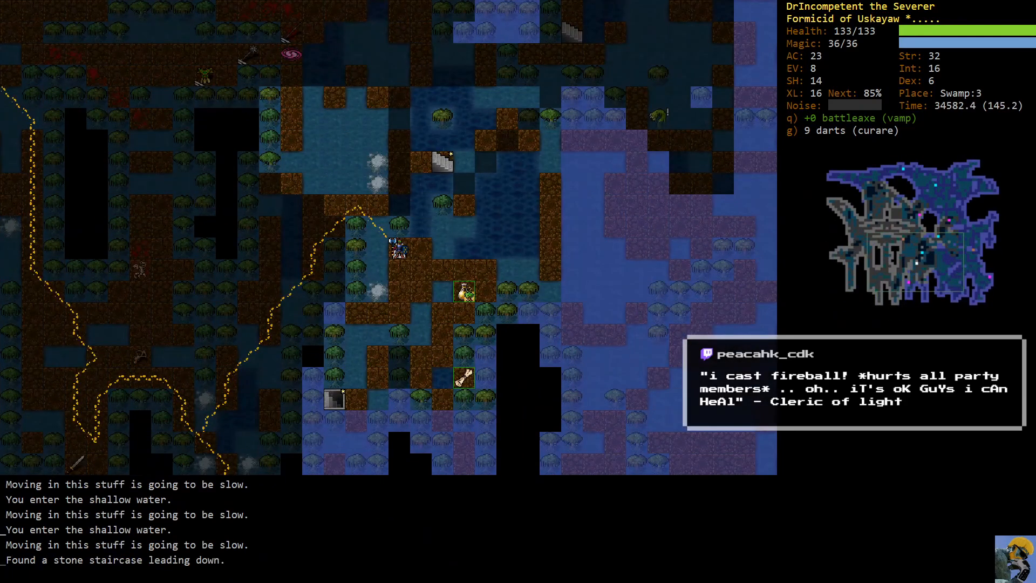
- Read the unknown scroll F (MOCUGG XIEGEIL), revealing a scroll of acquirement
{"action": "key", "text": "r"}
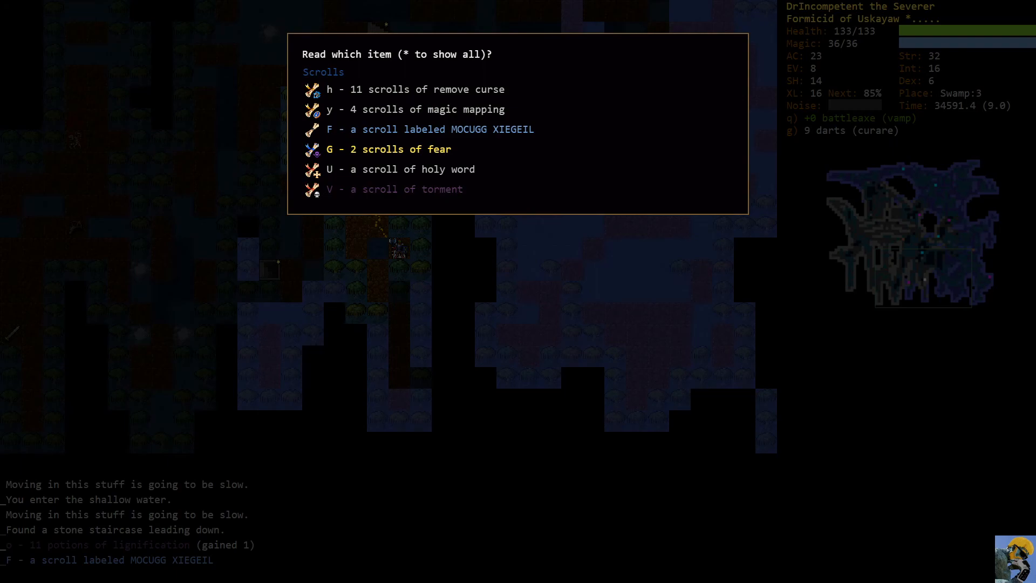
{"action": "key", "text": "Escape"}
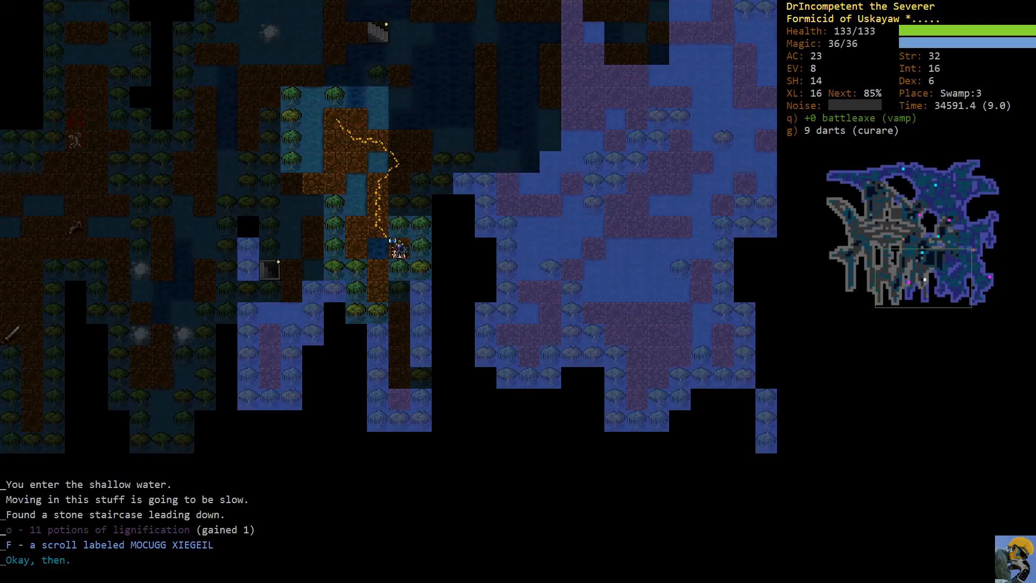
{"action": "key", "text": "r"}
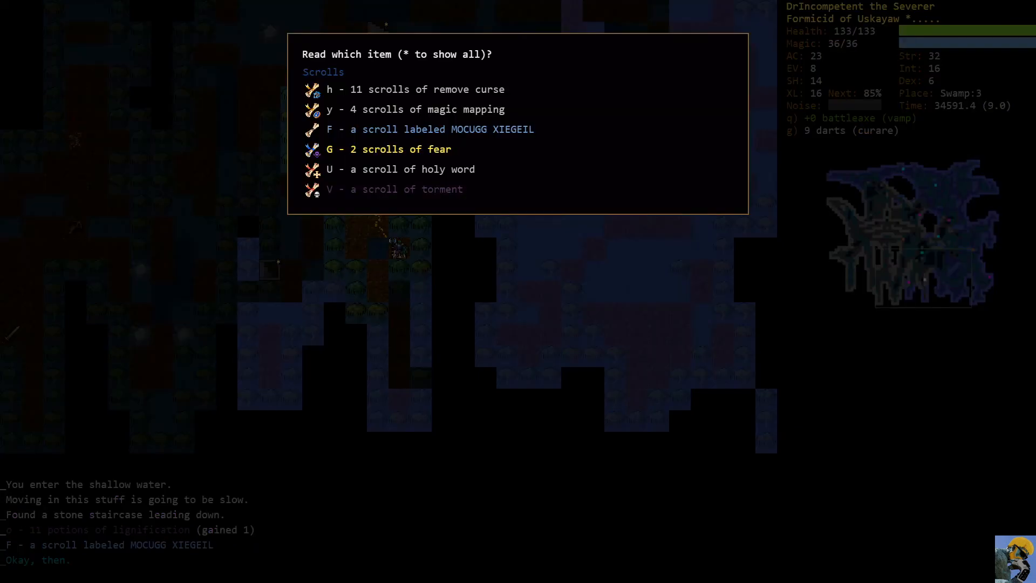
{"action": "key", "text": "F"}
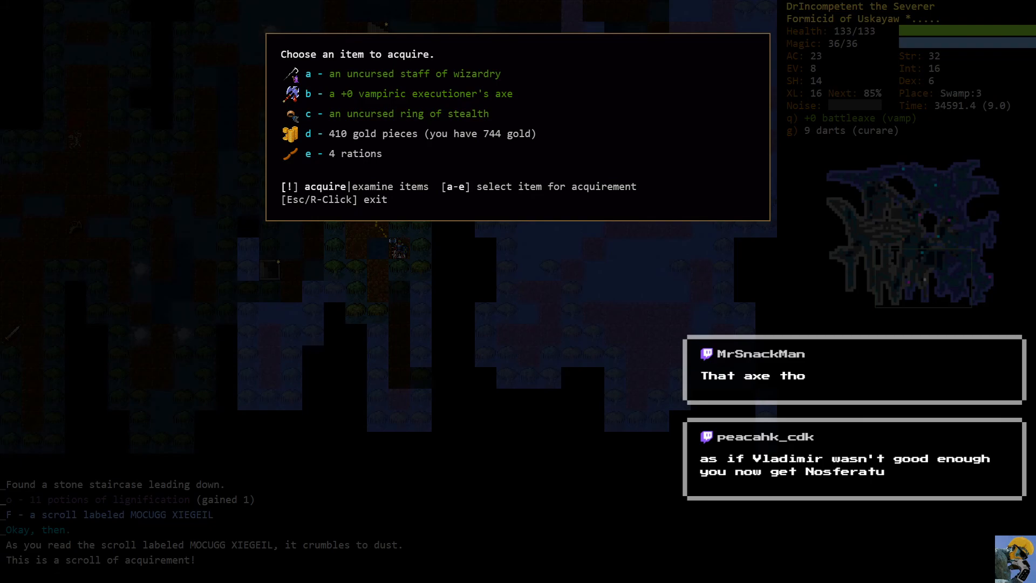
- Acquire the +0 vampiric executioner's axe, pick it up, and view the skills overview
{"action": "key", "text": "b"}
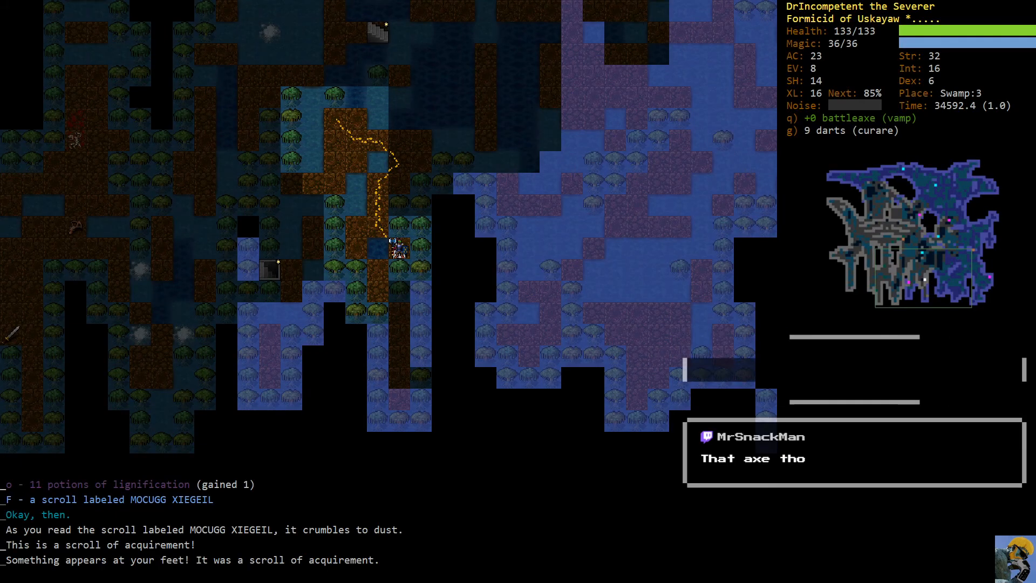
{"action": "key", "text": "w"}
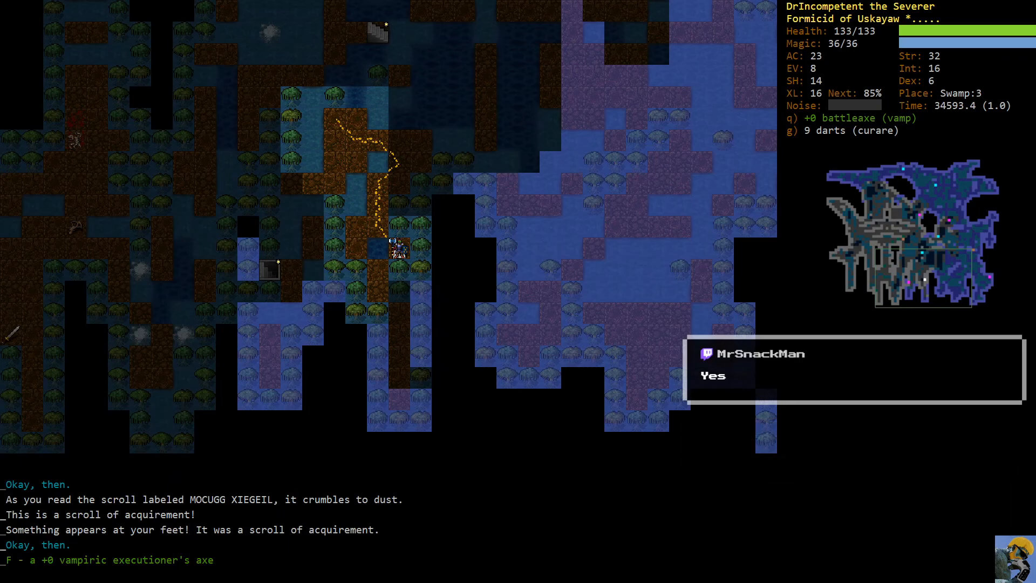
{"action": "key", "text": "m"}
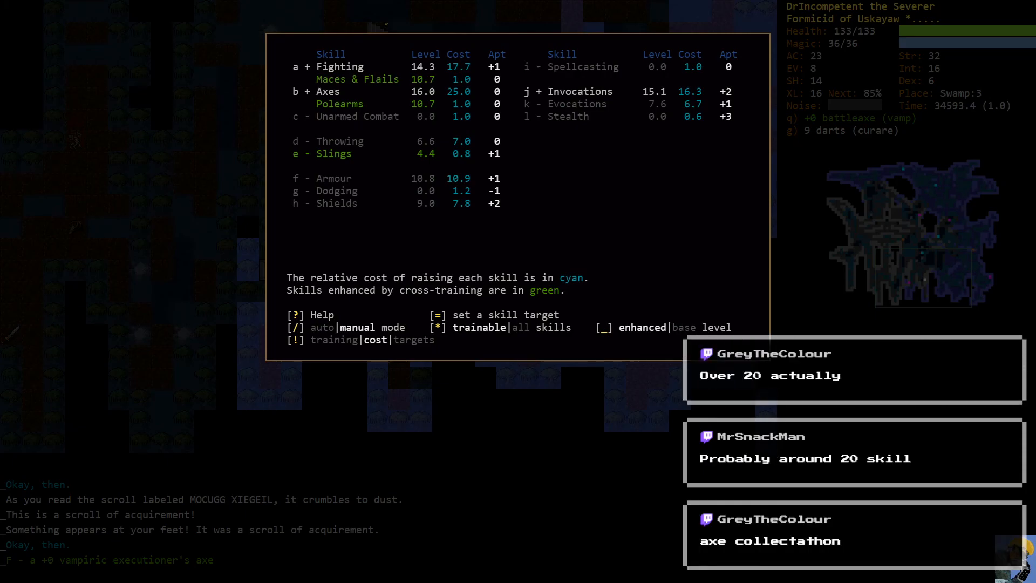
{"action": "key", "text": "Escape"}
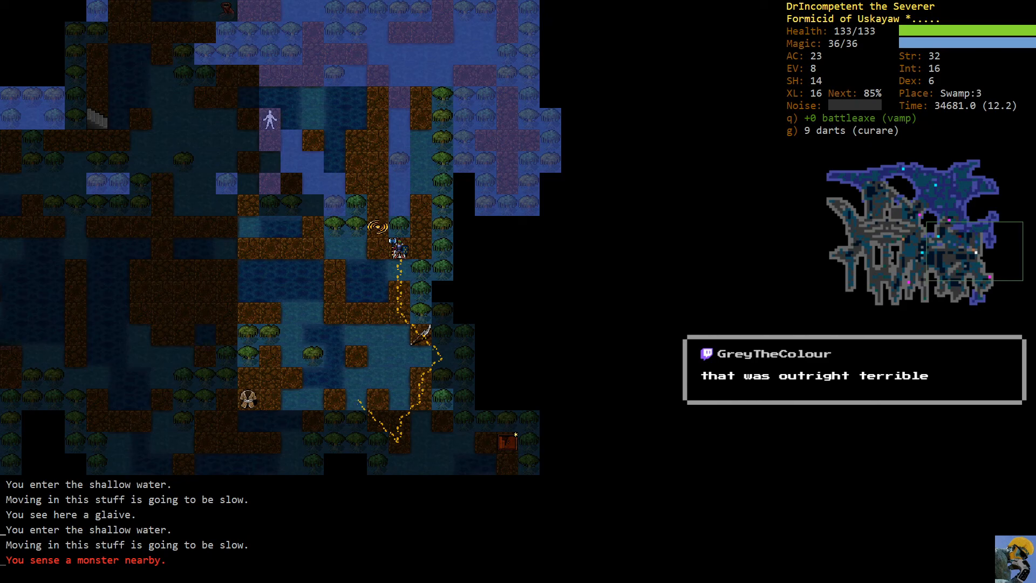
- Finish off the purple ugly thing and begin attacking the insubstantial wisp
{"action": "key", "text": "up"}
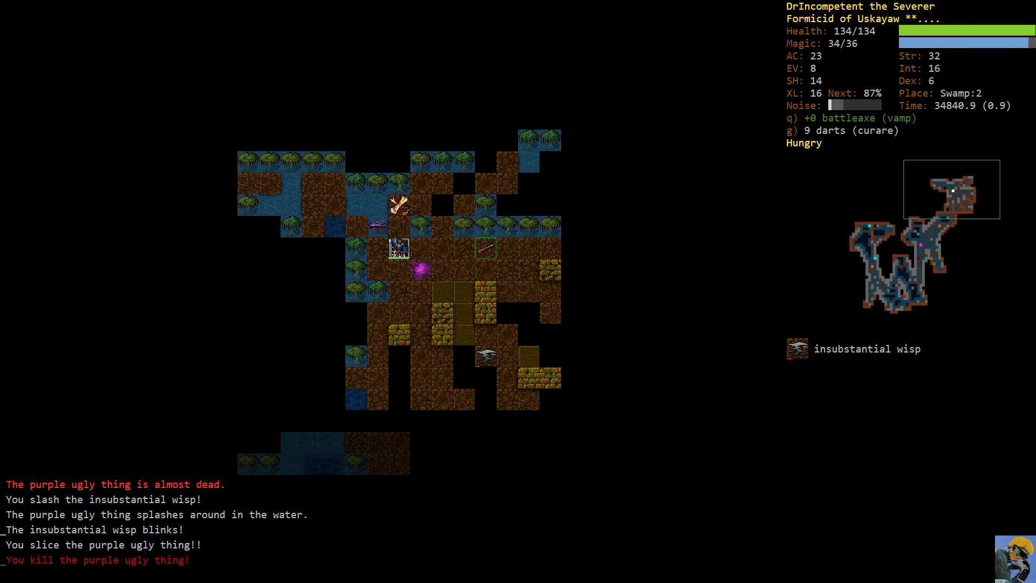
{"action": "key", "text": ">"}
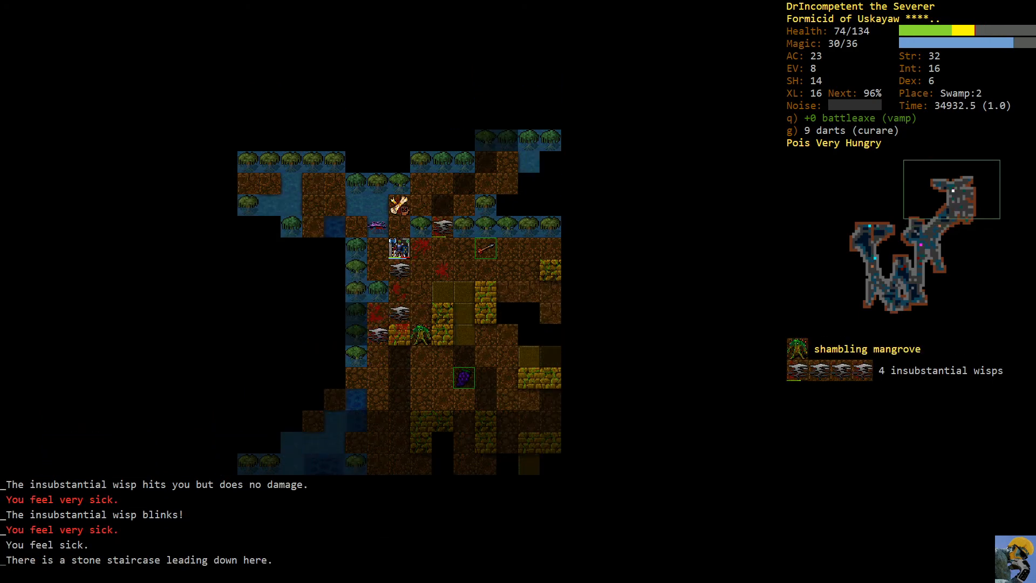
- Descend the stone staircase from Swamp:2 to Swamp:3 with wisps in pursuit
{"action": "key", "text": ">"}
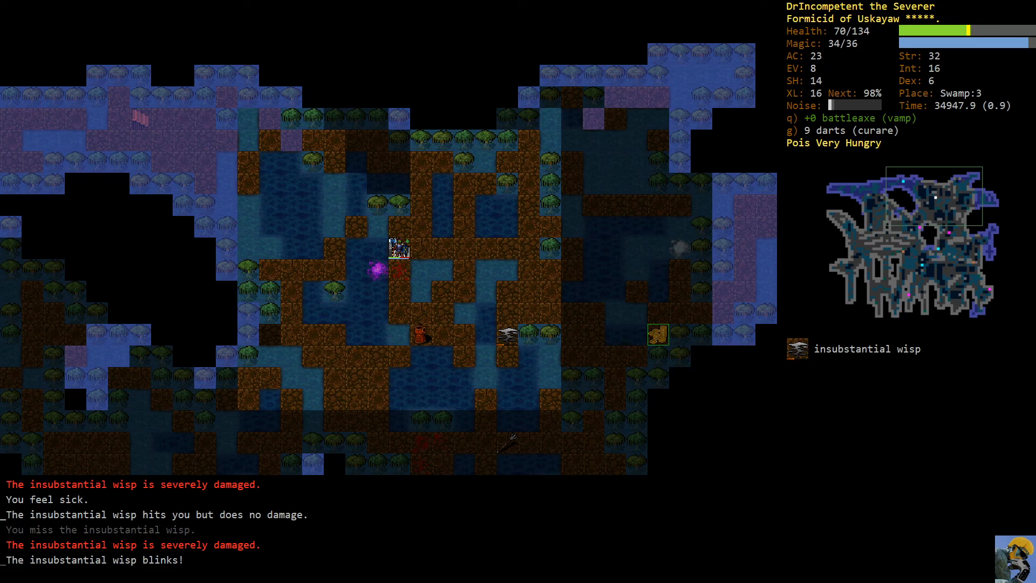
- Destroy the severely damaged wisp on Swamp:3 and rest toward full health
{"action": "key", "text": "V"}
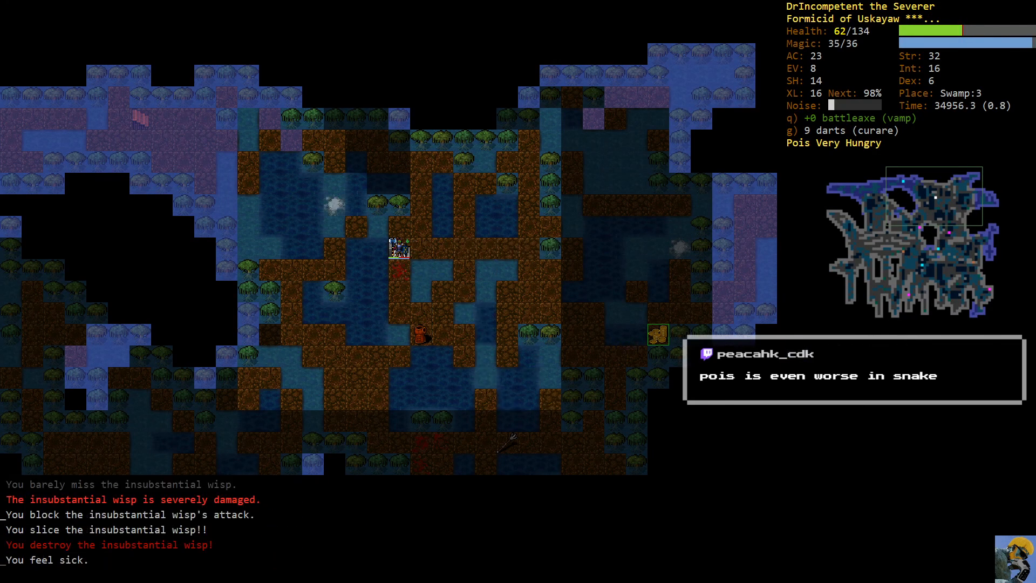
{"action": "key", "text": "5"}
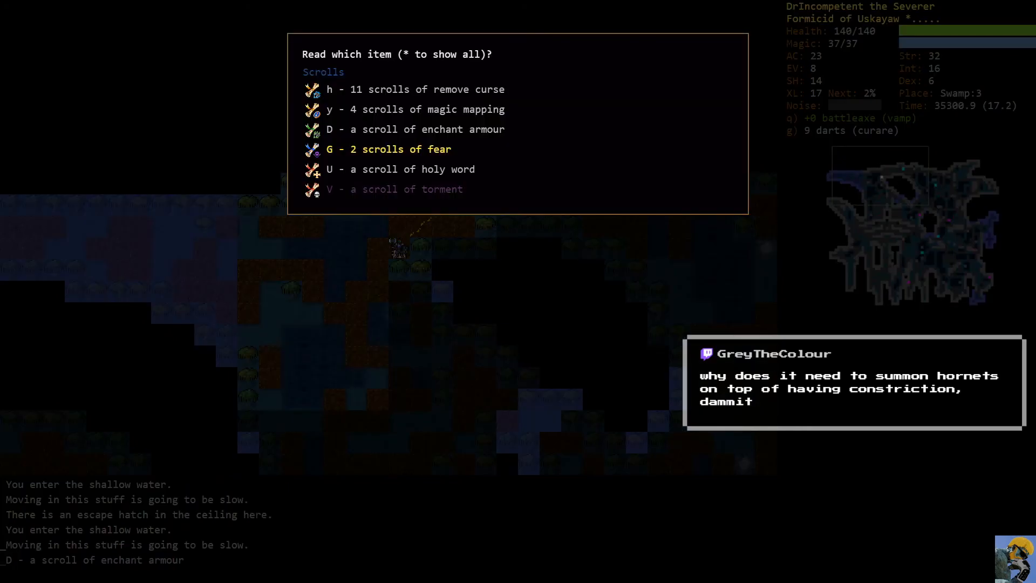
- Close the scroll list and wade on across Swamp:3 at full 140/140 health
{"action": "key", "text": "Escape"}
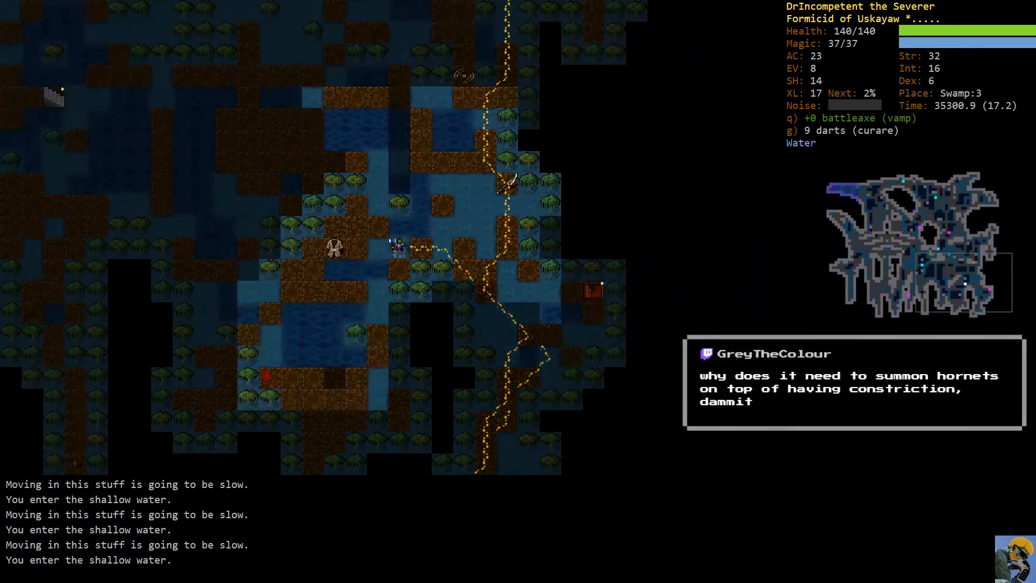
- Auto-explore the rest of Swamp:3, glance at the scrolls, and bring up the drop list
{"action": "key", "text": "o"}
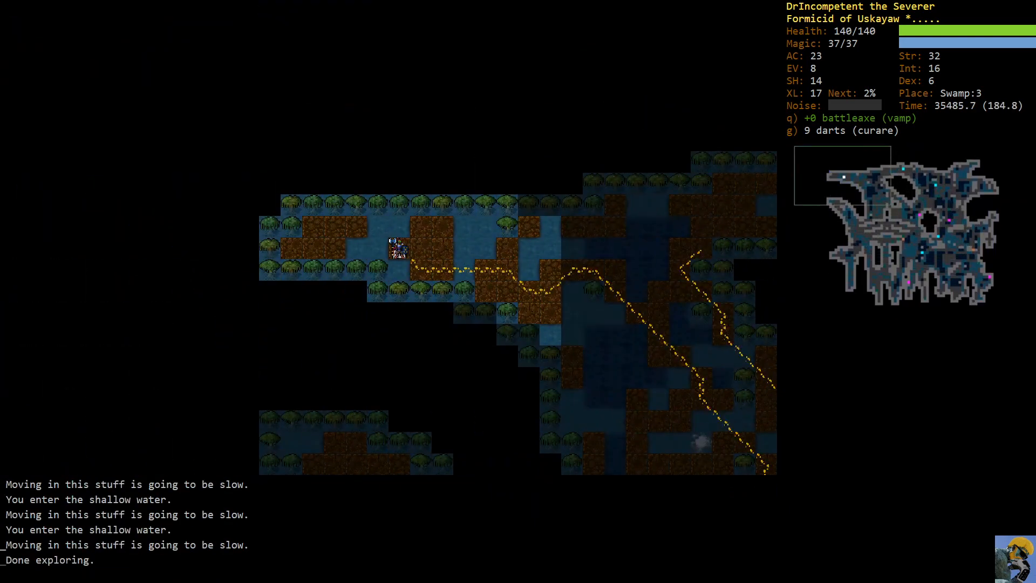
{"action": "key", "text": "r"}
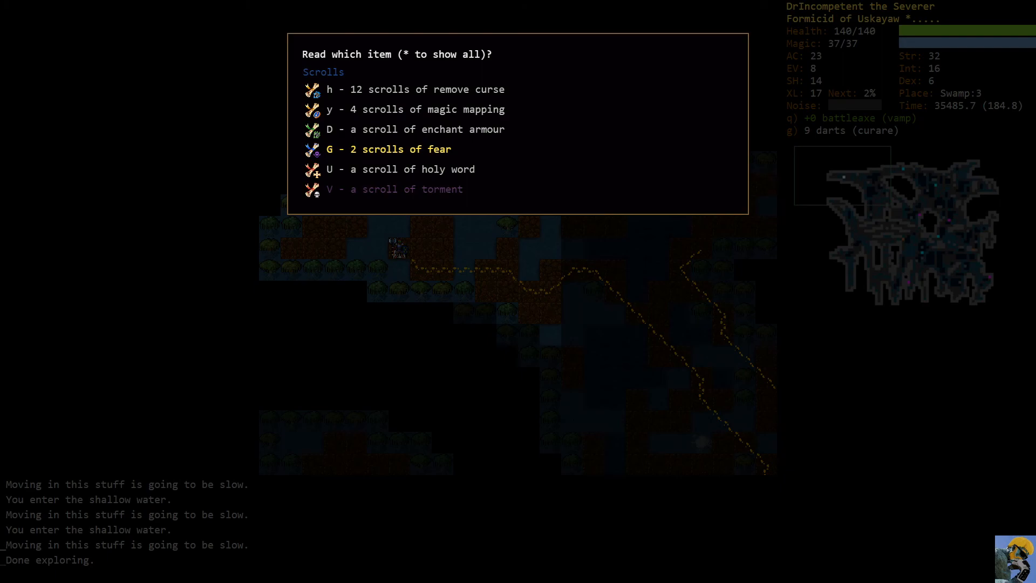
{"action": "key", "text": "Escape"}
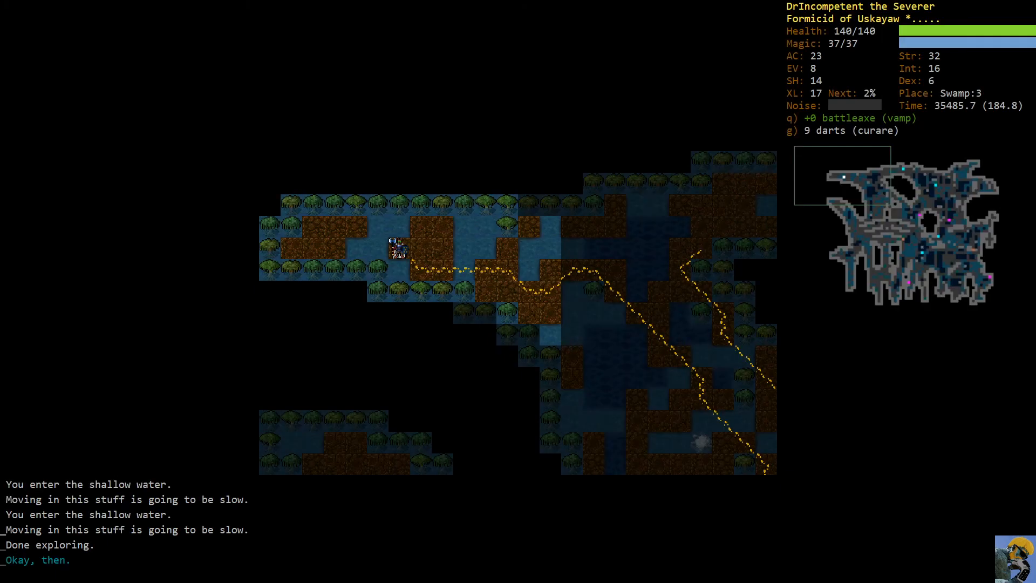
{"action": "key", "text": "d"}
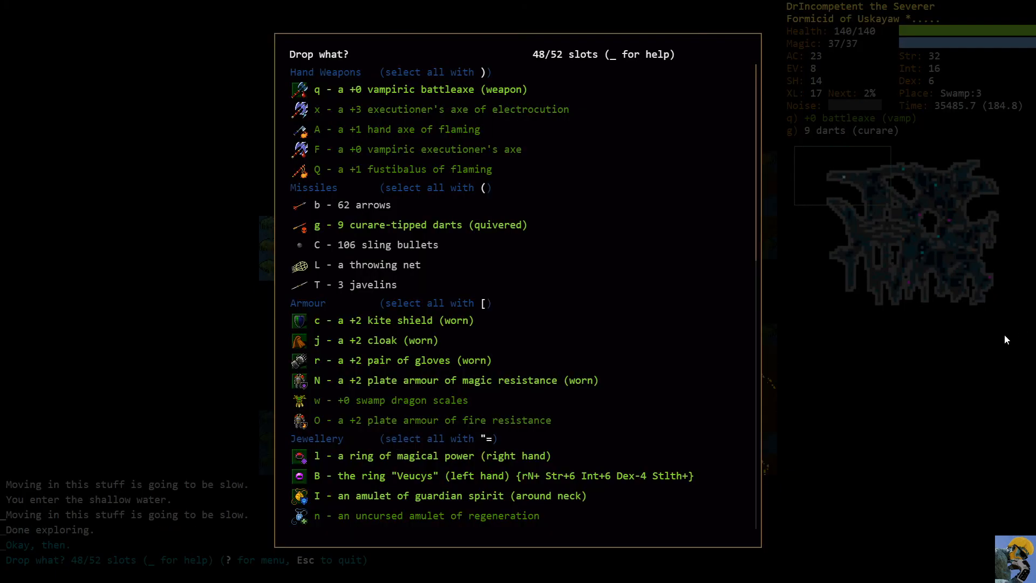
{"action": "mouse_move", "coordinate": [900, 340]}
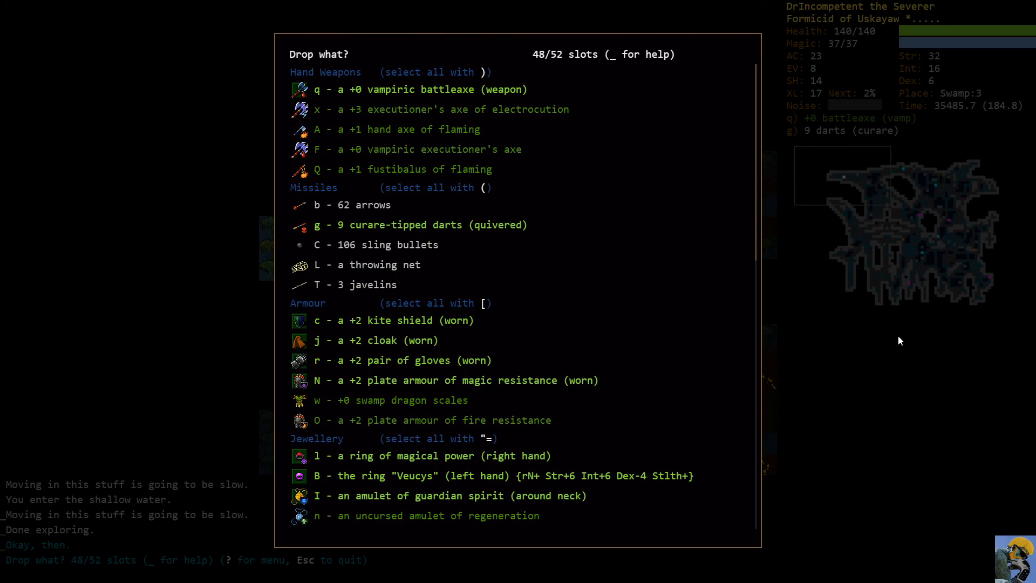
{"action": "mouse_move", "coordinate": [713, 340]}
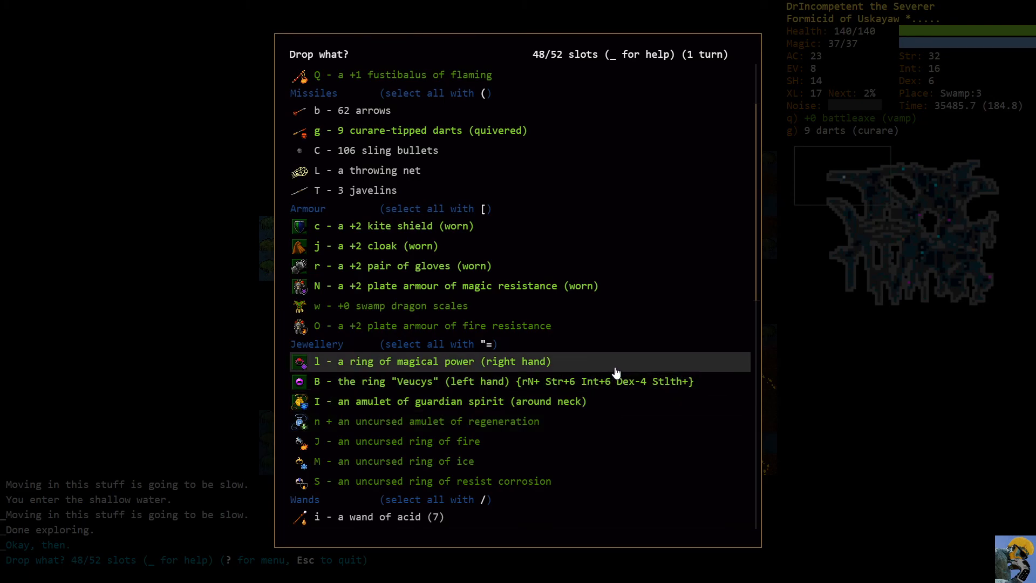
- Scroll through the drop list to choose surplus items from the 48/52 inventory
{"action": "scroll", "scroll_direction": "up", "scroll_amount": 3}
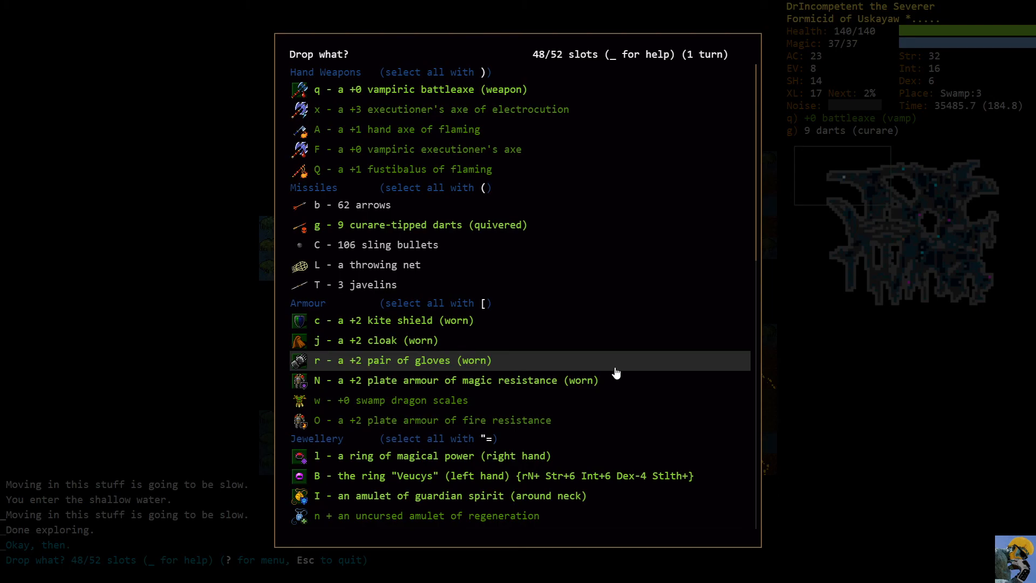
{"action": "scroll", "scroll_direction": "down", "scroll_amount": 3}
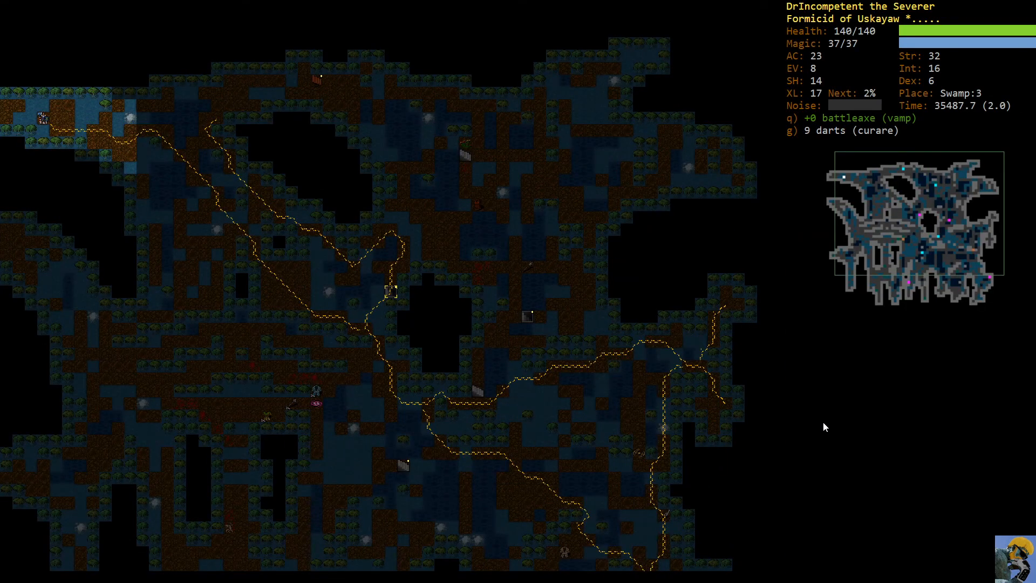
- Descend to Swamp:4, explore, and rest off poison after killing the swamp dragon and worm
{"action": "key", "text": ">"}
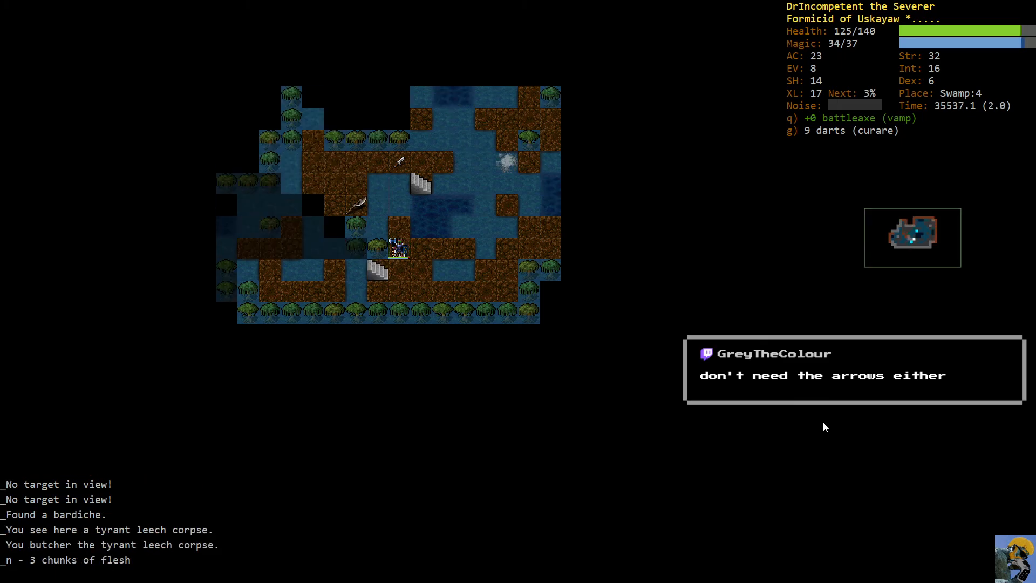
{"action": "key", "text": "d"}
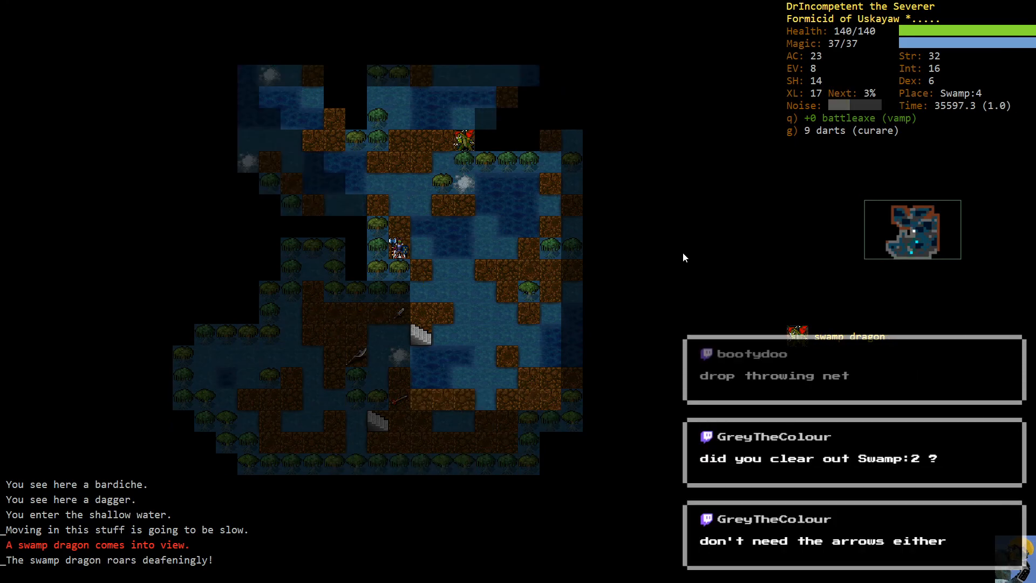
{"action": "key", "text": "up"}
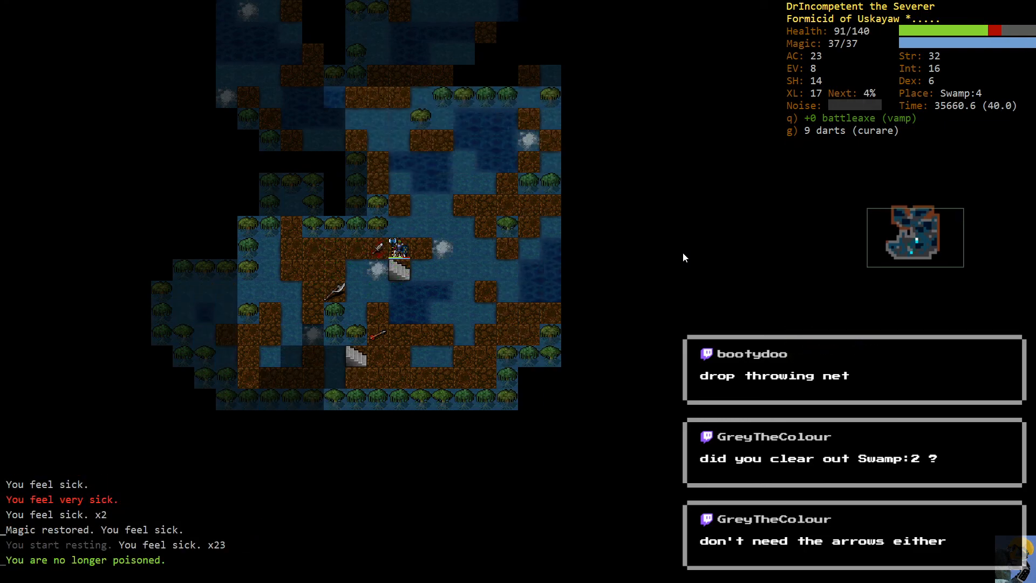
{"action": "key", "text": "5"}
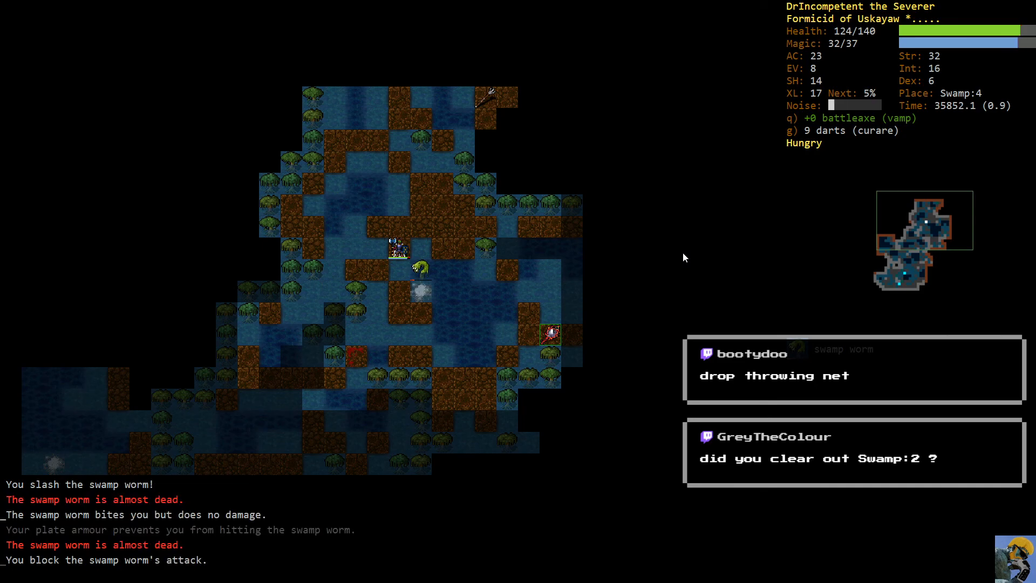
- Shout to lure nearby monsters, bringing a seven-headed hydra into view
{"action": "key", "text": "t"}
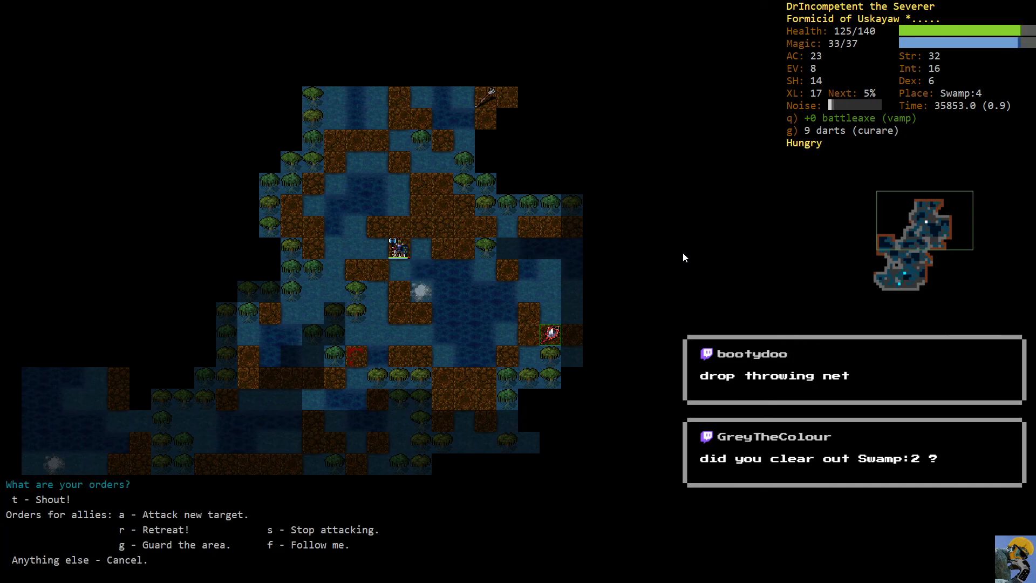
{"action": "key", "text": "Escape"}
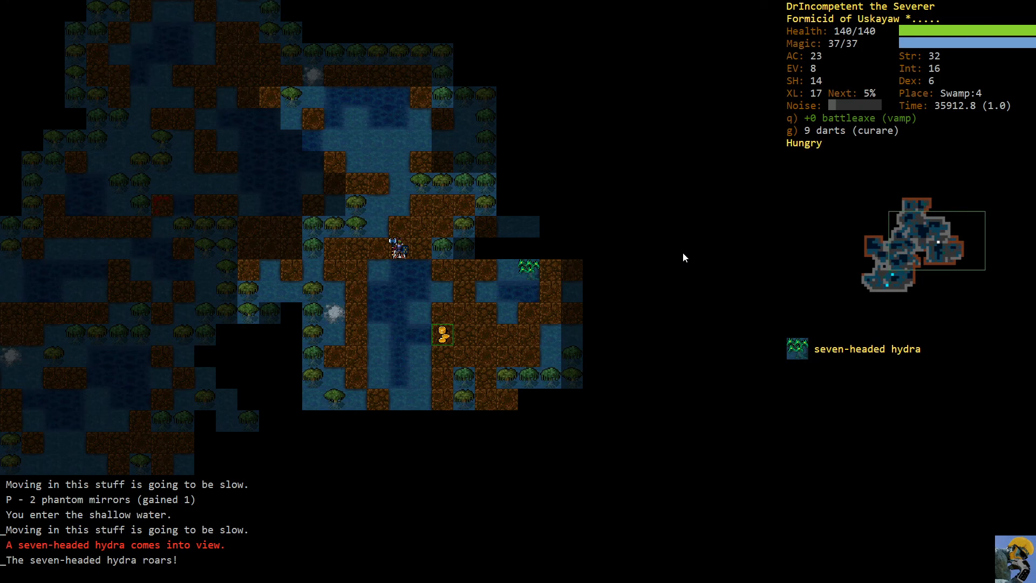
- Wield the +1 flaming hand axe and burn down the seven-headed hydra with flame
{"action": "key", "text": "w"}
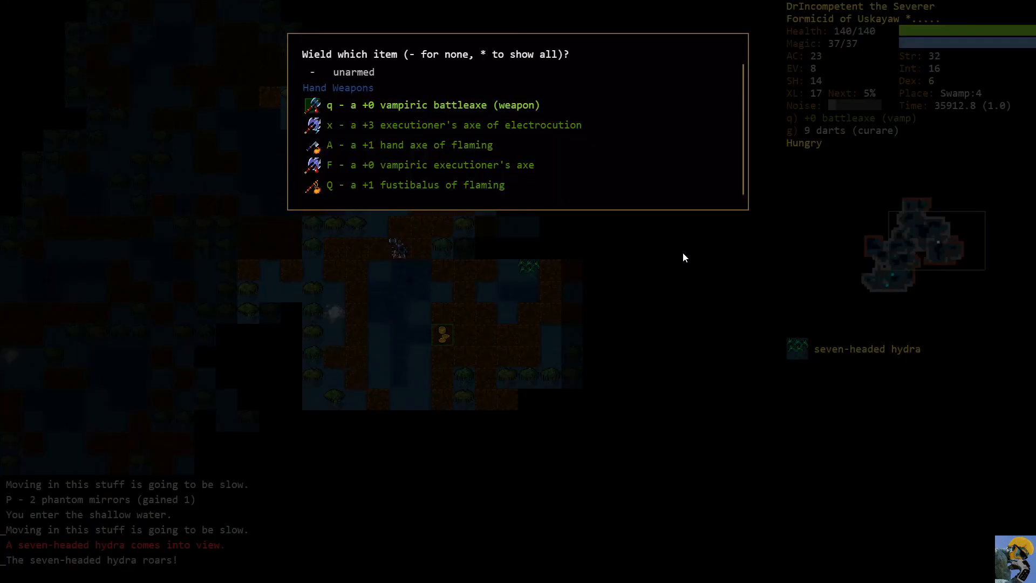
{"action": "key", "text": "A"}
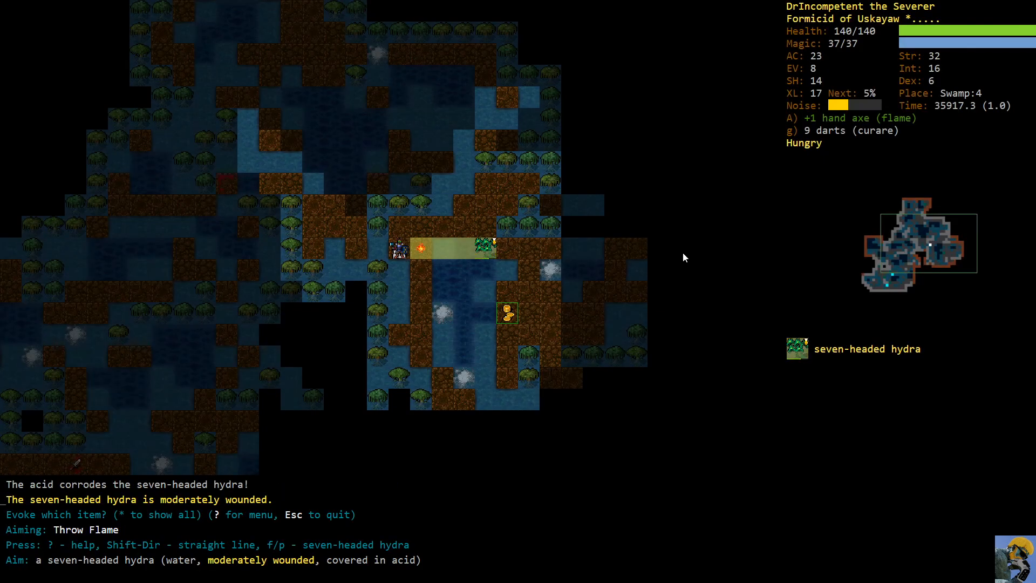
{"action": "key", "text": "f"}
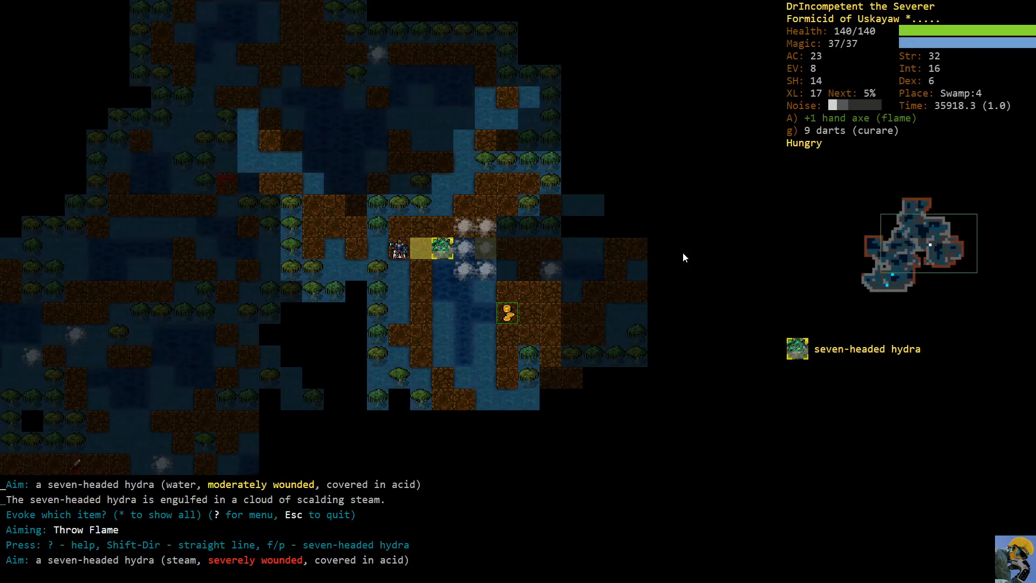
{"action": "key", "text": "f"}
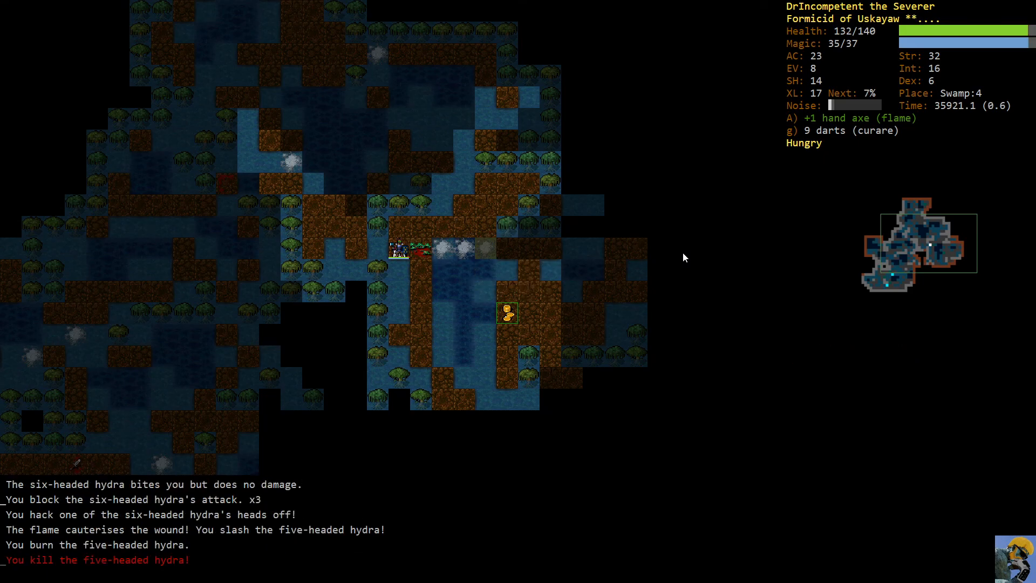
- Re-wield the vampiric battleaxe after the hydra dies
{"action": "key", "text": "w"}
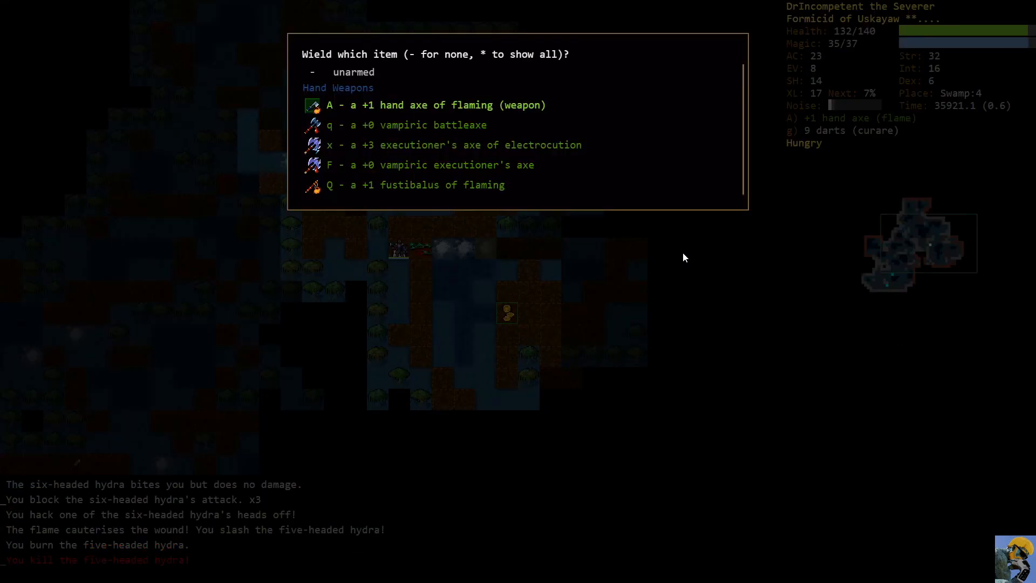
{"action": "key", "text": "q"}
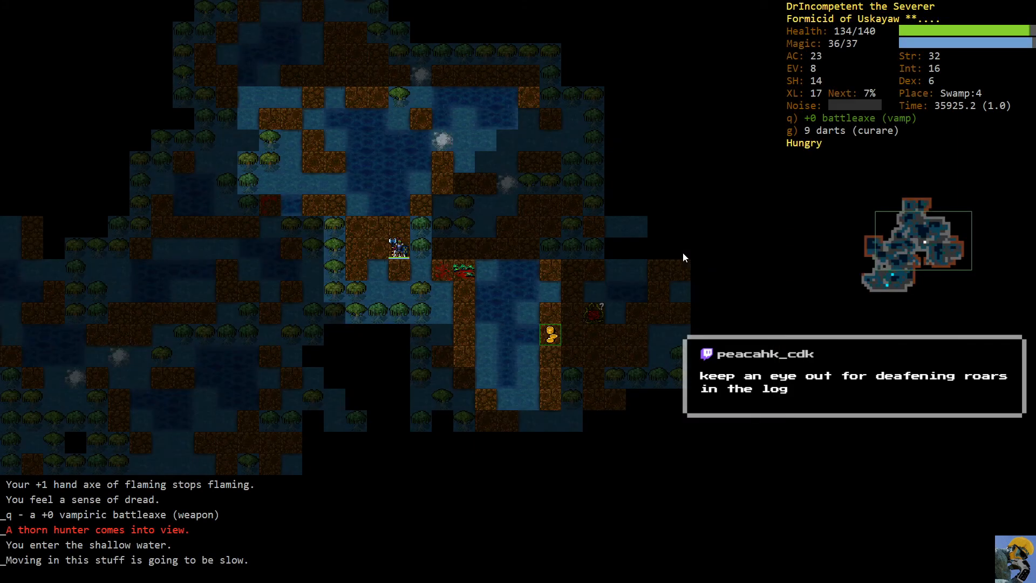
{"action": "mouse_move", "coordinate": [742, 270]}
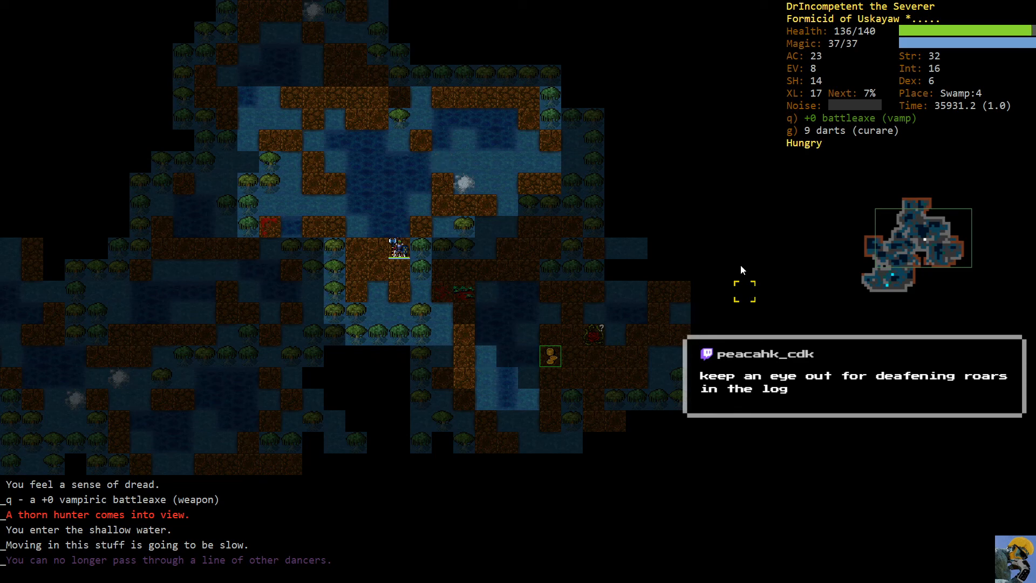
- Let the thorn hunter close in, zap acid at it, melee it down, then flame the phantom
{"action": "key", "text": "up"}
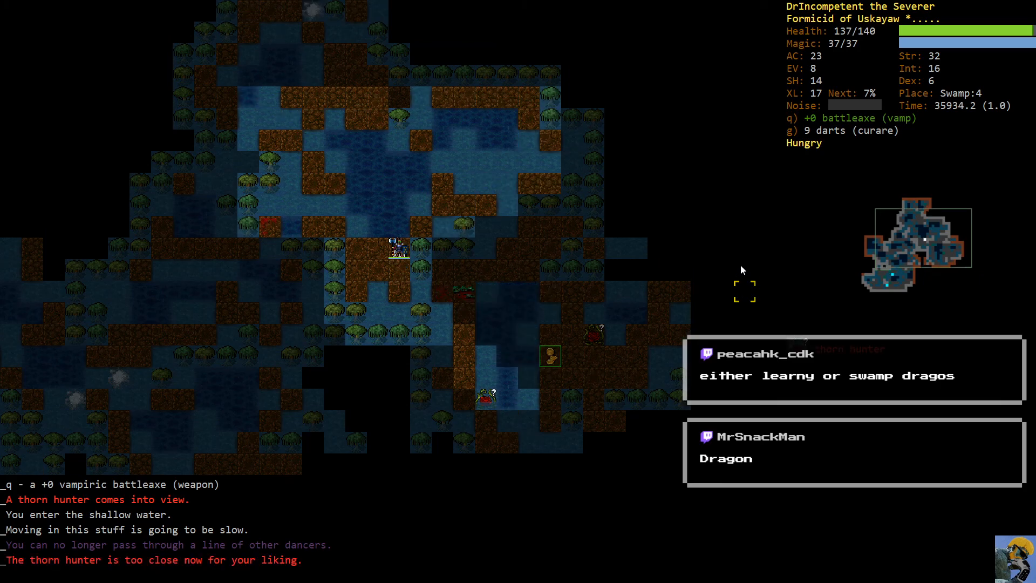
{"action": "key", "text": "Up"}
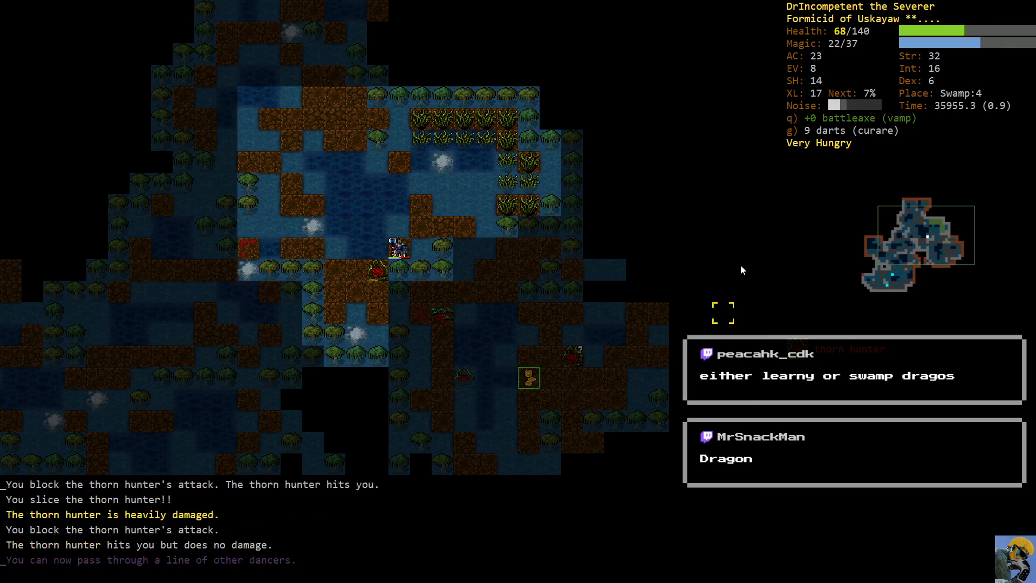
{"action": "key", "text": "v"}
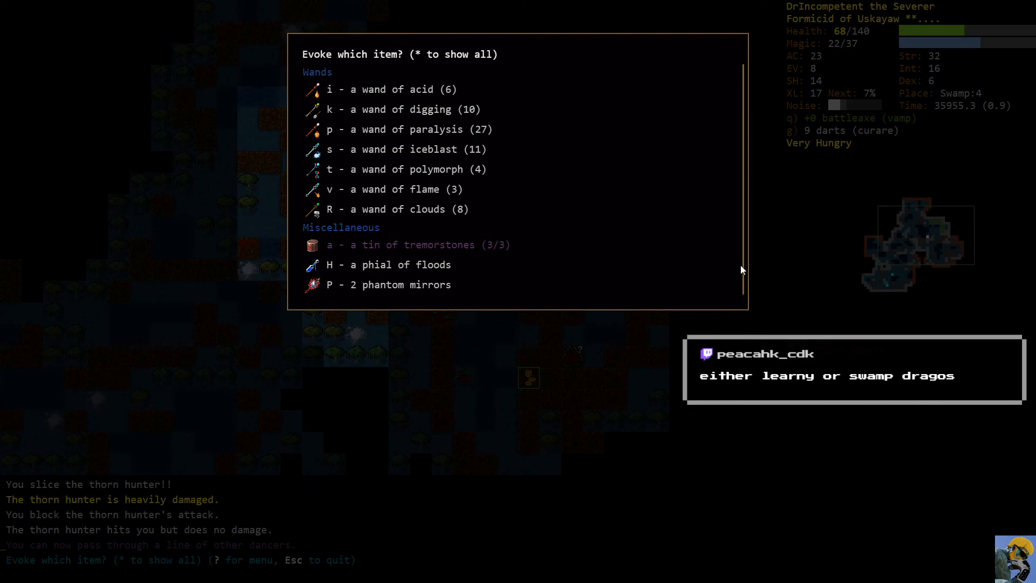
{"action": "key", "text": "i"}
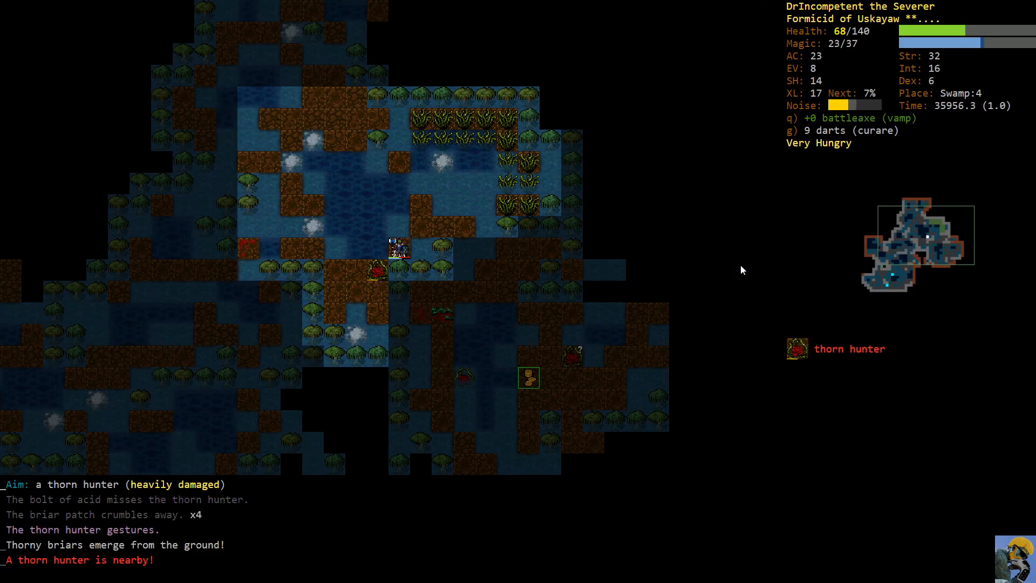
{"action": "key", "text": "v"}
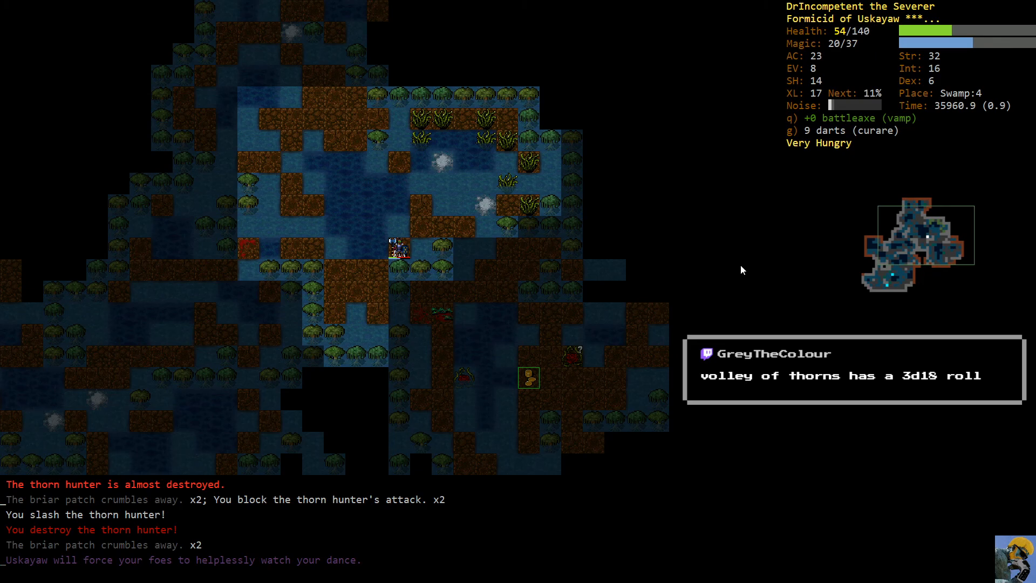
{"action": "key", "text": "5"}
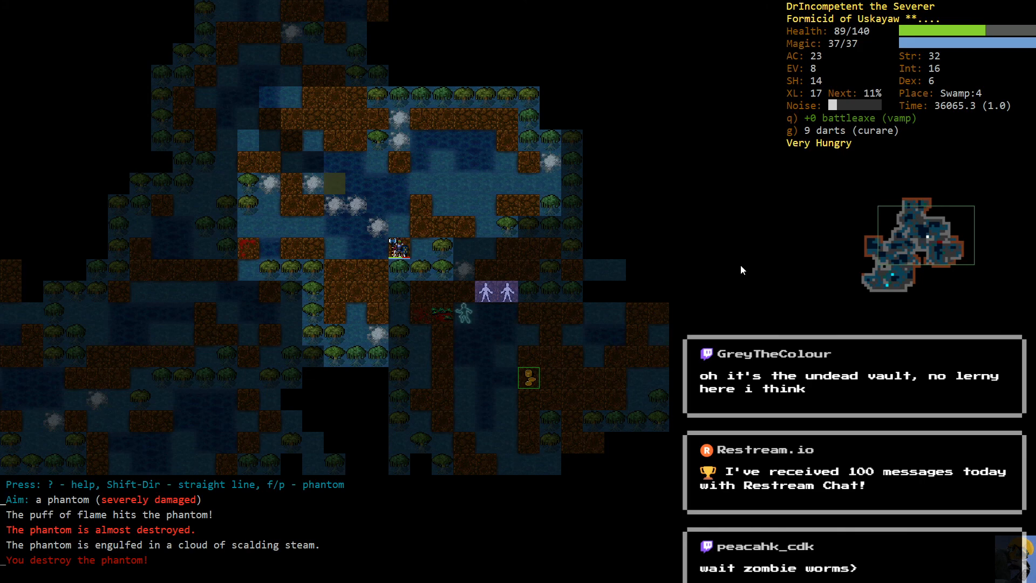
- Eat a ration, then melee both alligator zombies until destroyed
{"action": "key", "text": "e"}
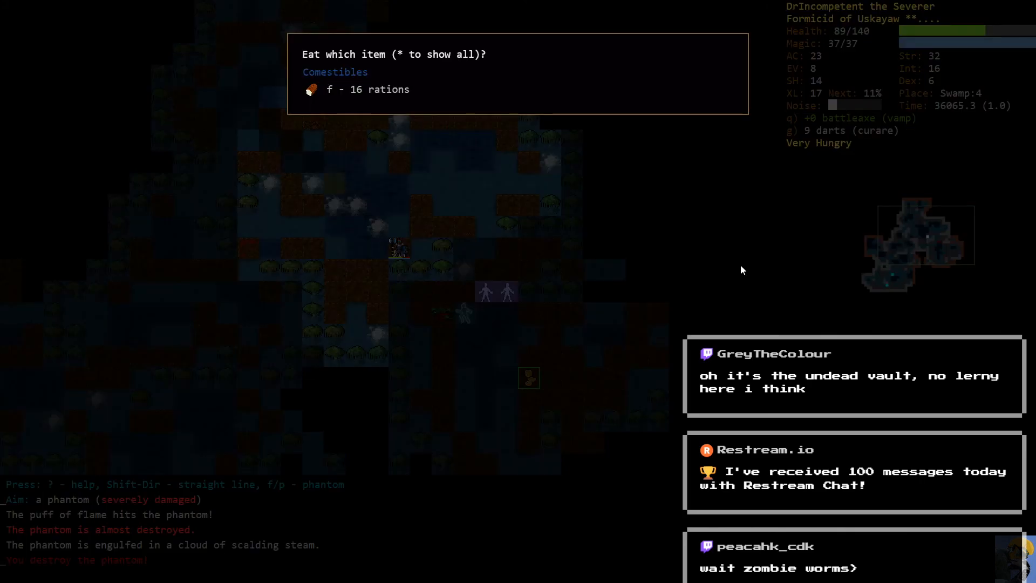
{"action": "key", "text": "f"}
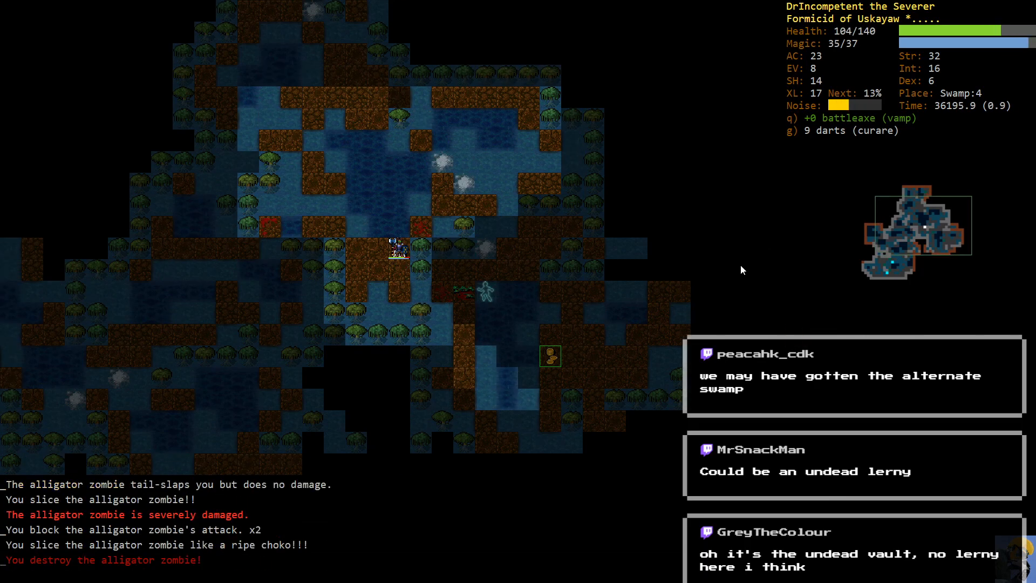
{"action": "key", "text": "5"}
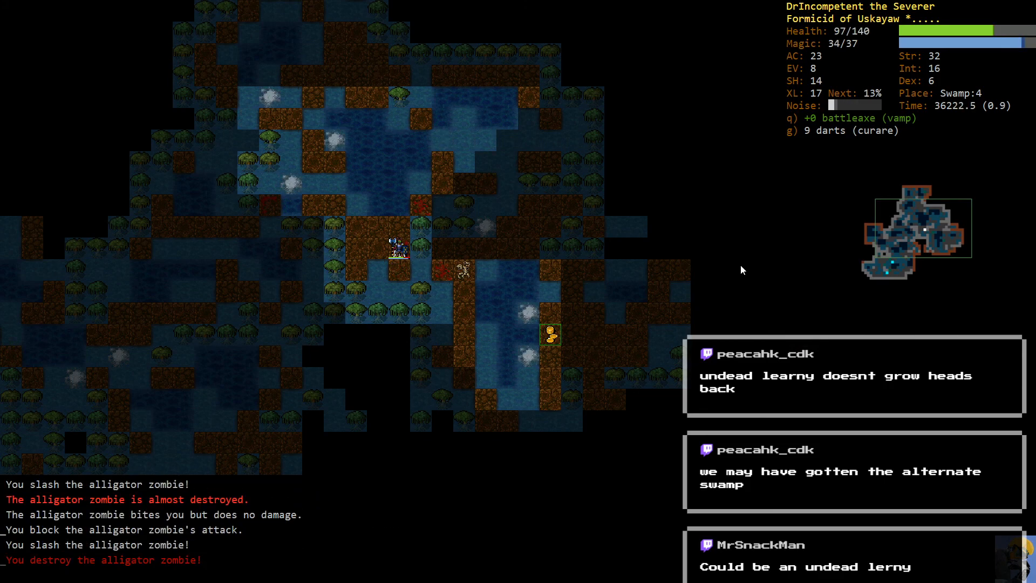
{"action": "key", "text": "5"}
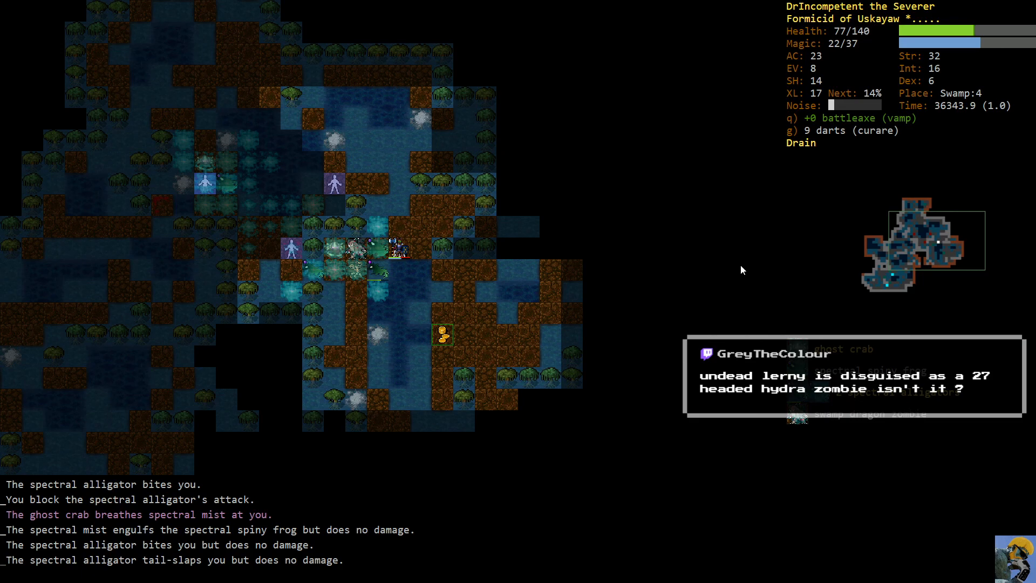
- Fight the spectral alligator, evoke a wand at the attackers, then rest to recover
{"action": "key", "text": "V"}
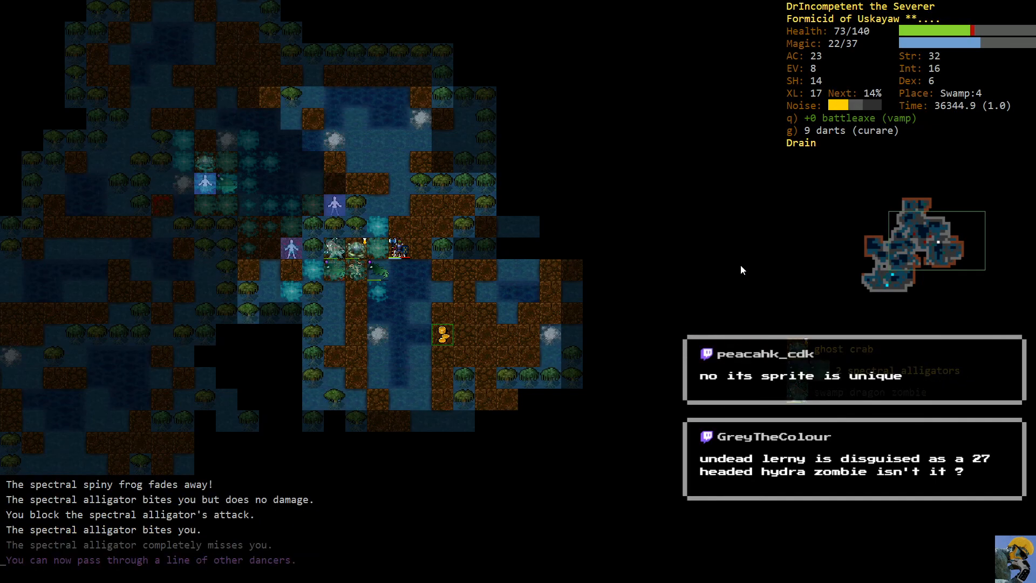
{"action": "key", "text": "v"}
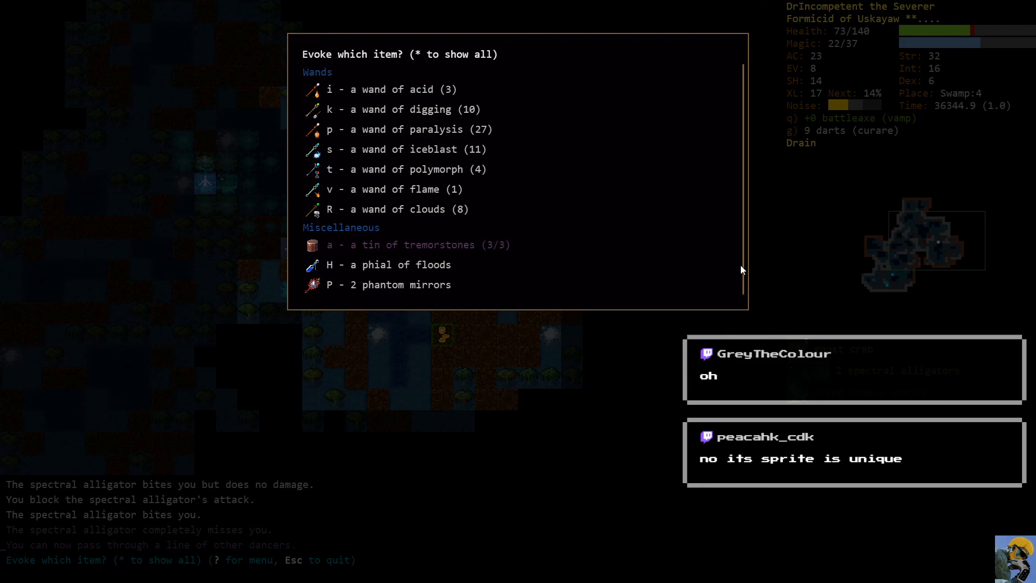
{"action": "key", "text": "i"}
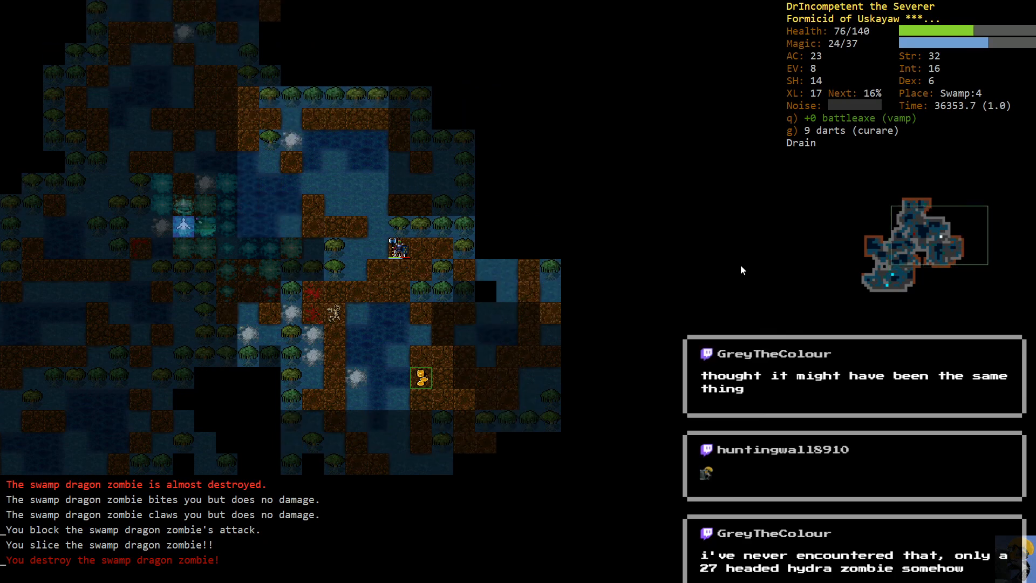
{"action": "key", "text": "5"}
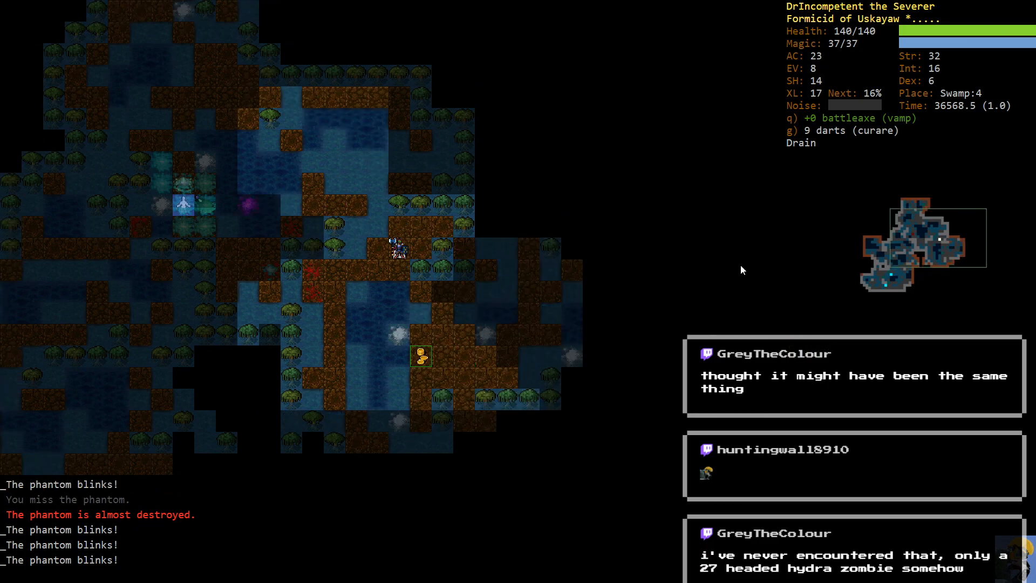
- Aim the last flame puff at the phantom, then inspect and dismiss the alligator zombie description
{"action": "key", "text": "up"}
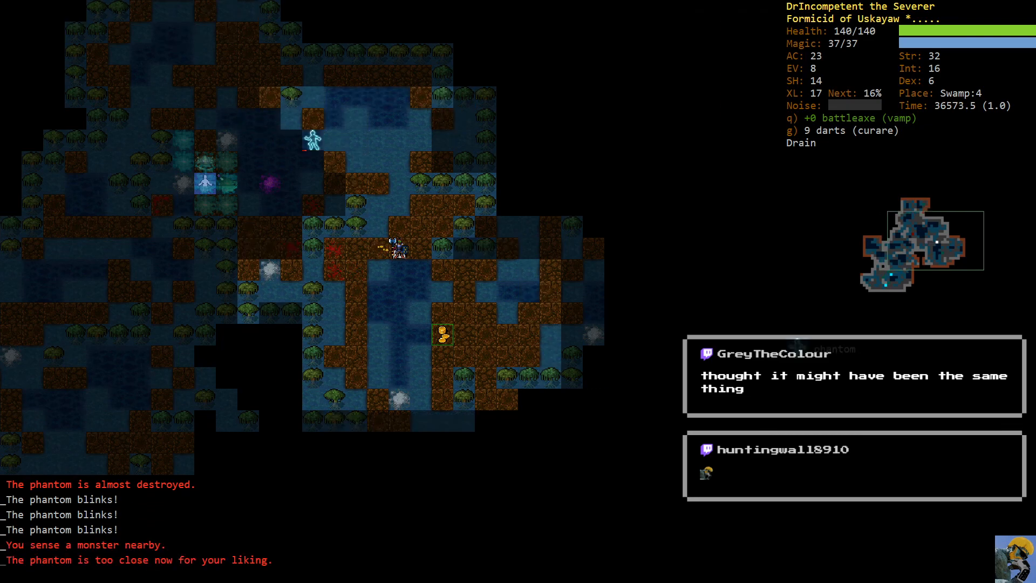
{"action": "key", "text": "f"}
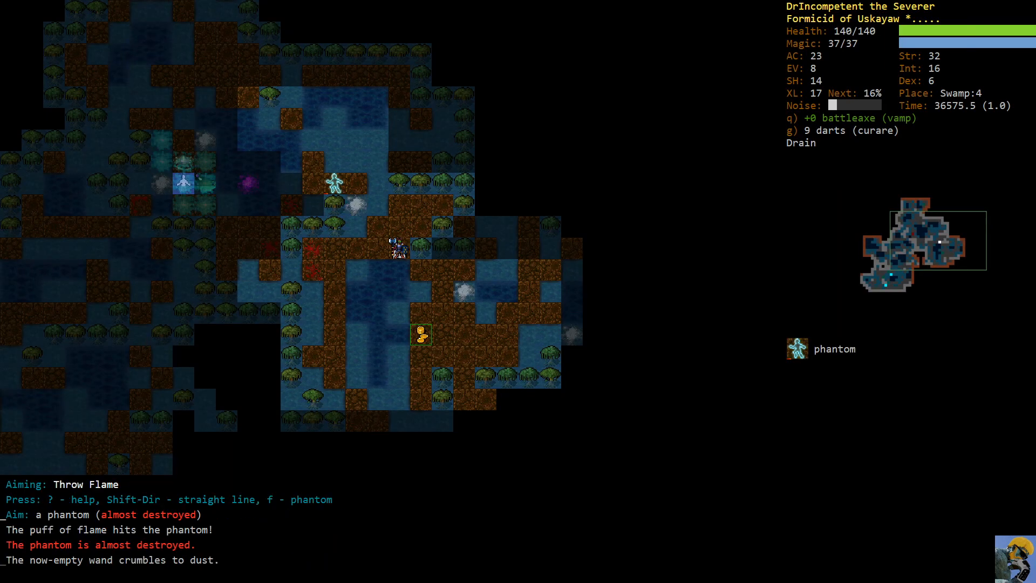
{"action": "key", "text": "V"}
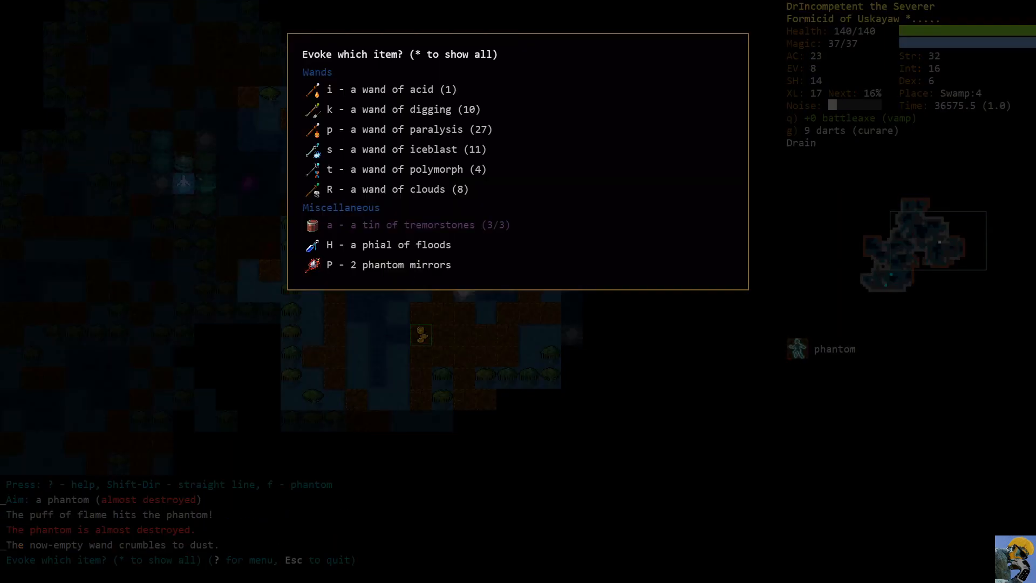
{"action": "key", "text": "Escape"}
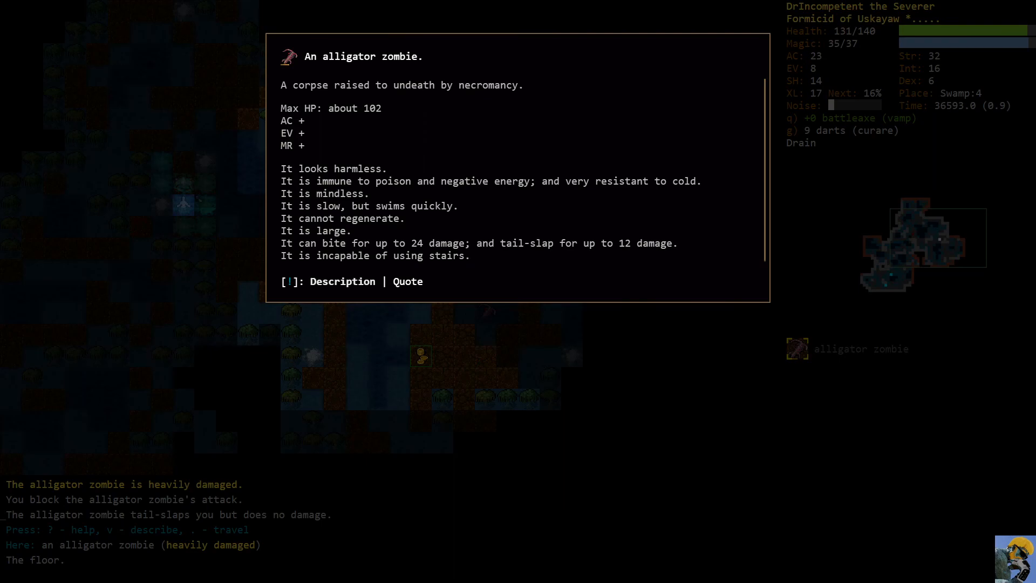
{"action": "key", "text": "Escape"}
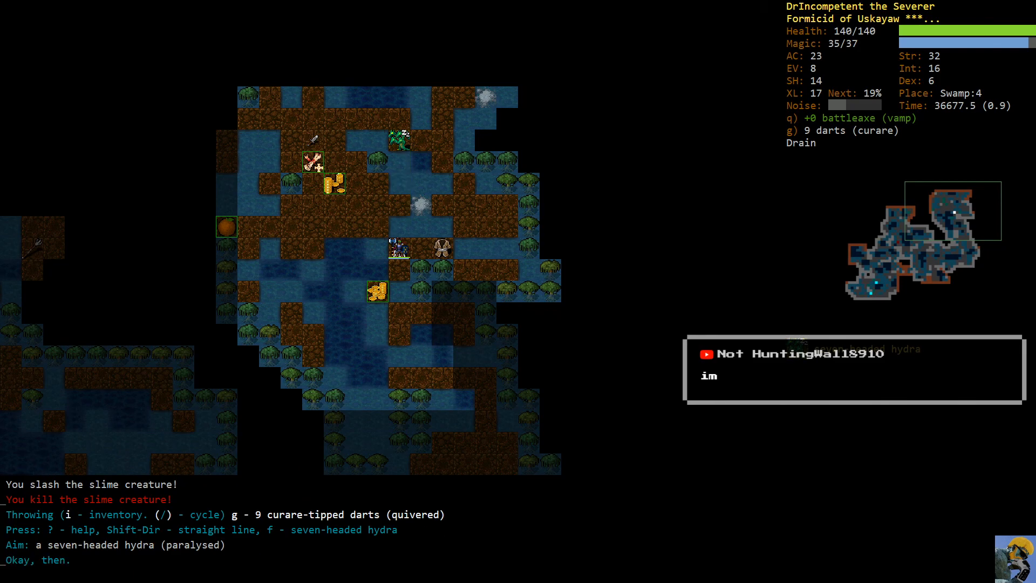
- Cancel evoking, wield the +1 hand axe of flaming, and reopen the weapon list
{"action": "key", "text": "Q"}
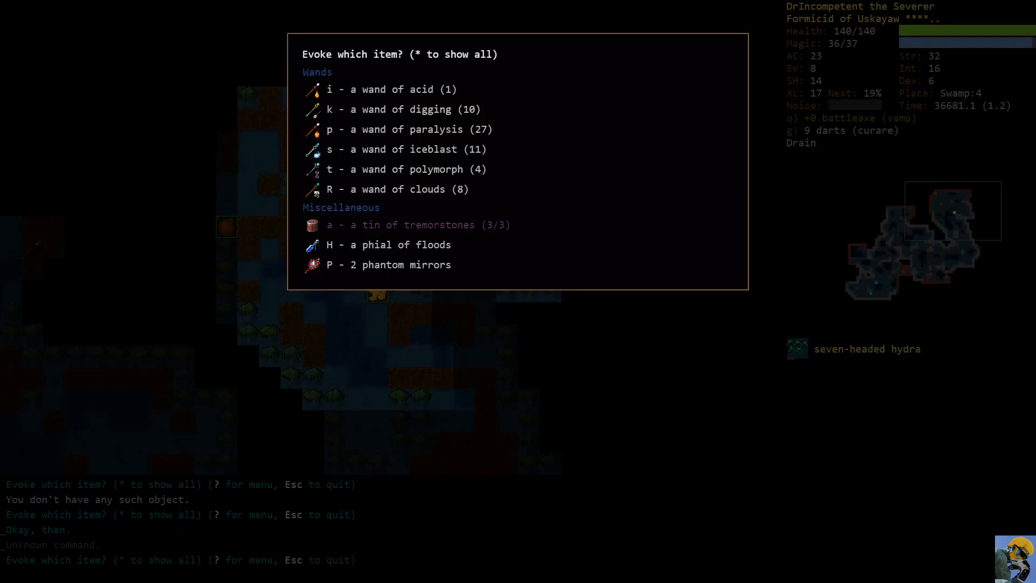
{"action": "key", "text": "Escape"}
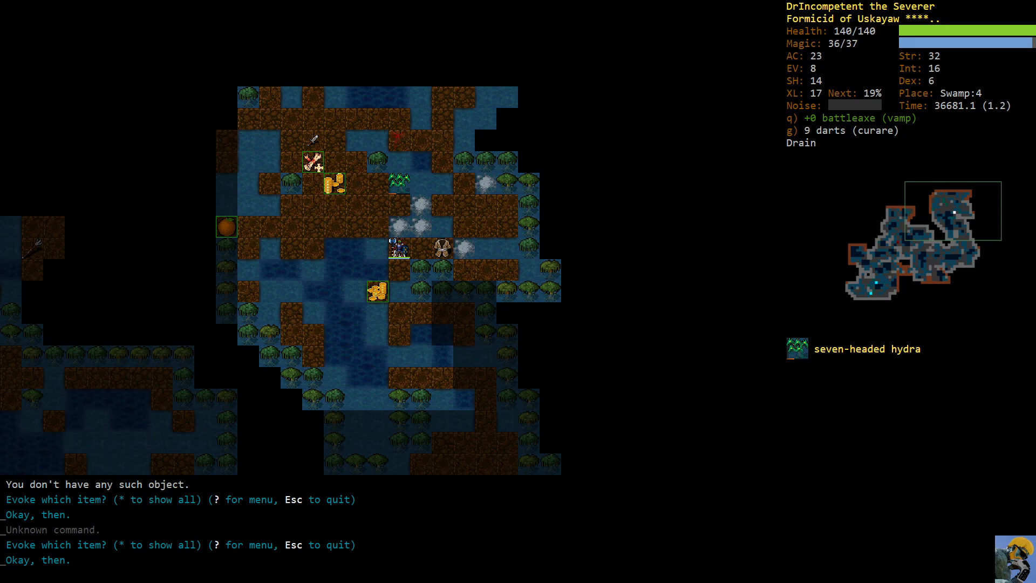
{"action": "key", "text": "w"}
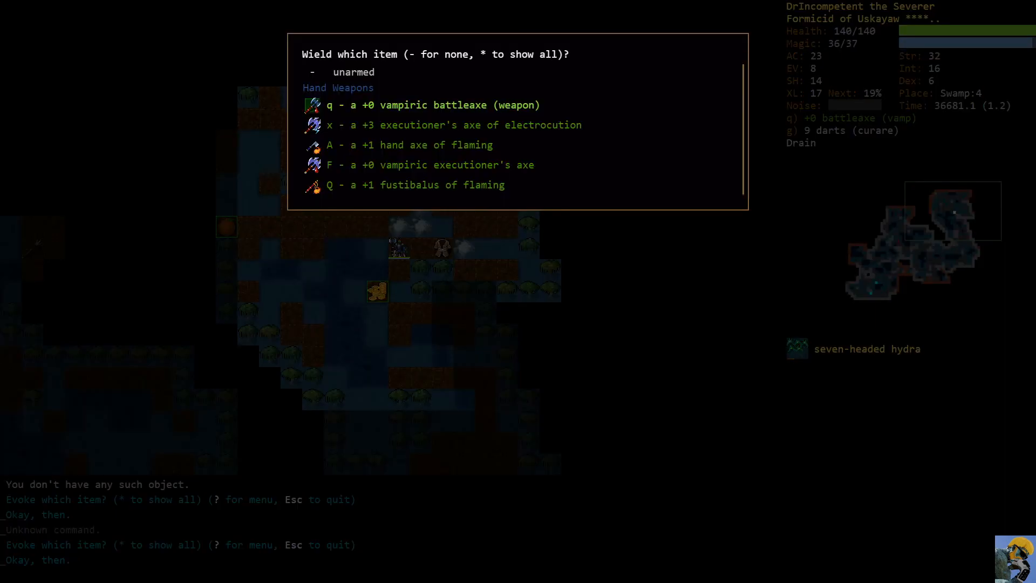
{"action": "key", "text": "A"}
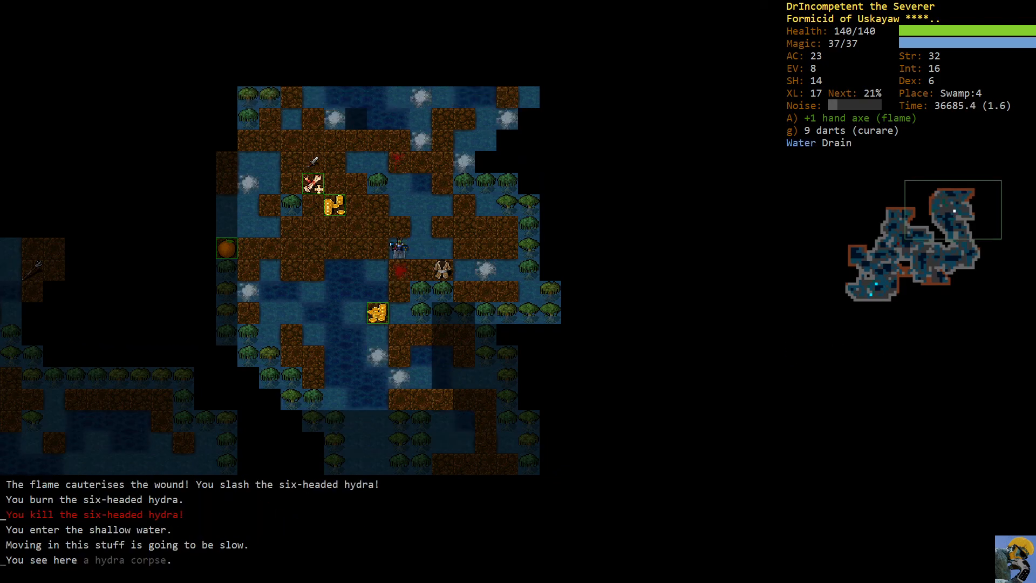
{"action": "key", "text": "w"}
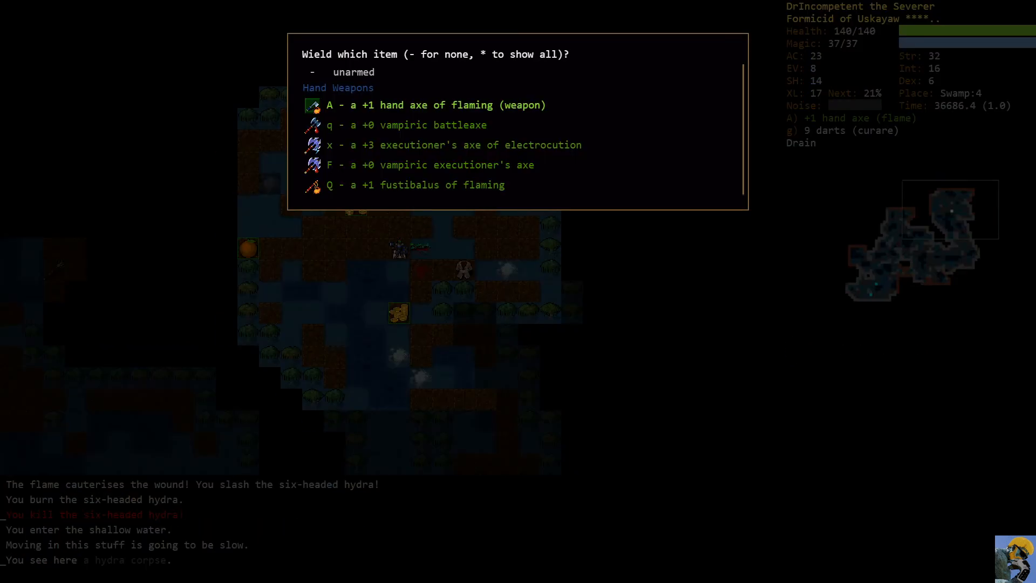
- Wield the vampiric battleaxe again and review the skill training overview
{"action": "key", "text": "q"}
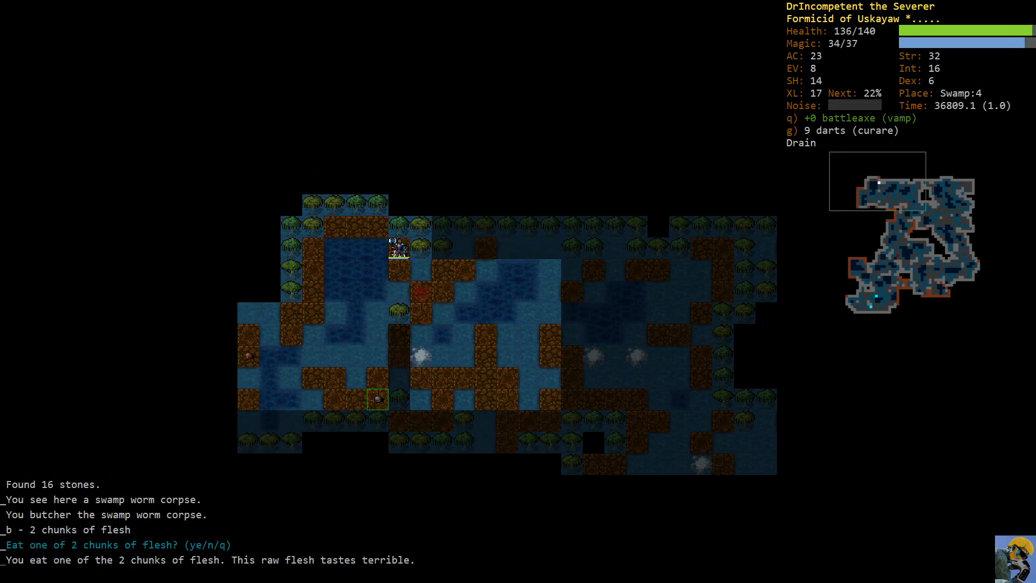
{"action": "key", "text": "m"}
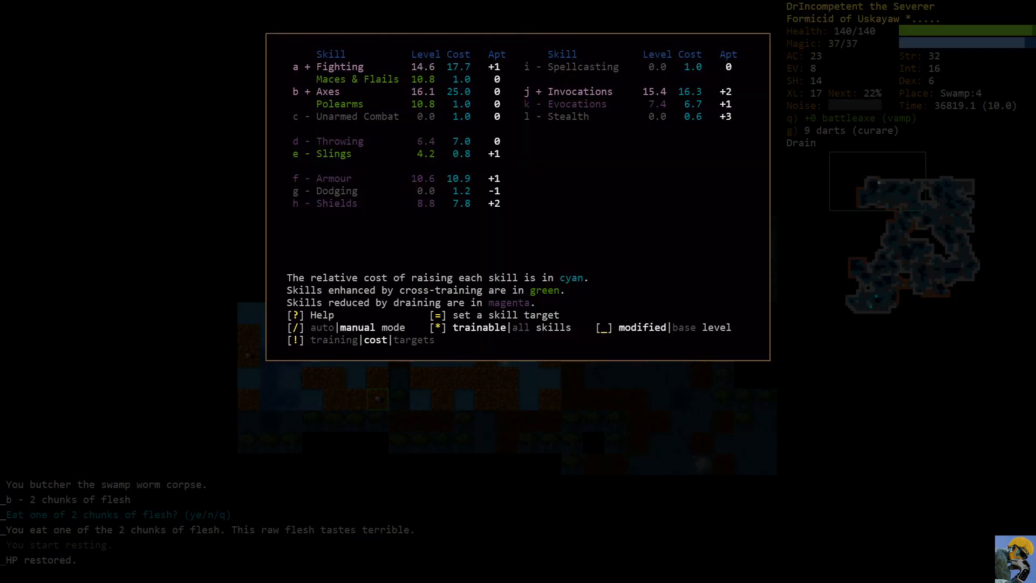
{"action": "key", "text": "Escape"}
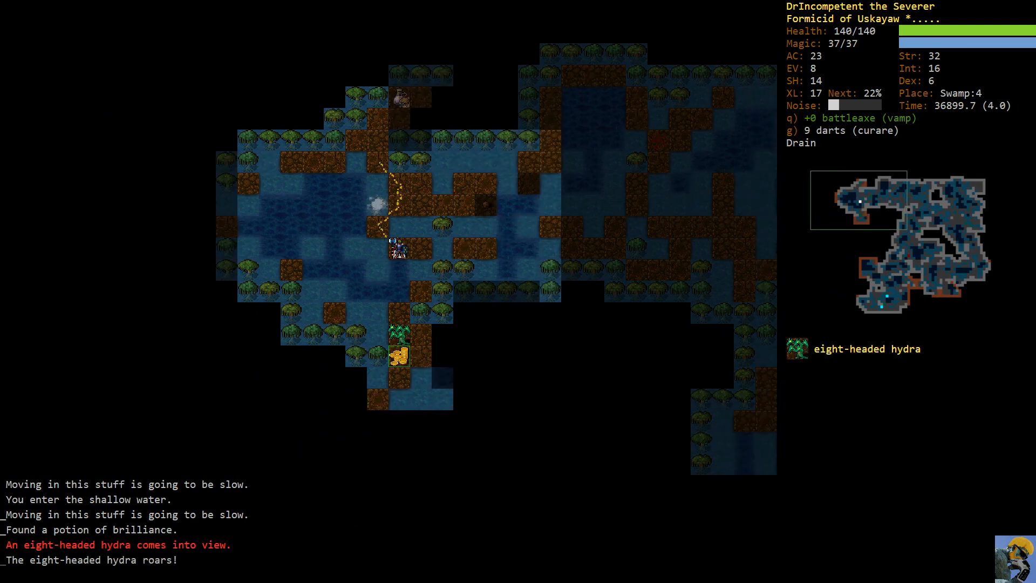
- Switch to the flaming hand axe, dart and chop the eight-headed hydra, then rest to 140/140
{"action": "key", "text": "V"}
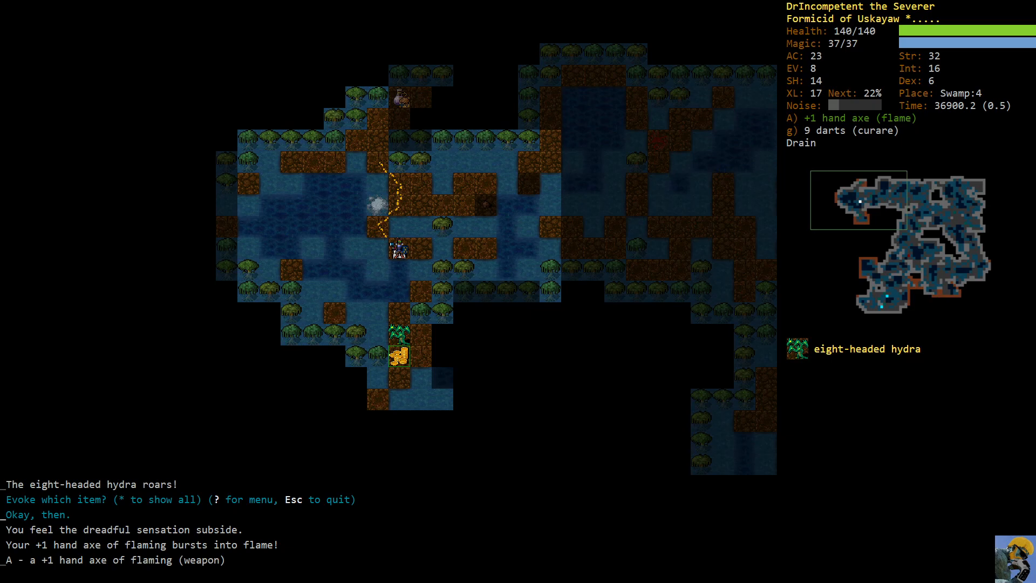
{"action": "key", "text": "f"}
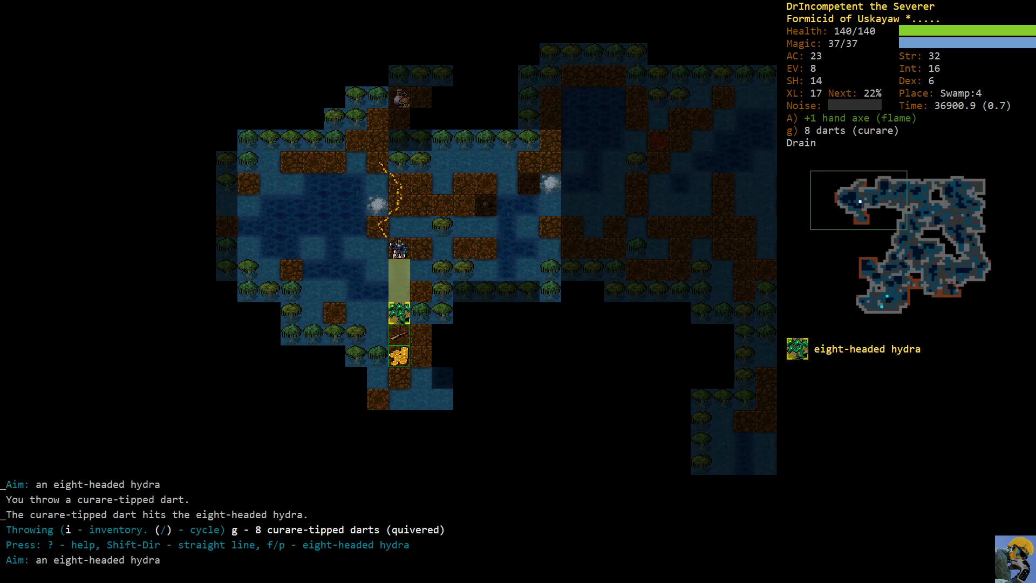
{"action": "key", "text": "f"}
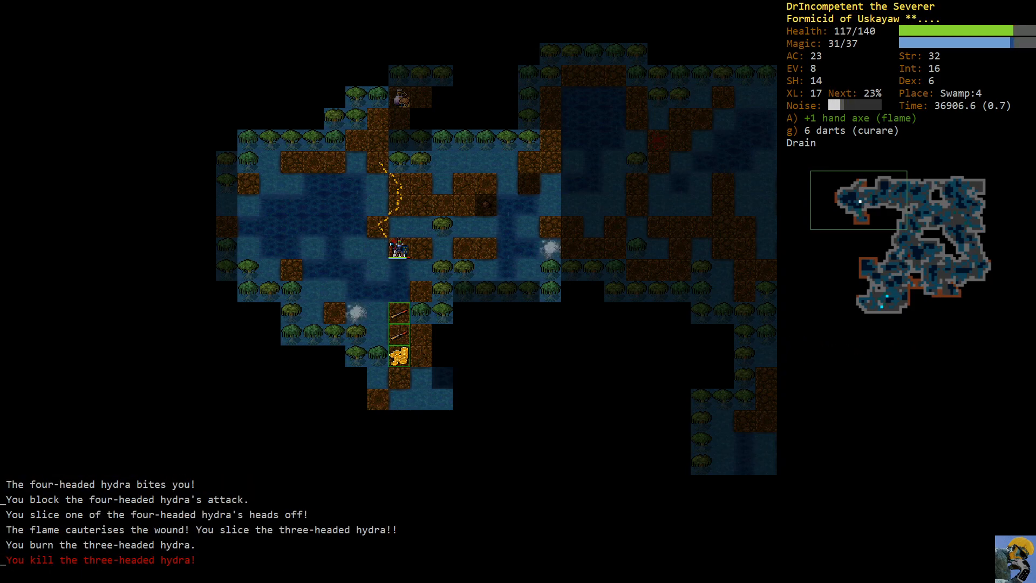
{"action": "key", "text": "5"}
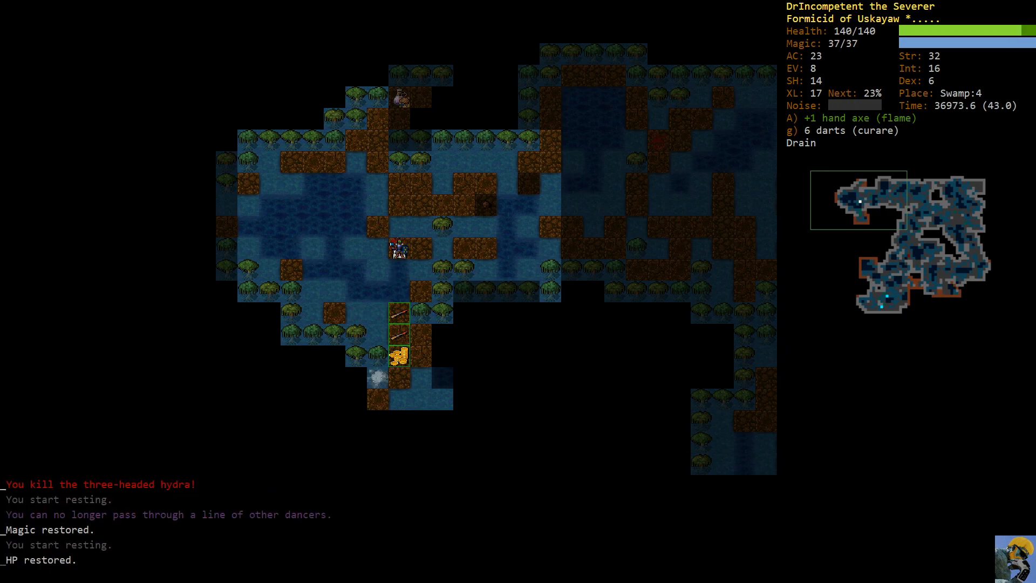
- Dismiss the eat prompt and wield the vampiric battleaxe again
{"action": "key", "text": "e"}
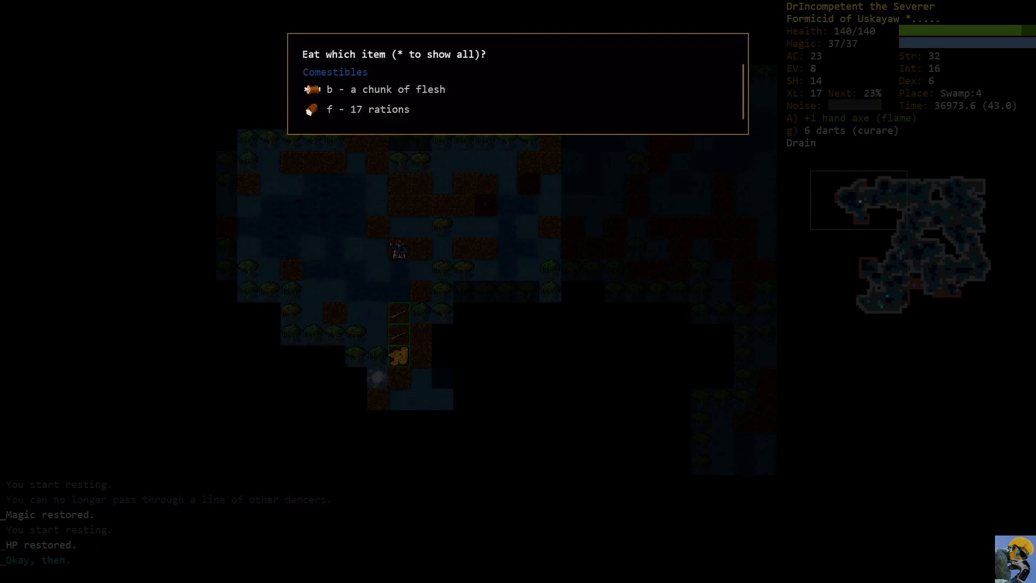
{"action": "key", "text": "w"}
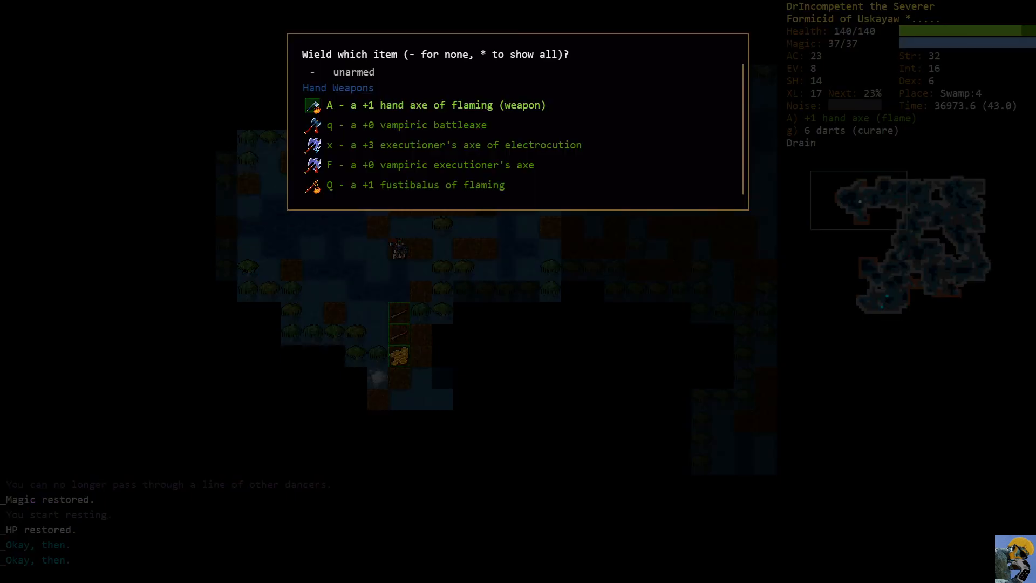
{"action": "key", "text": "q"}
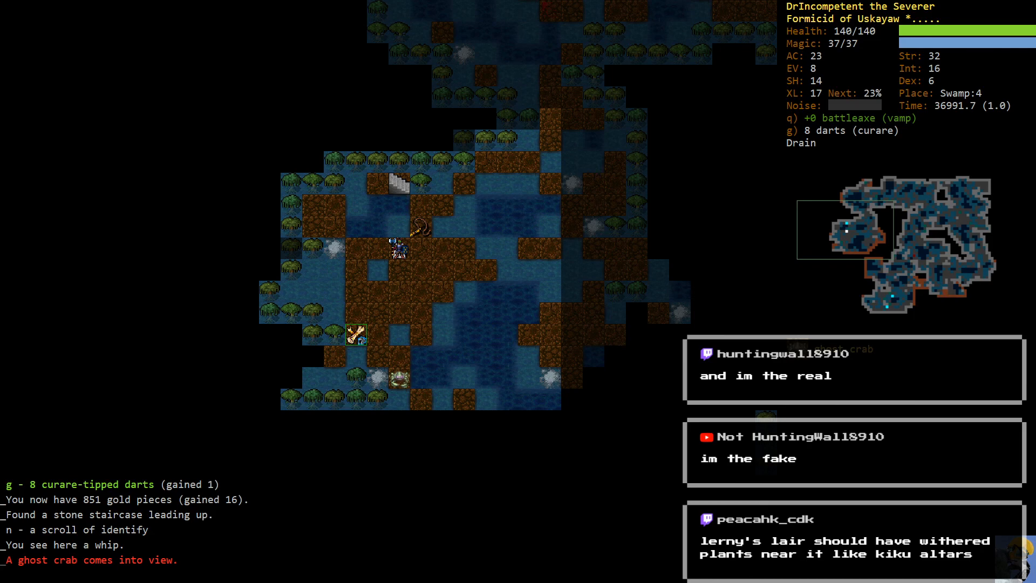
- Fire two Iceblasts at the ghost crab, confirming the target on the second
{"action": "key", "text": "V"}
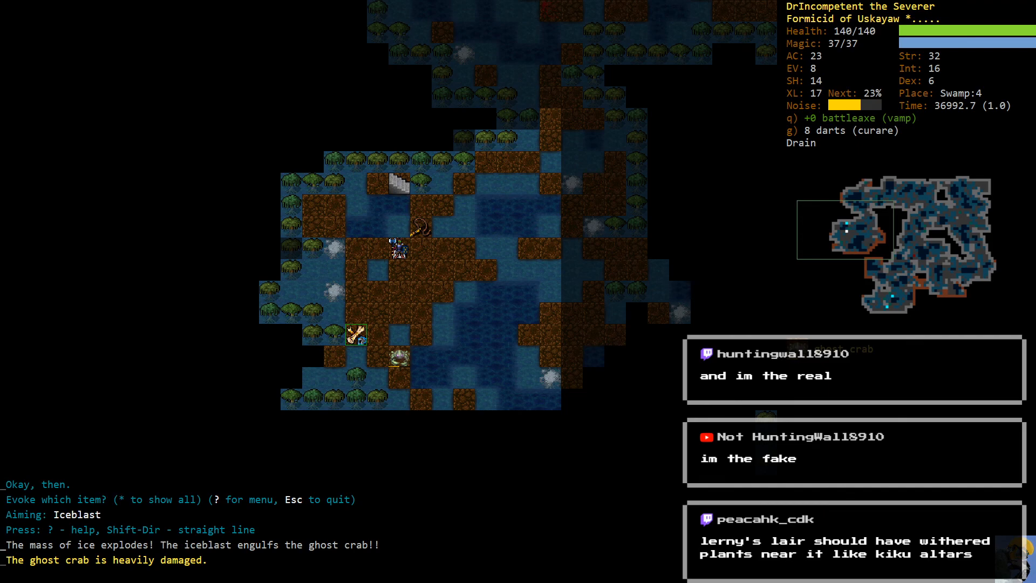
{"action": "key", "text": "*"}
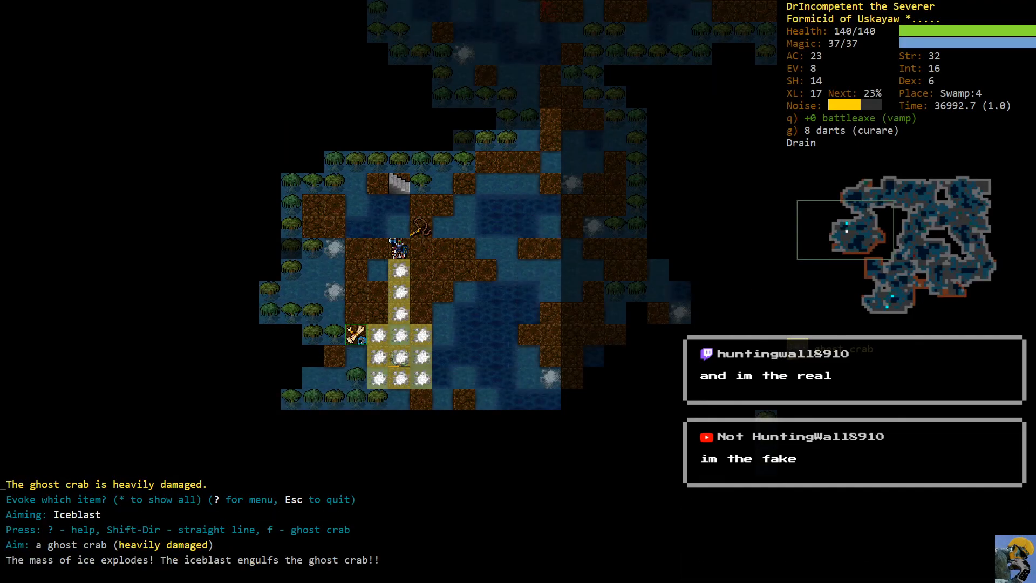
{"action": "key", "text": "f"}
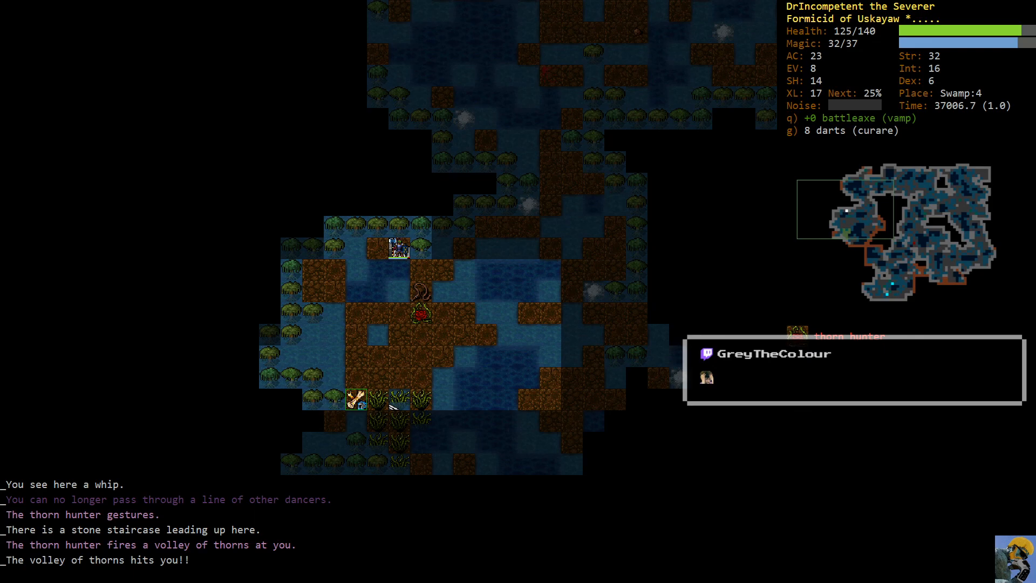
- Continue exploring the swamp until a phantom comes into view
{"action": "key", "text": "V"}
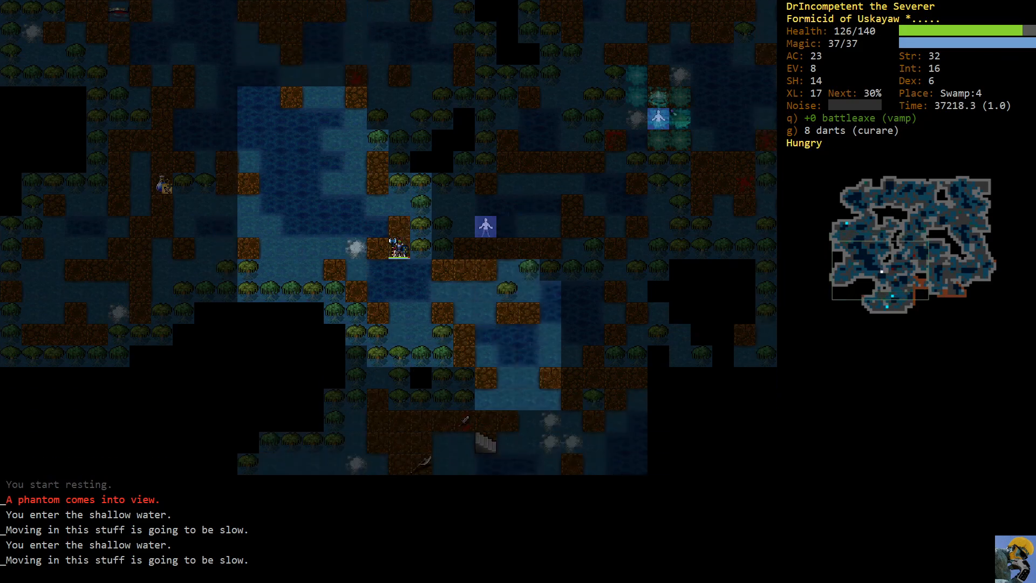
- Kill the one-headed hydra zombie, then eat a ration to end hunger
{"action": "key", "text": "Up"}
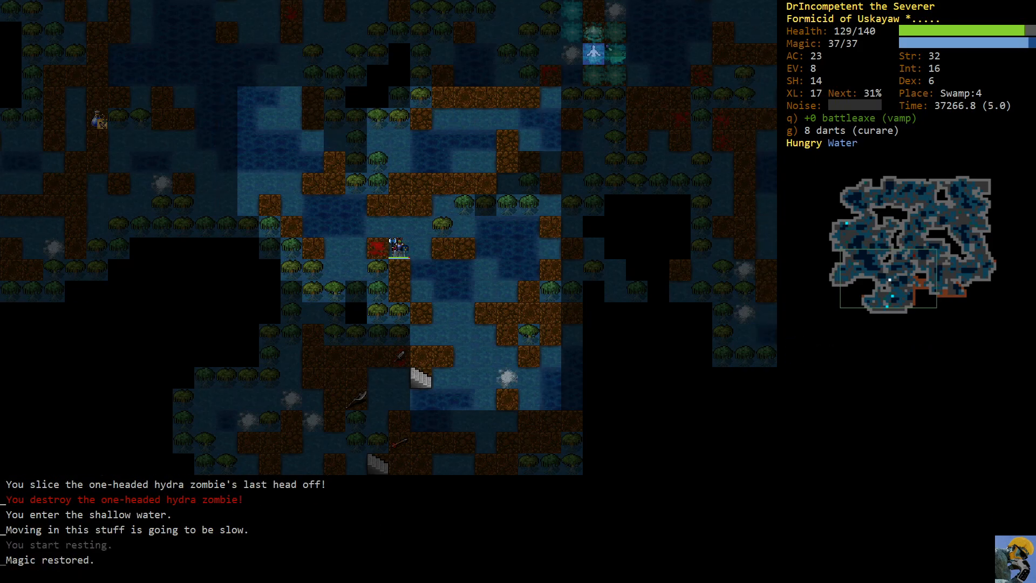
{"action": "key", "text": "e"}
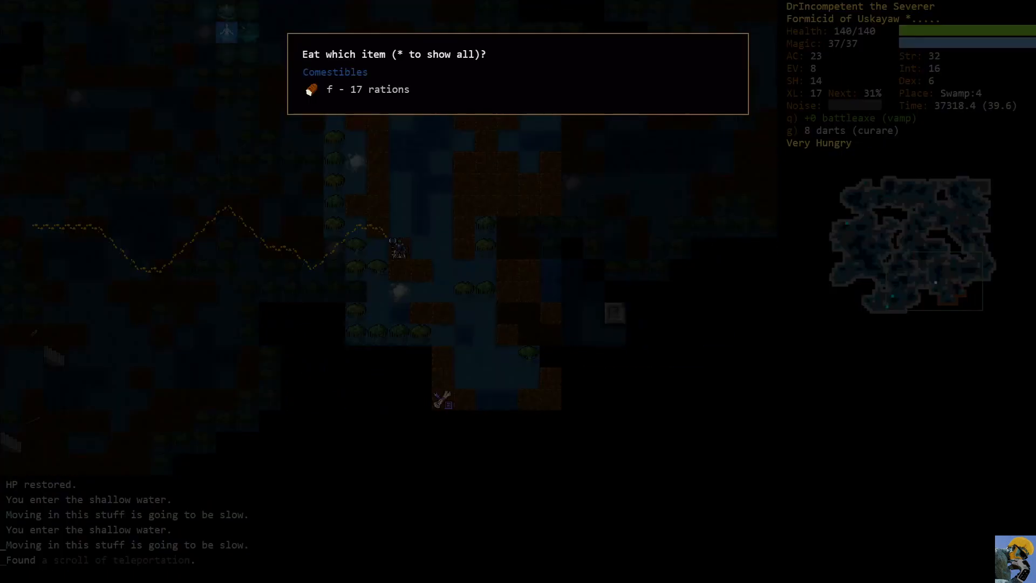
{"action": "key", "text": "f"}
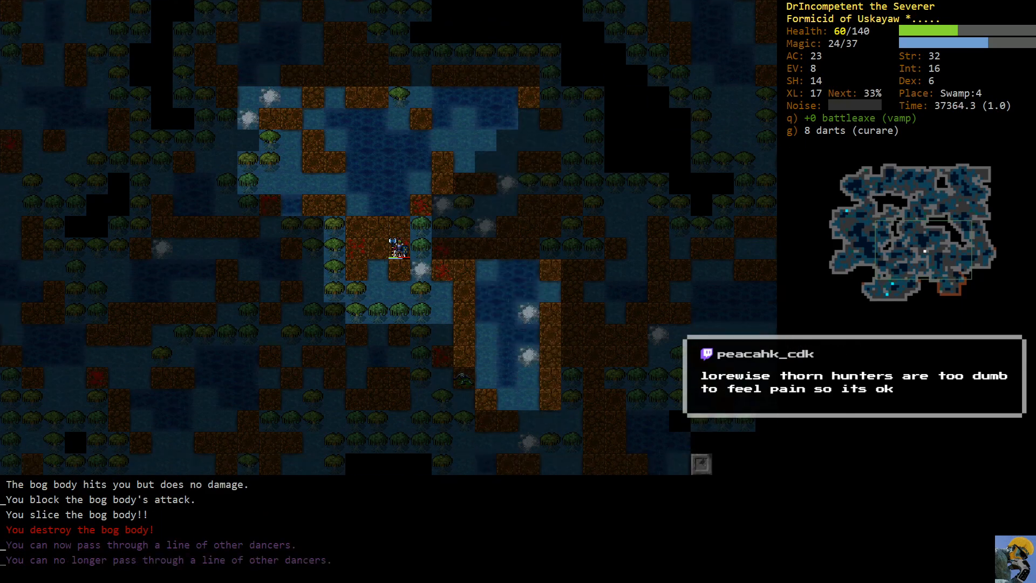
- Travel to the stone vault and examine the foul pestilence miasma cloud inside
{"action": "key", "text": "5"}
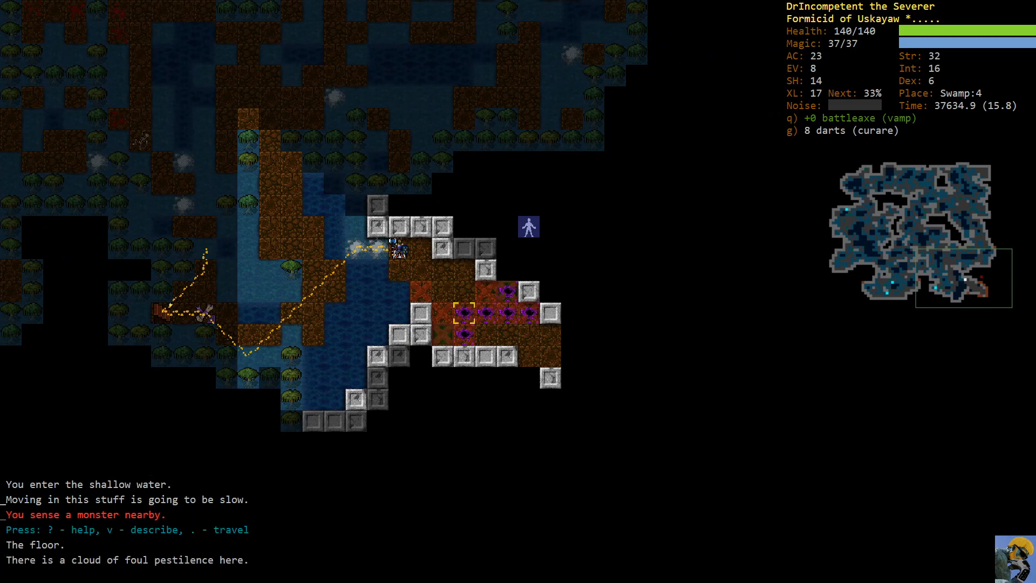
{"action": "key", "text": "v"}
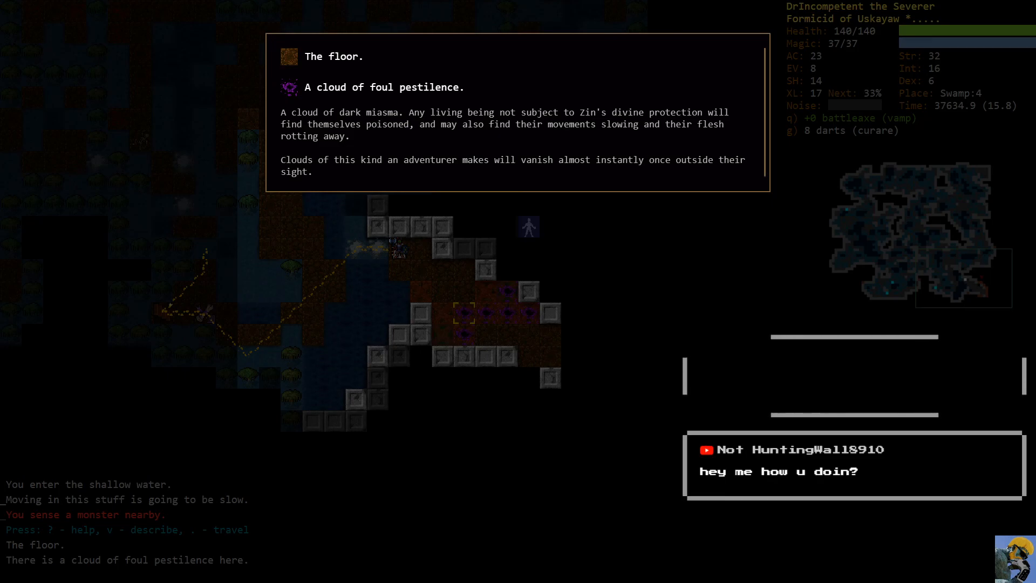
{"action": "key", "text": "Escape"}
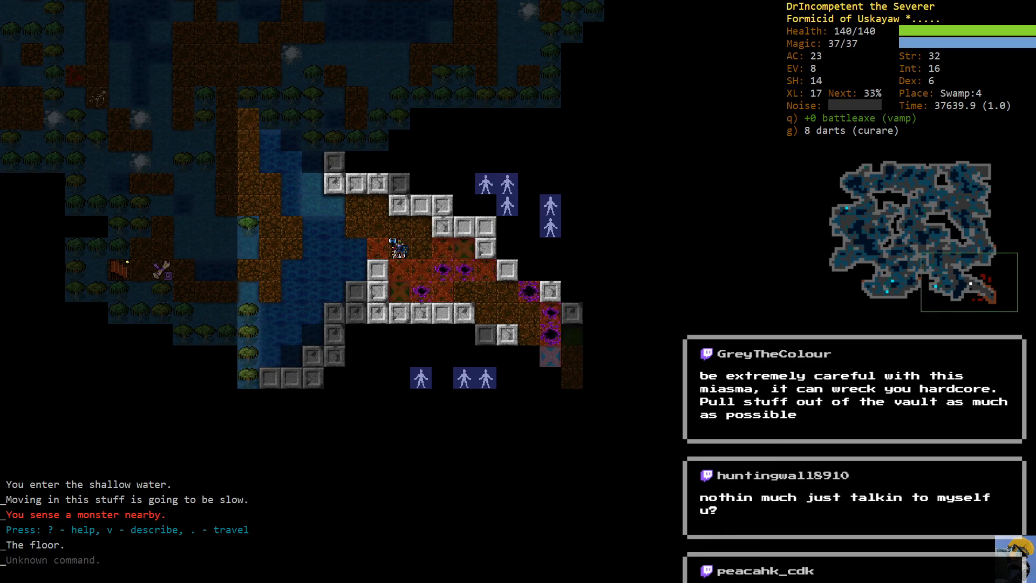
- Check the scroll list, then shout outside the vault to lure the undead out
{"action": "key", "text": "t"}
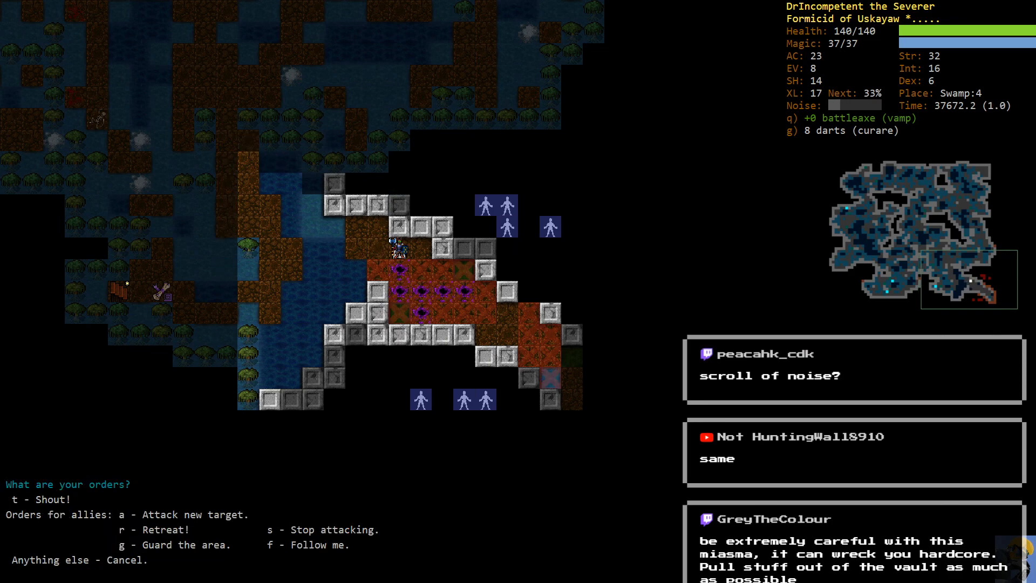
{"action": "key", "text": "r"}
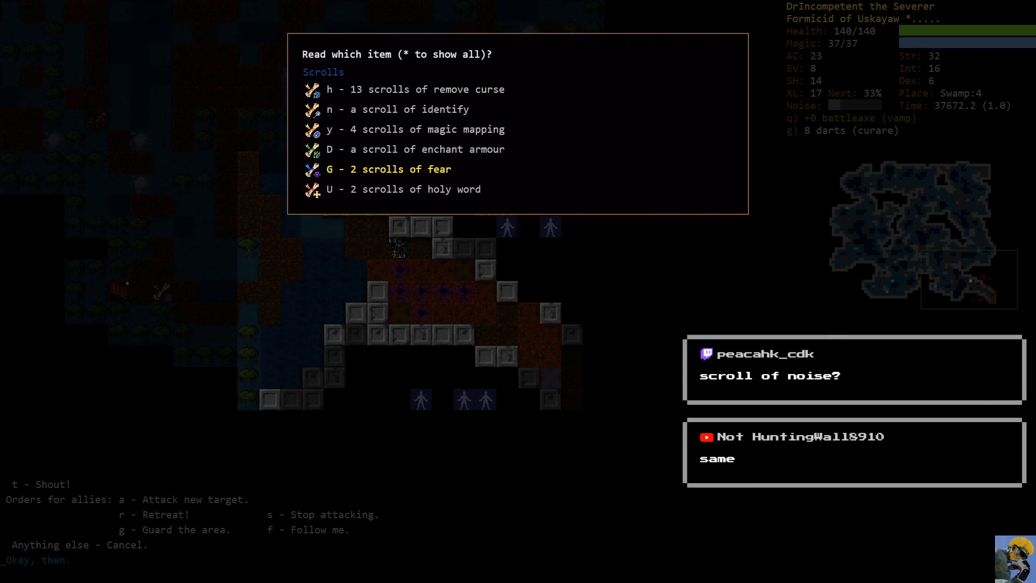
{"action": "key", "text": "Escape"}
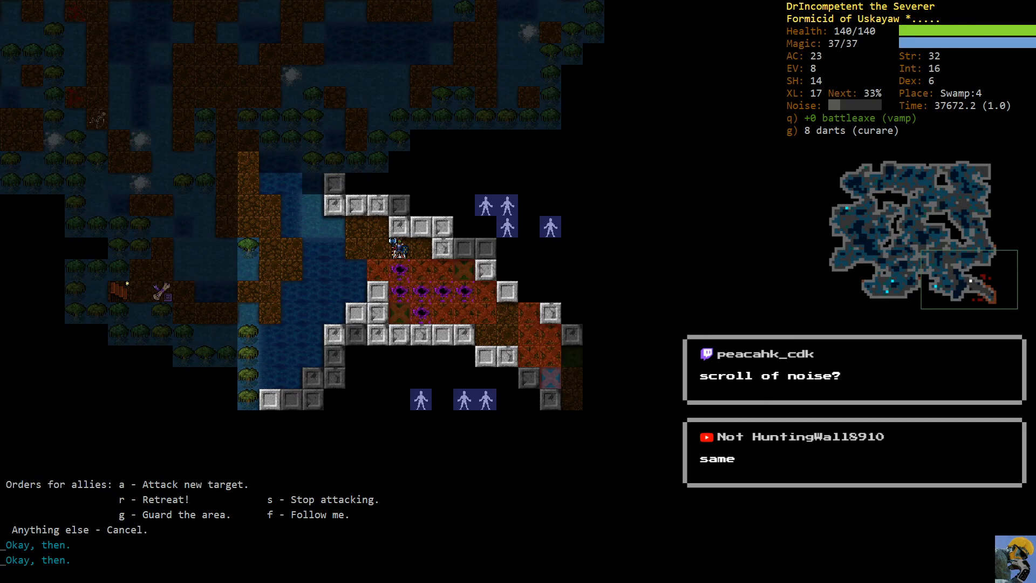
{"action": "key", "text": "t"}
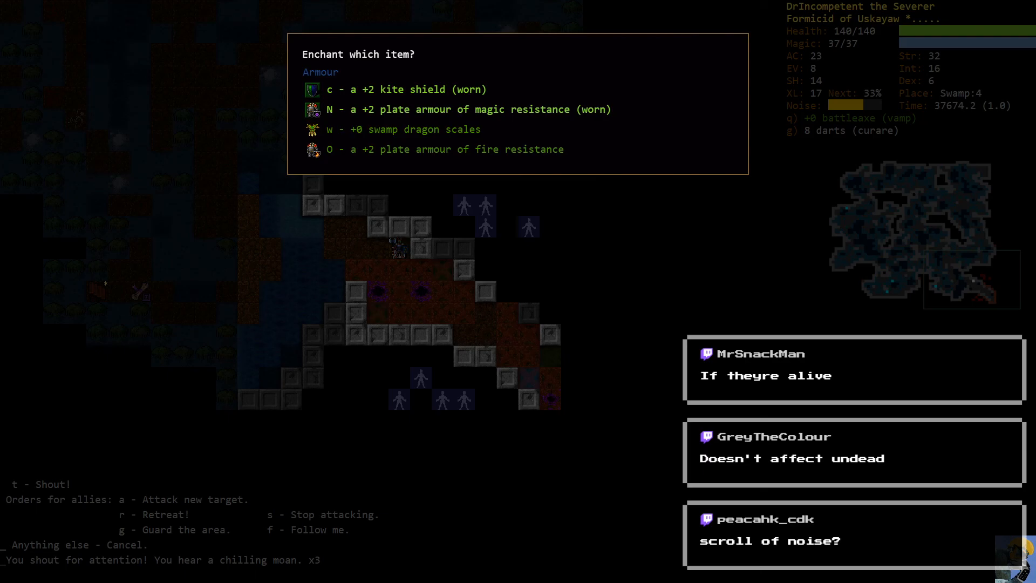
- Enchant the worn plate armour to AC 24, then rest after destroying the insubstantial wisp
{"action": "key", "text": "N"}
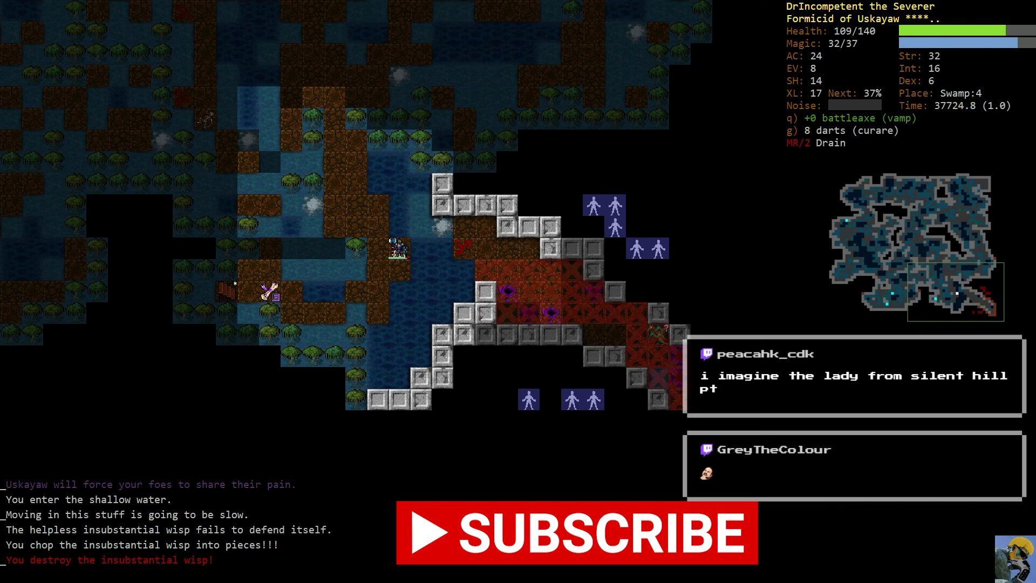
{"action": "key", "text": "5"}
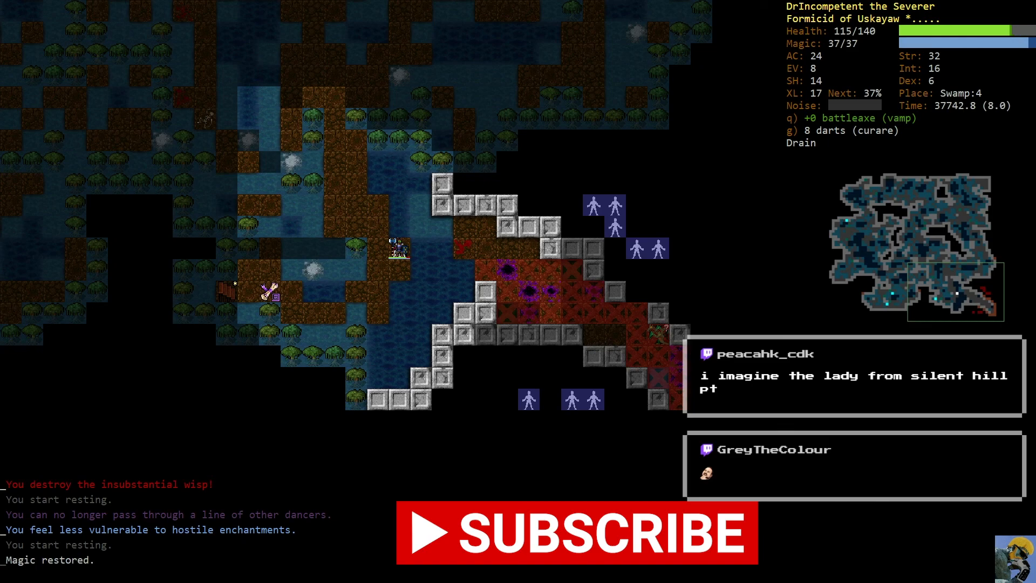